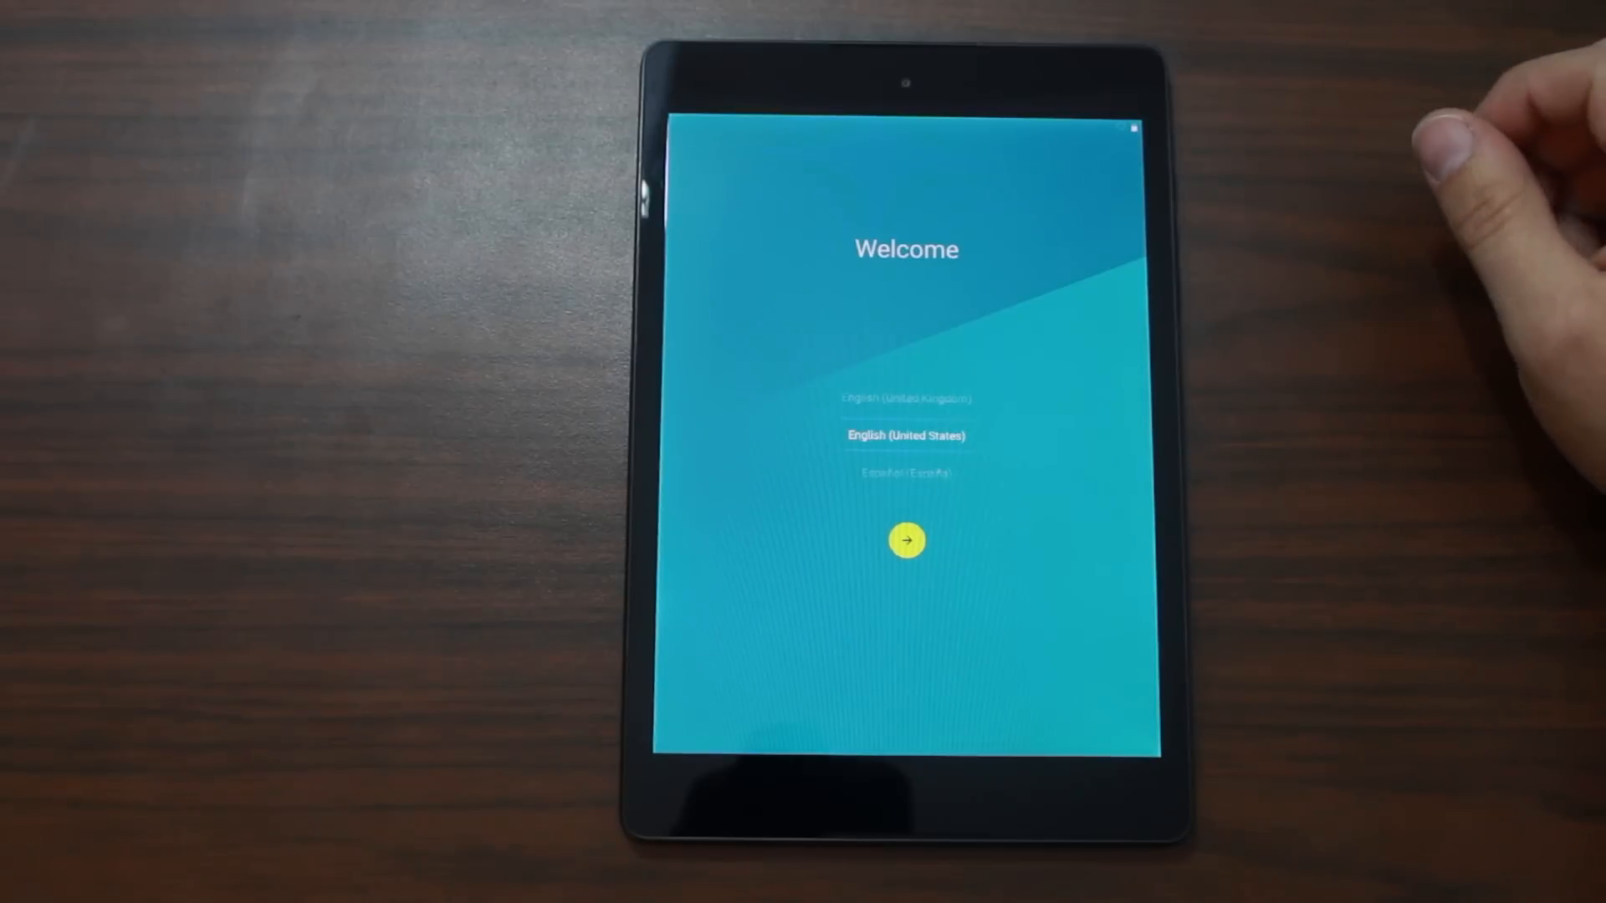
# Start setup in English (United States), accept the tablet update, and begin Google sign-in.
pyautogui.click(905, 539)
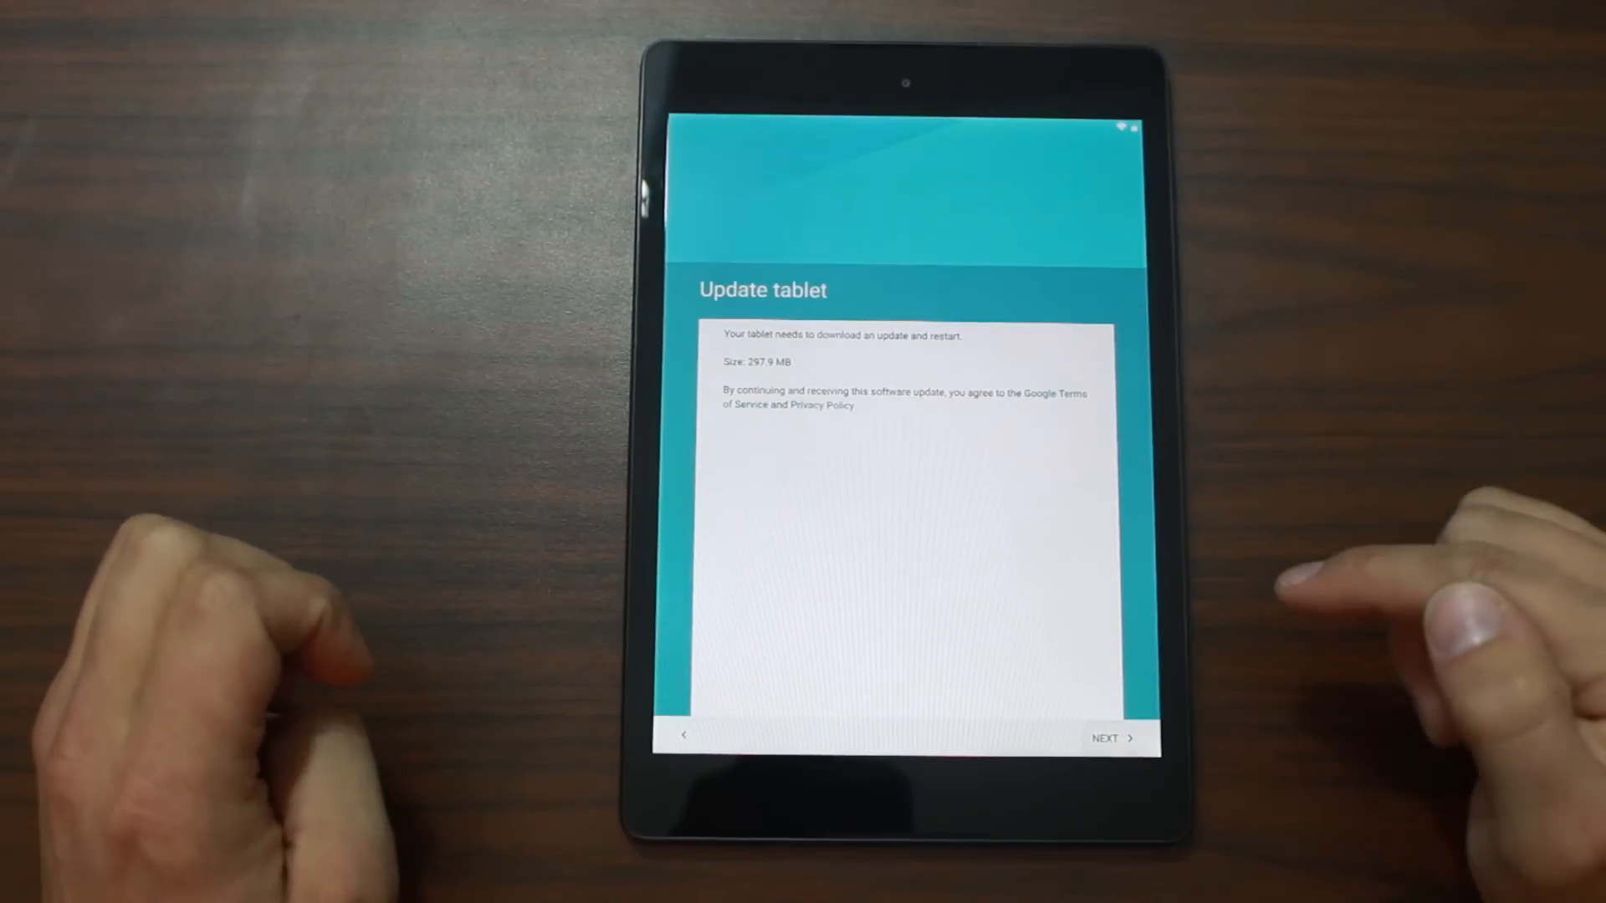
pyautogui.click(1112, 737)
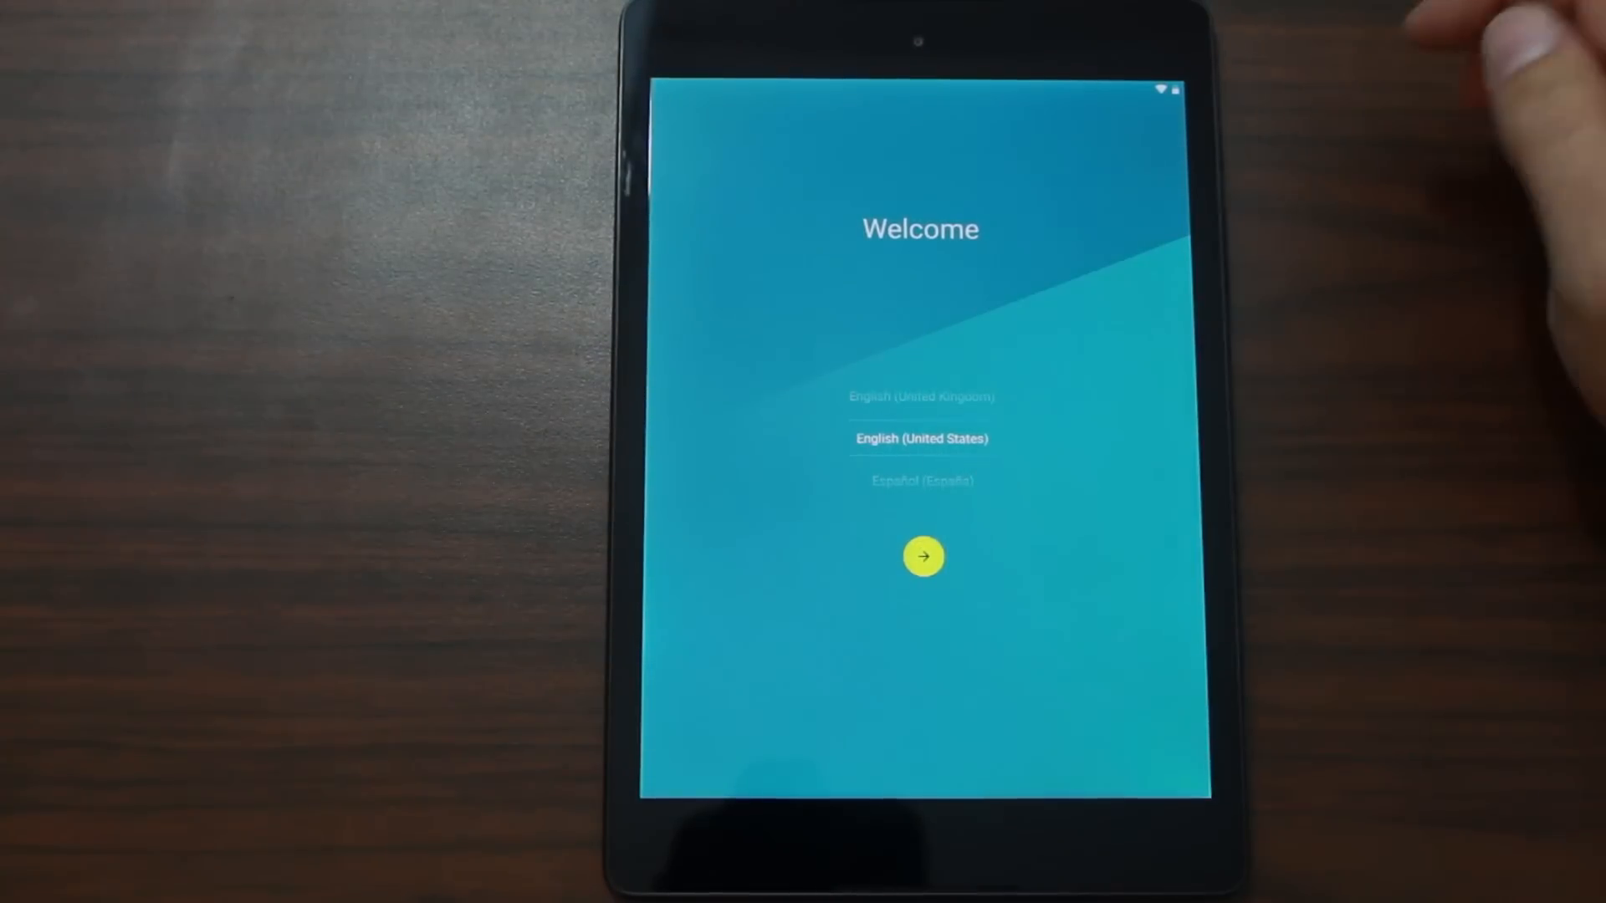
pyautogui.click(922, 557)
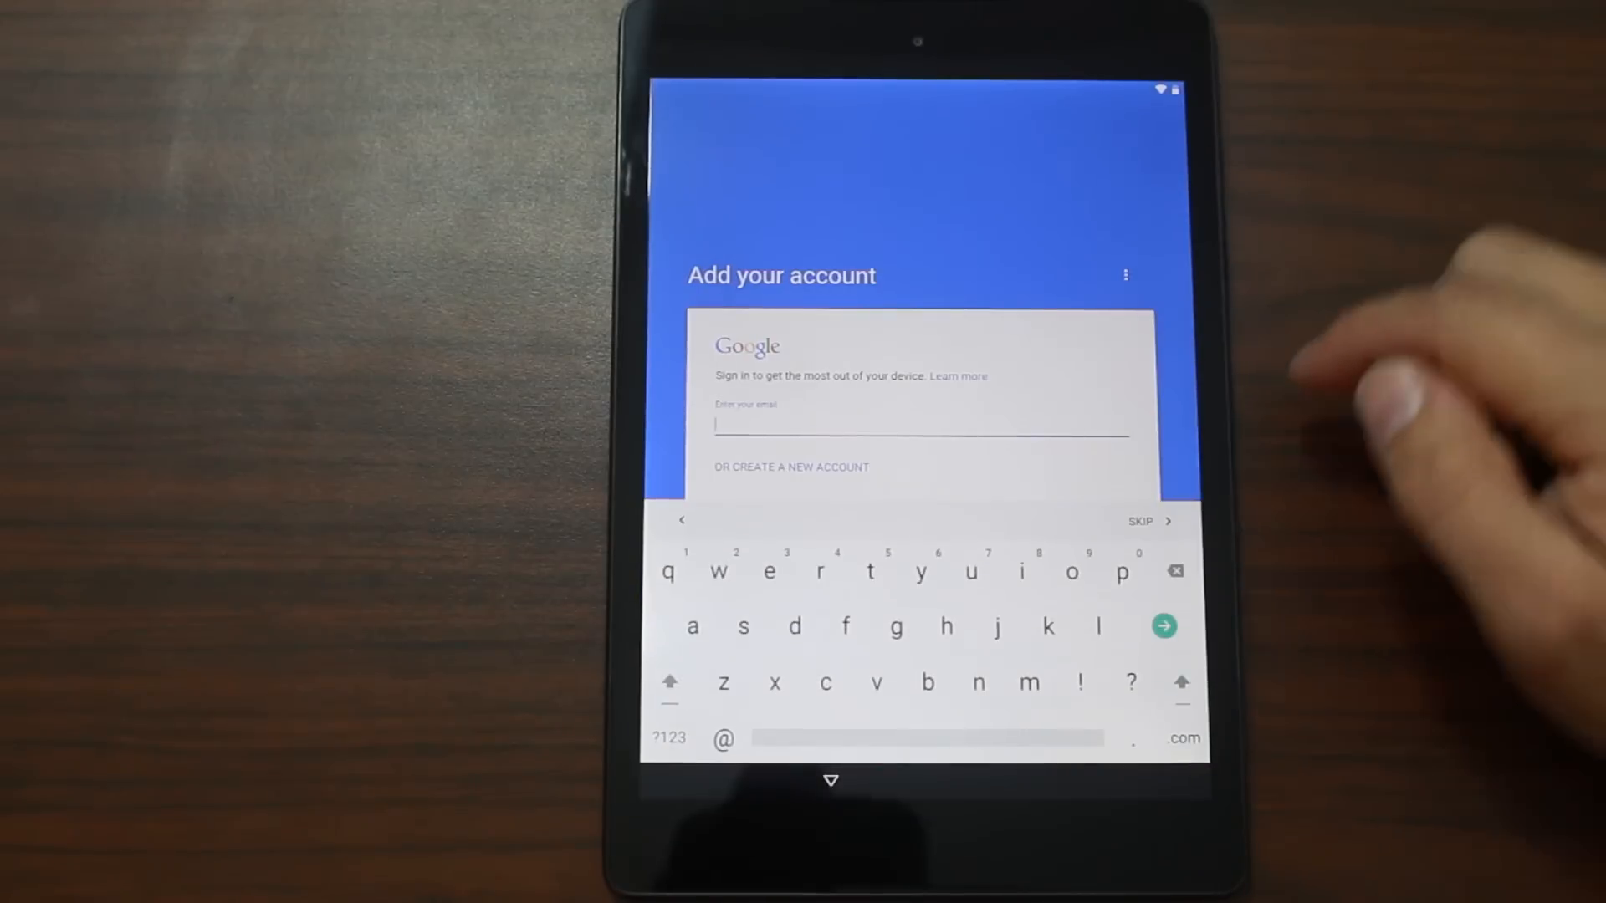
pyautogui.click(1163, 626)
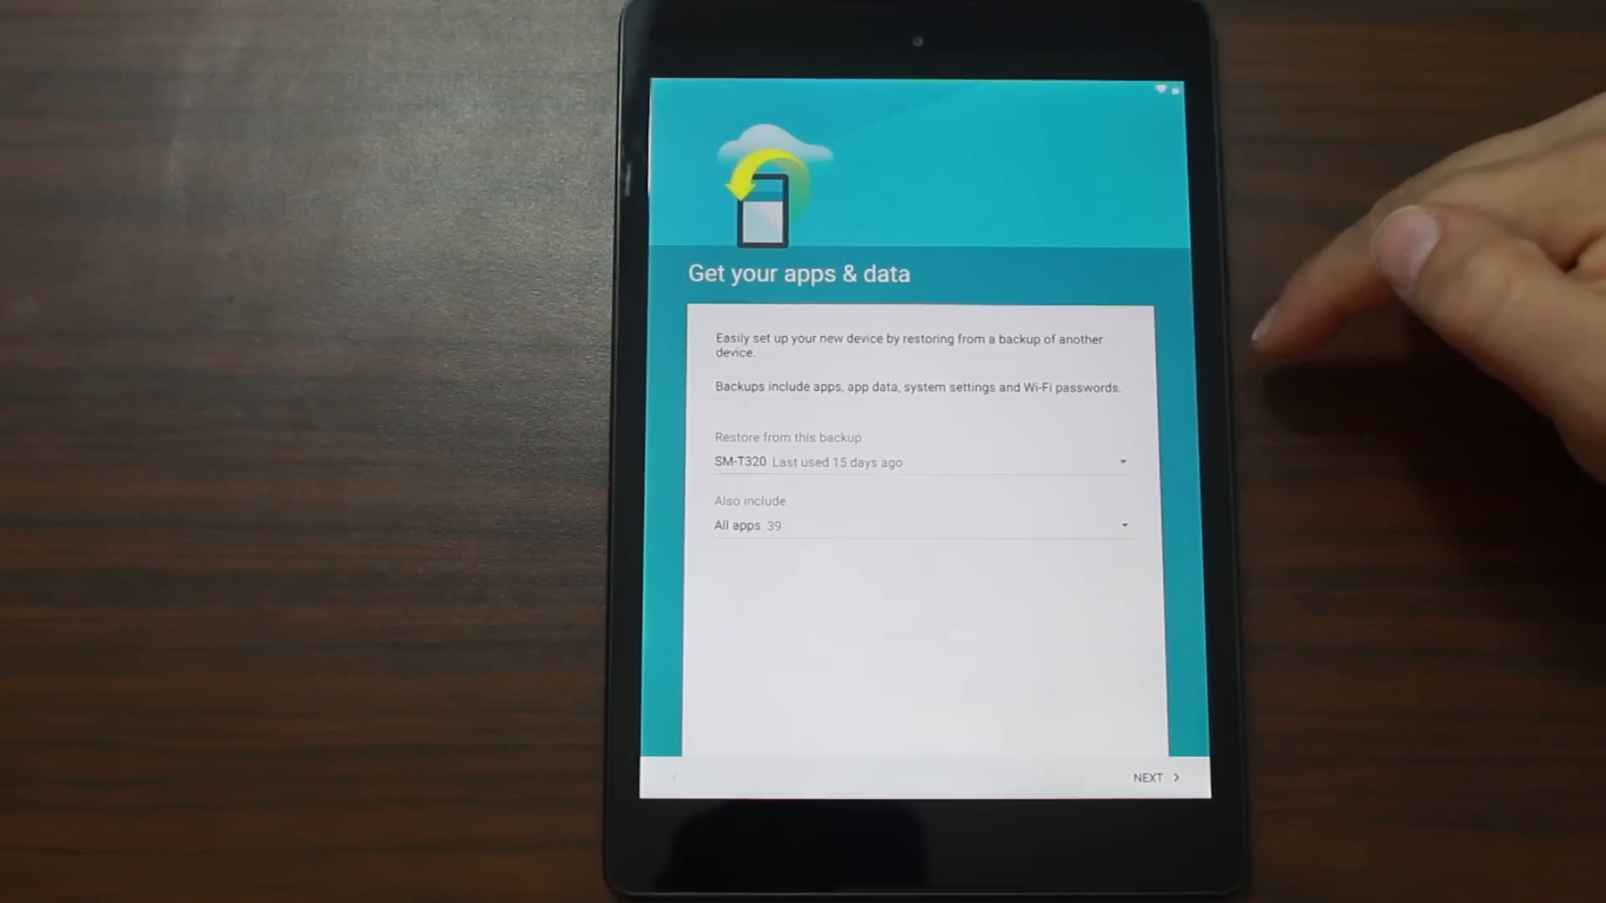
# Choose the Nexus 7 backup as the restore source and confirm.
pyautogui.click(917, 462)
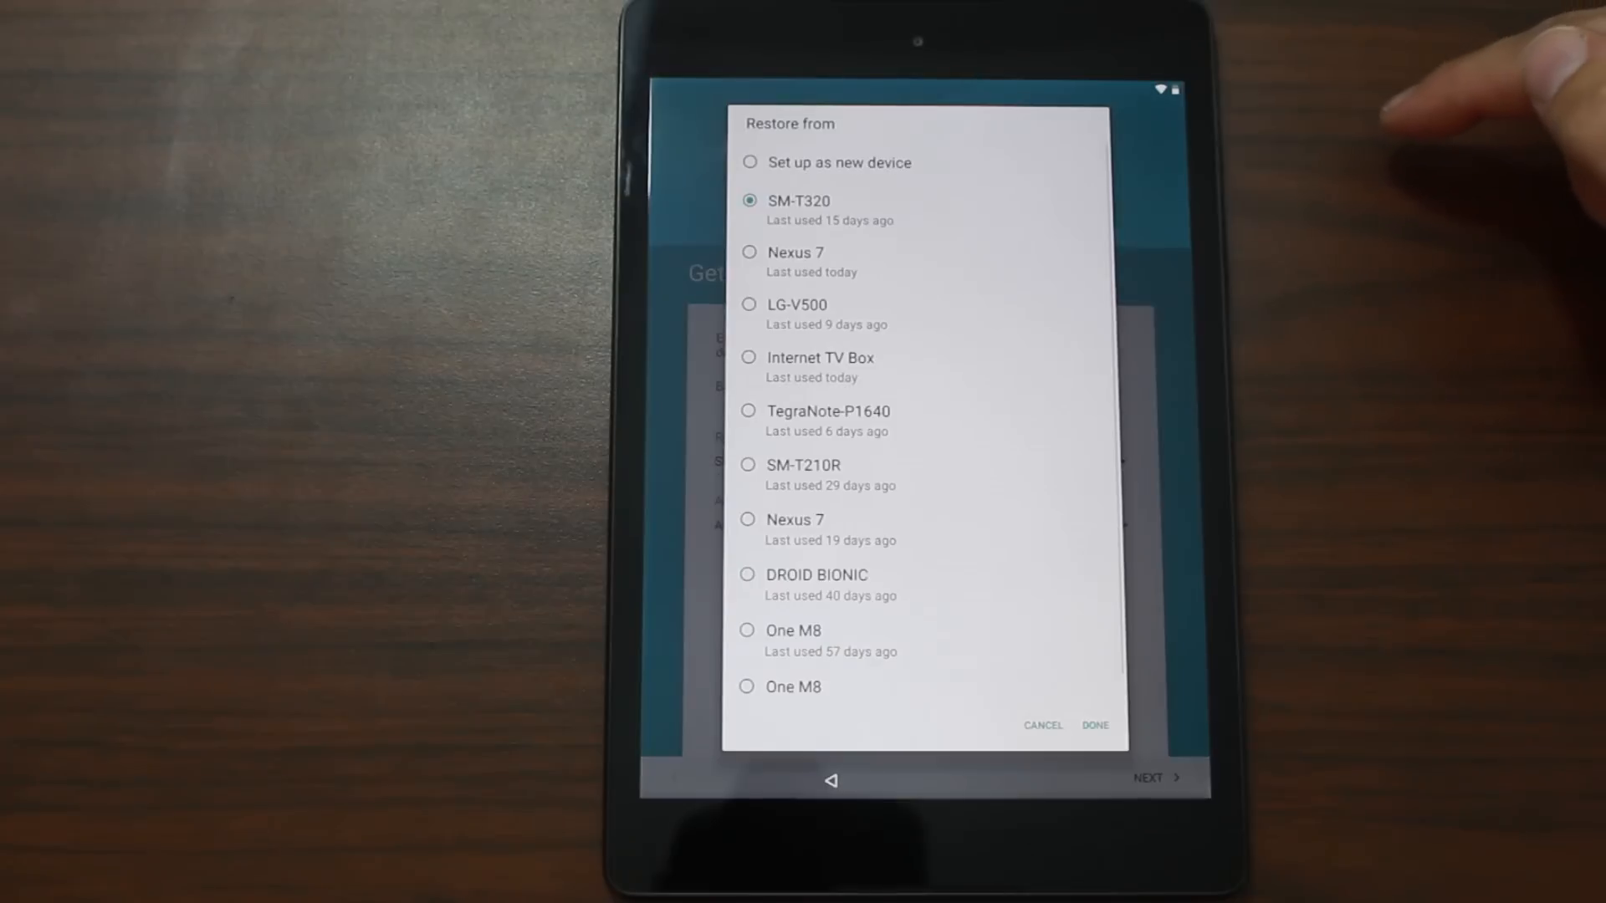
pyautogui.scroll(-3)
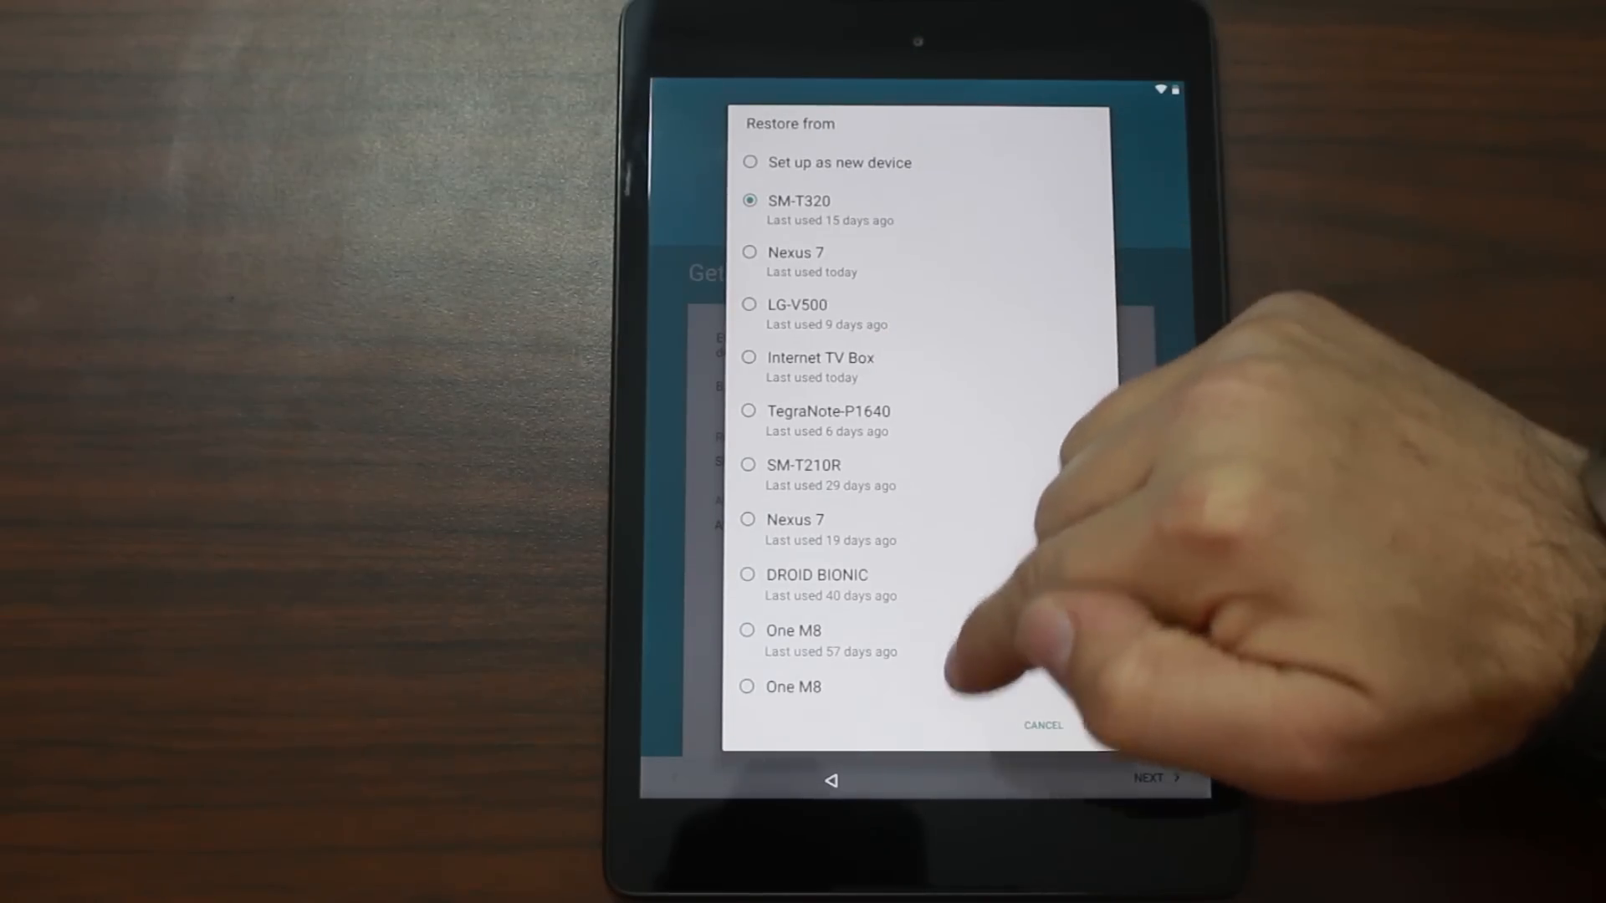
pyautogui.click(798, 201)
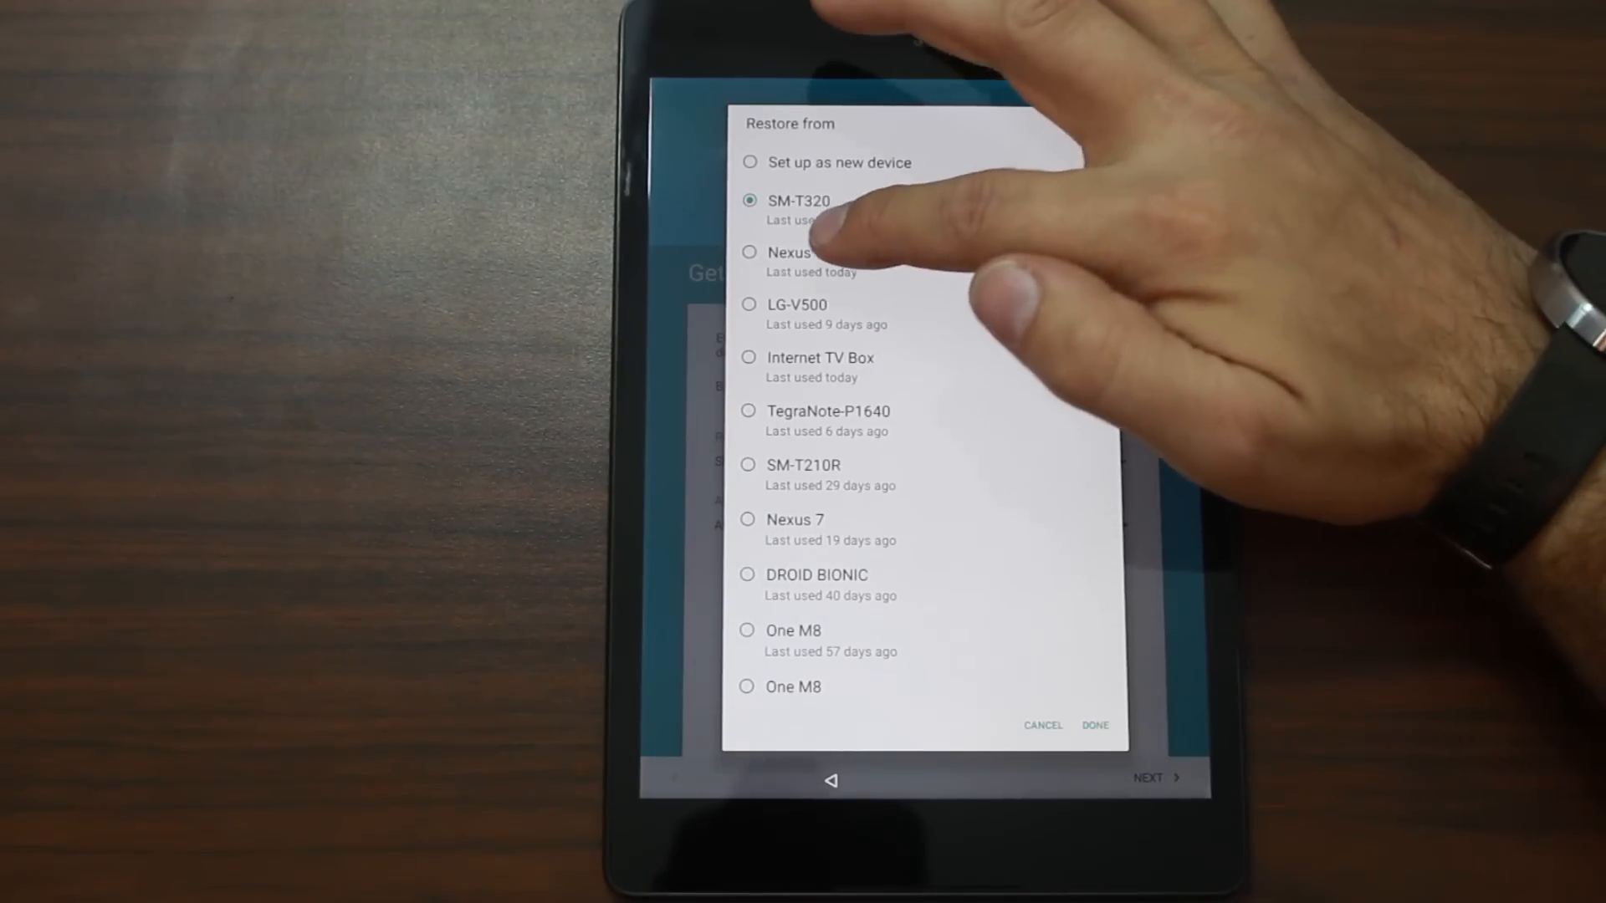
pyautogui.click(749, 252)
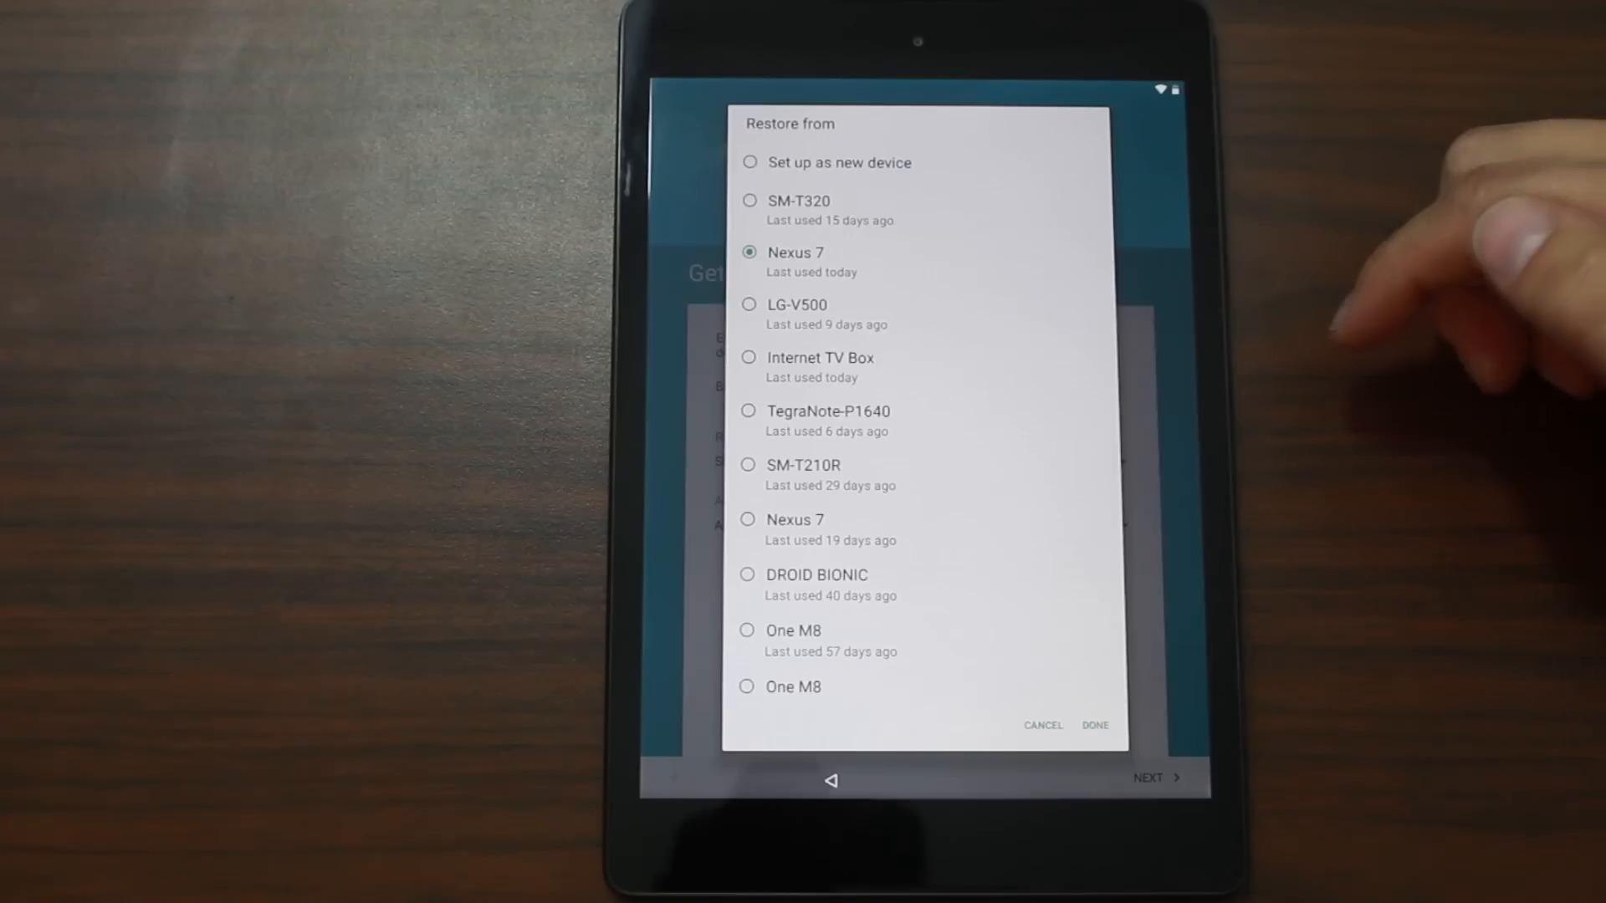
pyautogui.scroll(-3)
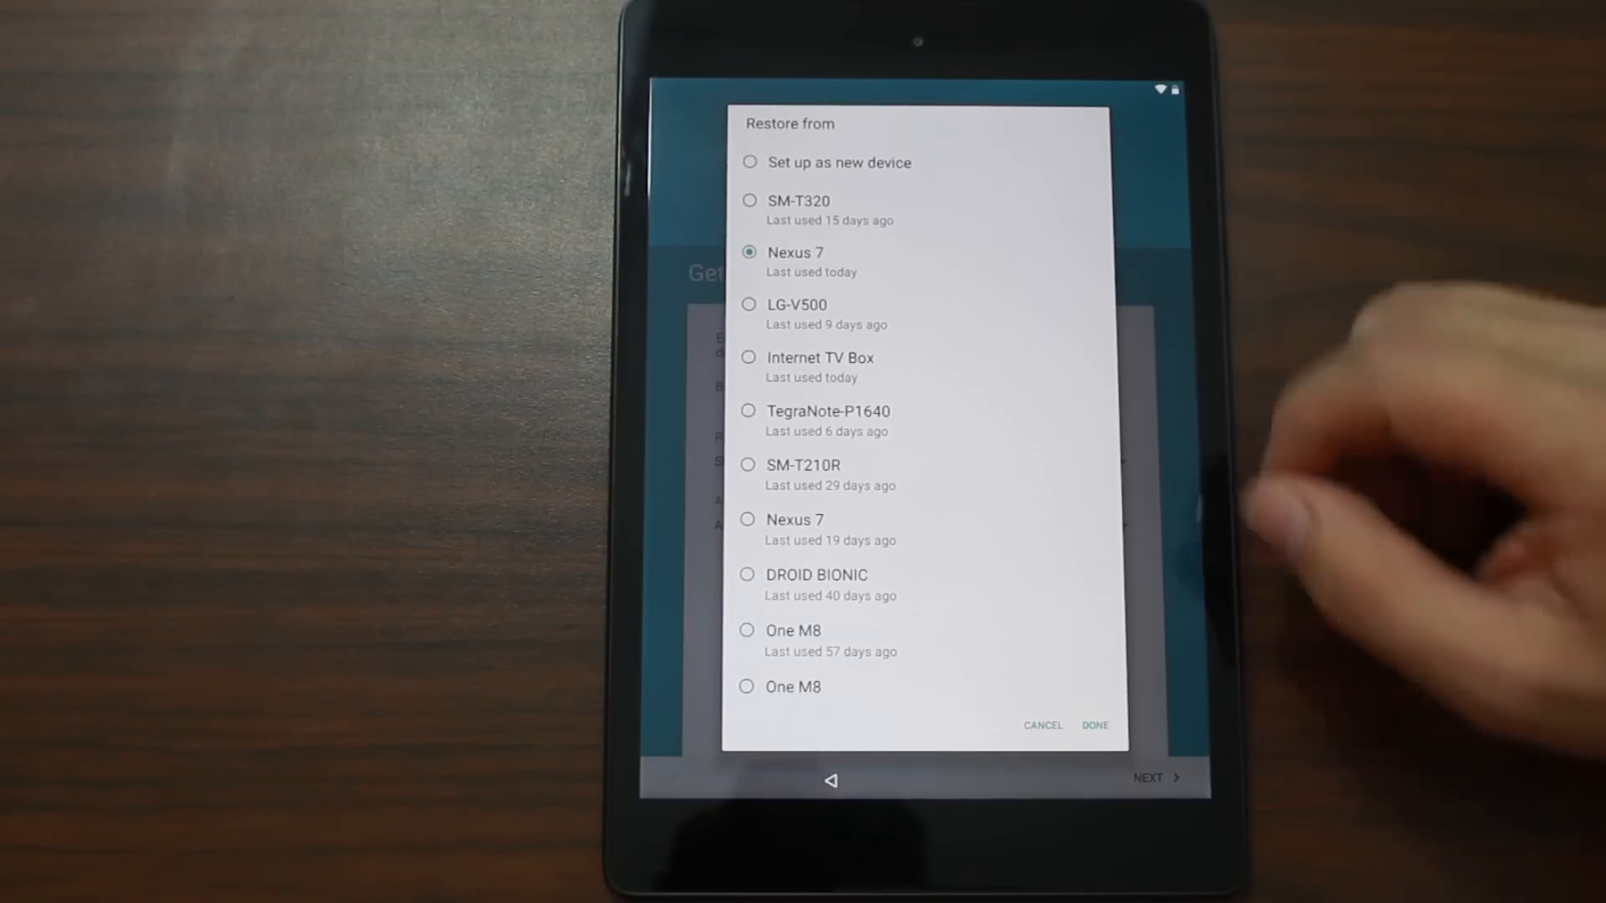
pyautogui.click(1095, 725)
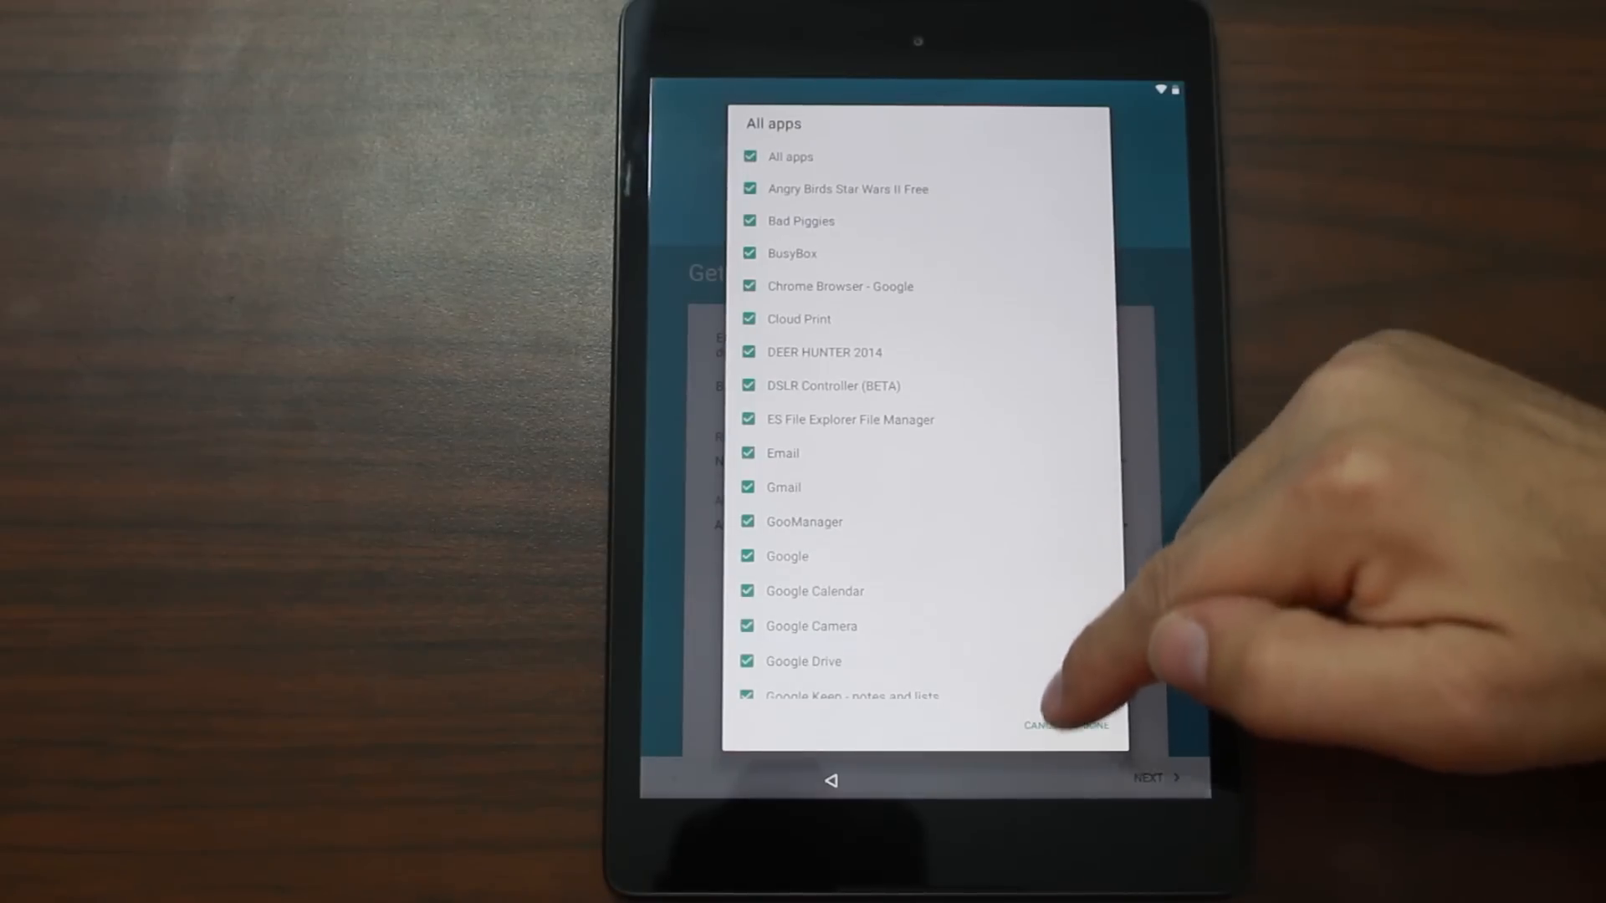
# Uncheck StickMount Pro, Bad Piggies and DEER HUNTER 2014 from the restore list, leaving 32 apps.
pyautogui.click(1065, 725)
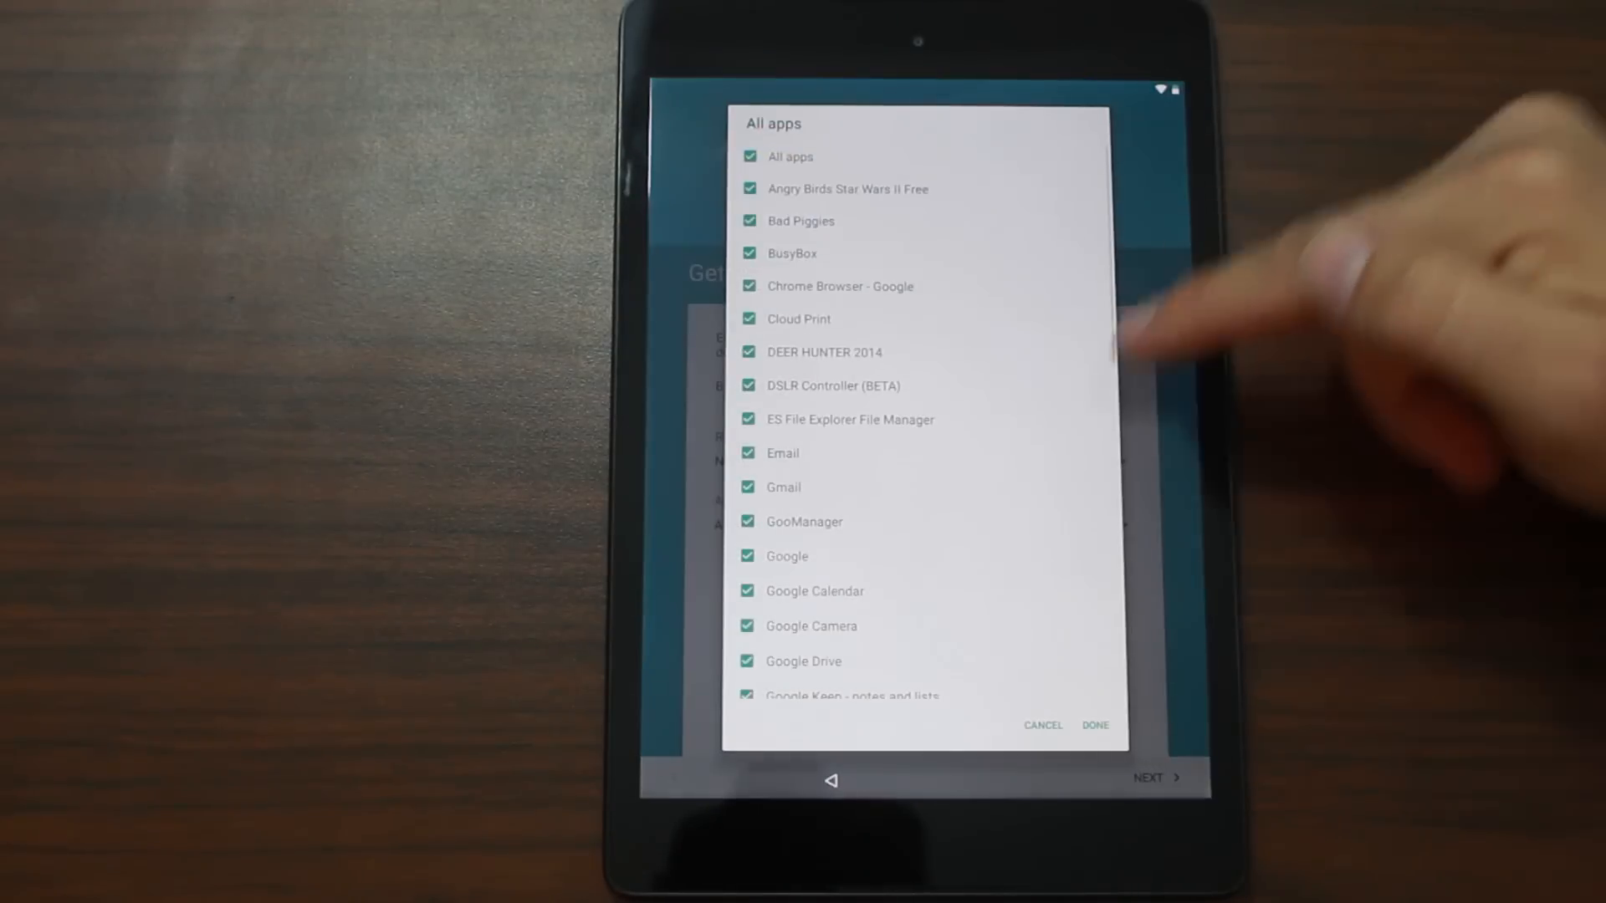
pyautogui.scroll(-3)
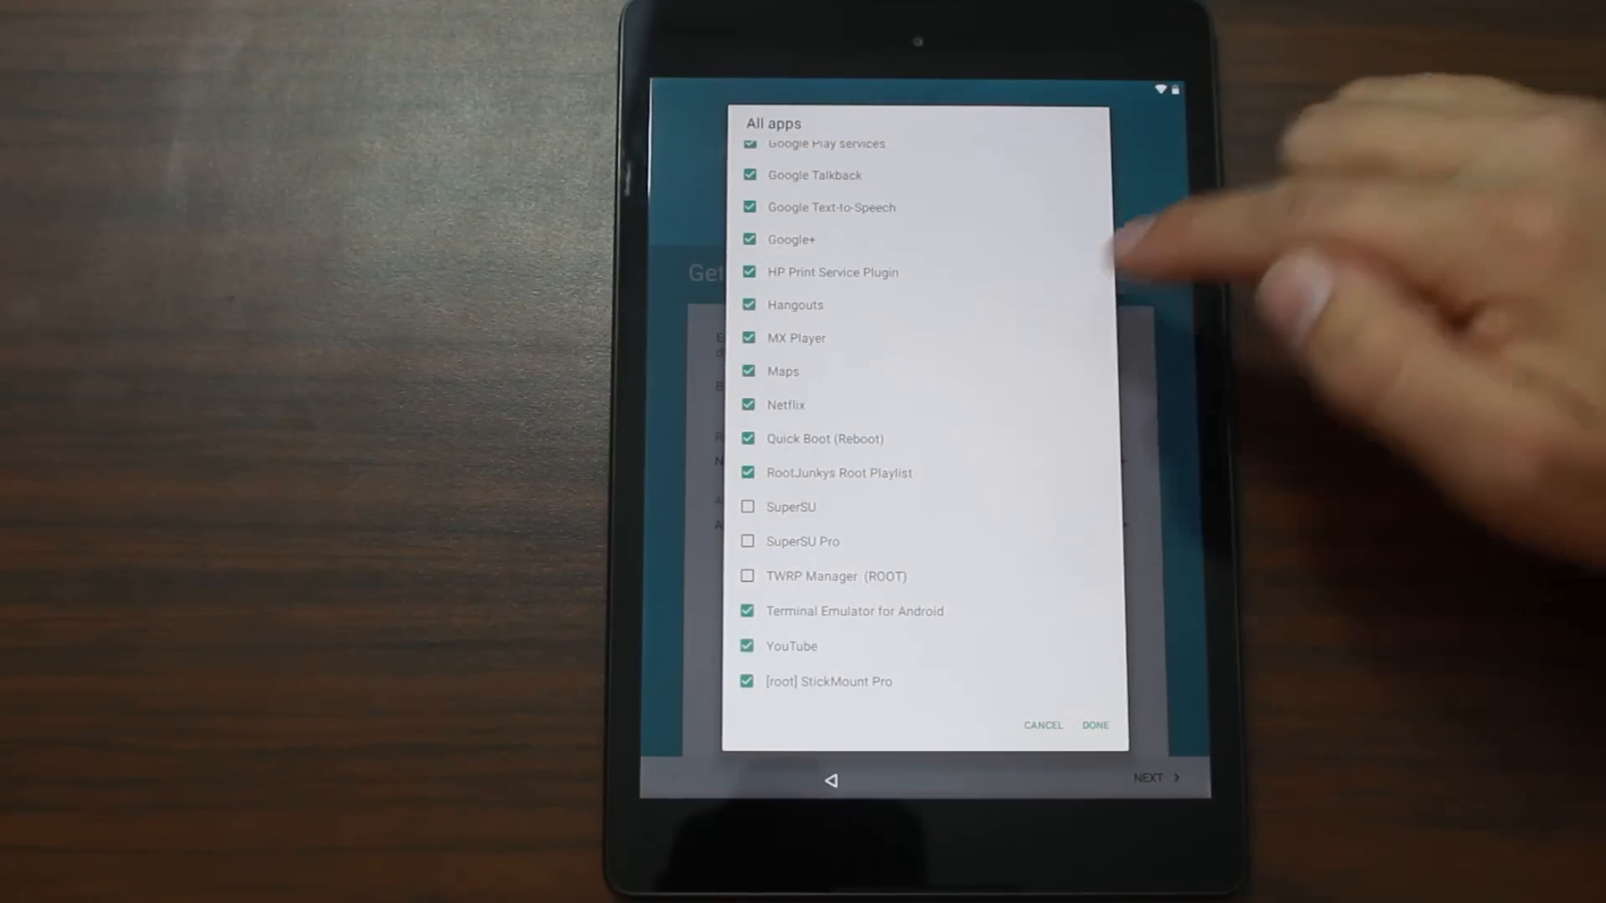
pyautogui.click(748, 680)
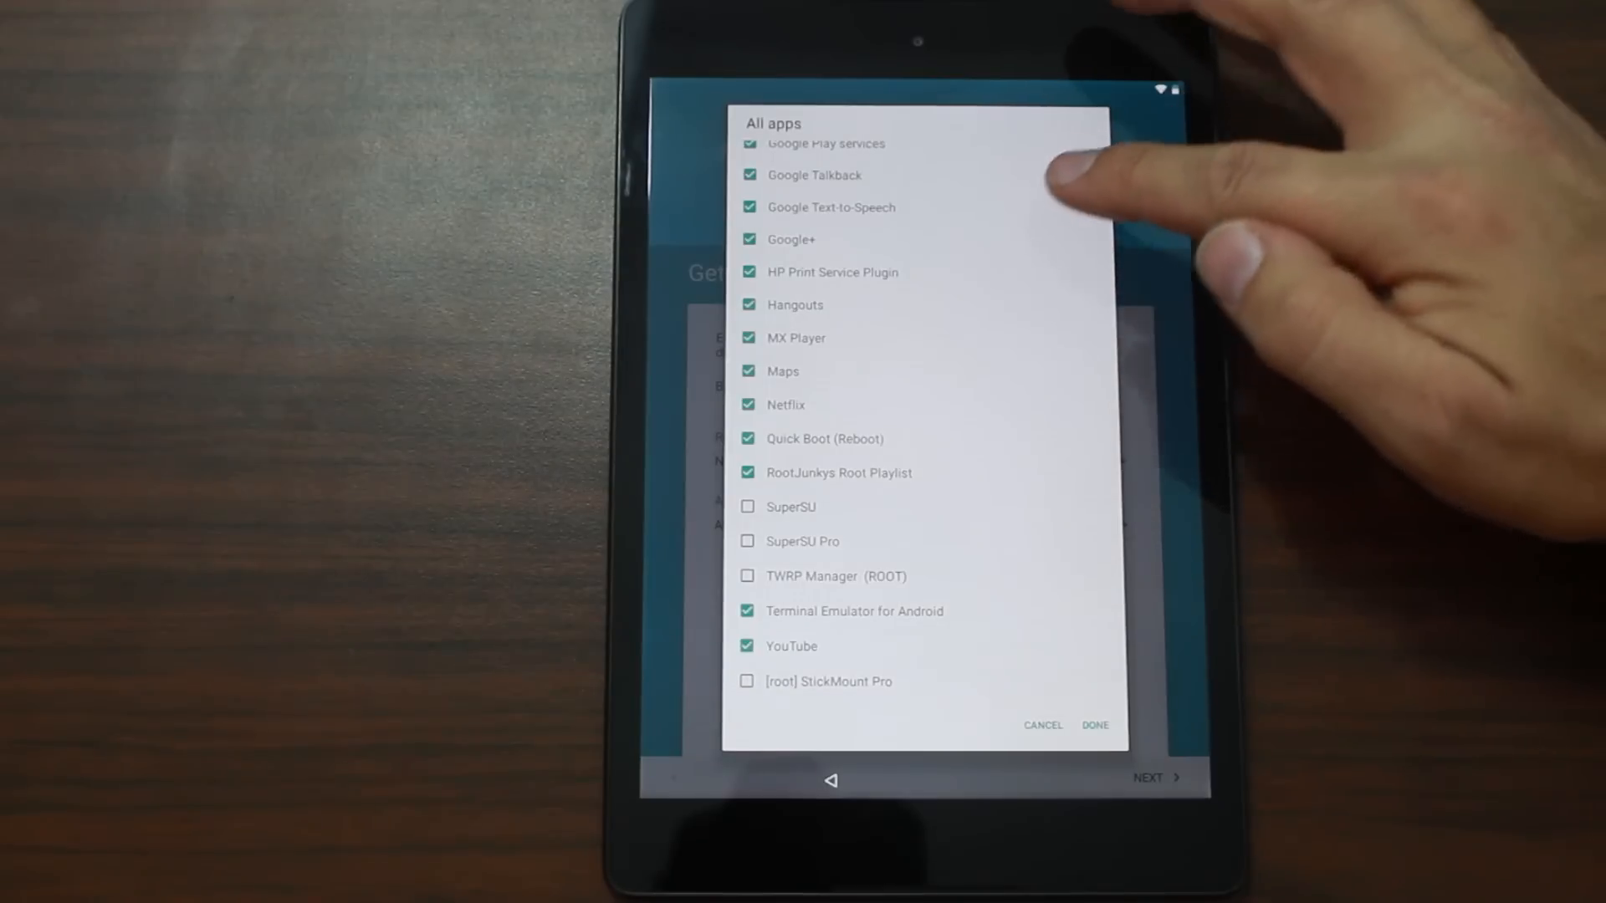
pyautogui.scroll(-3)
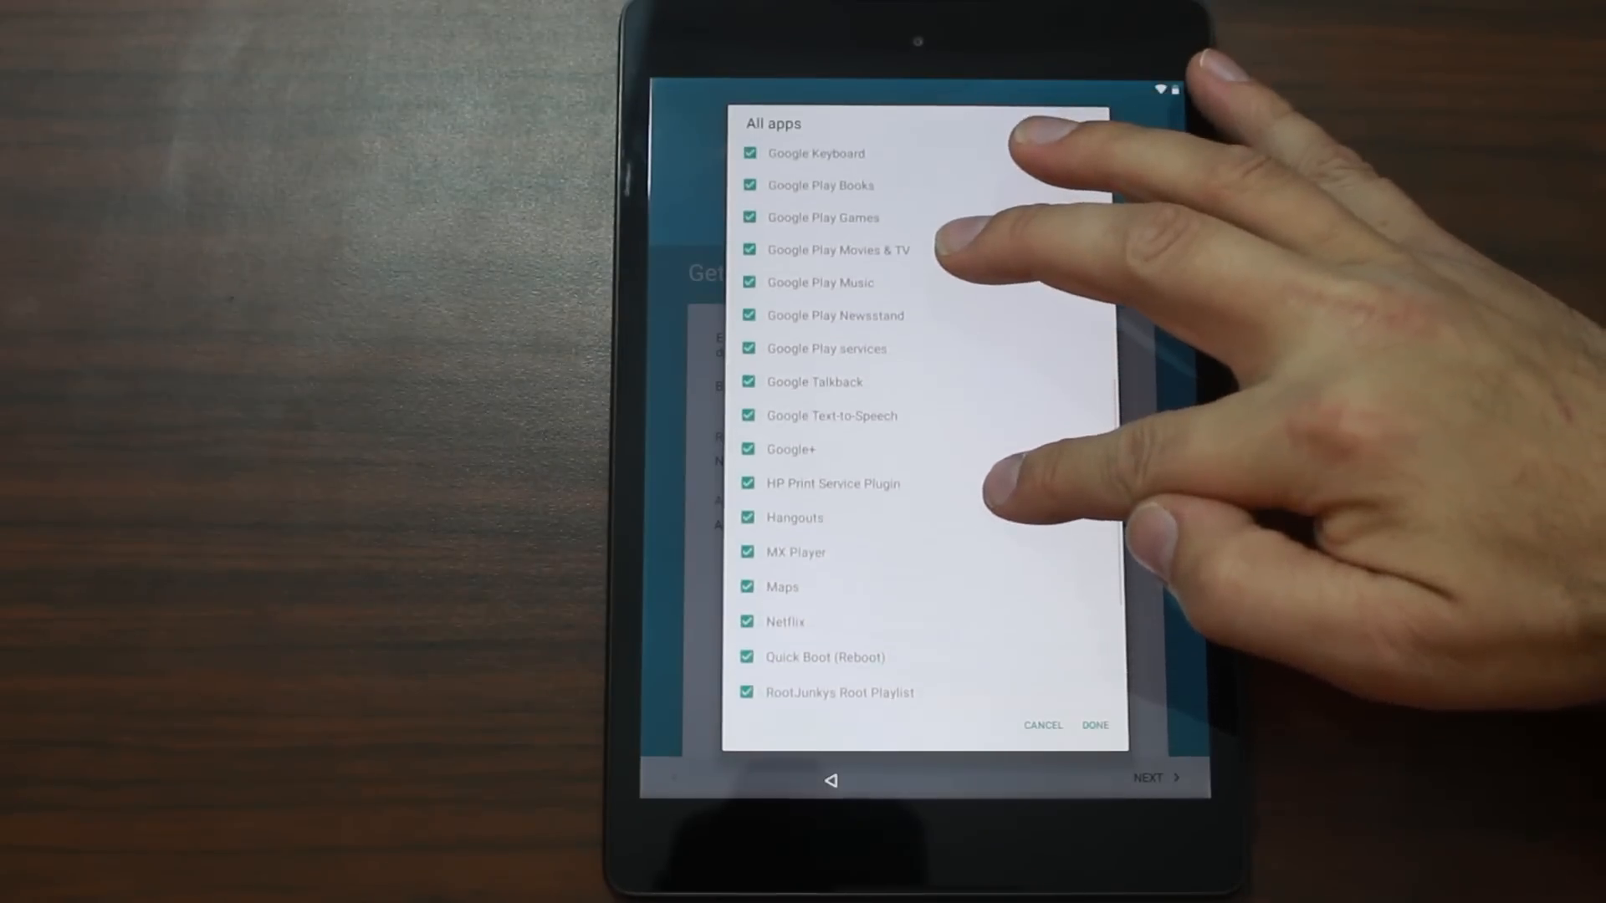
pyautogui.scroll(-3)
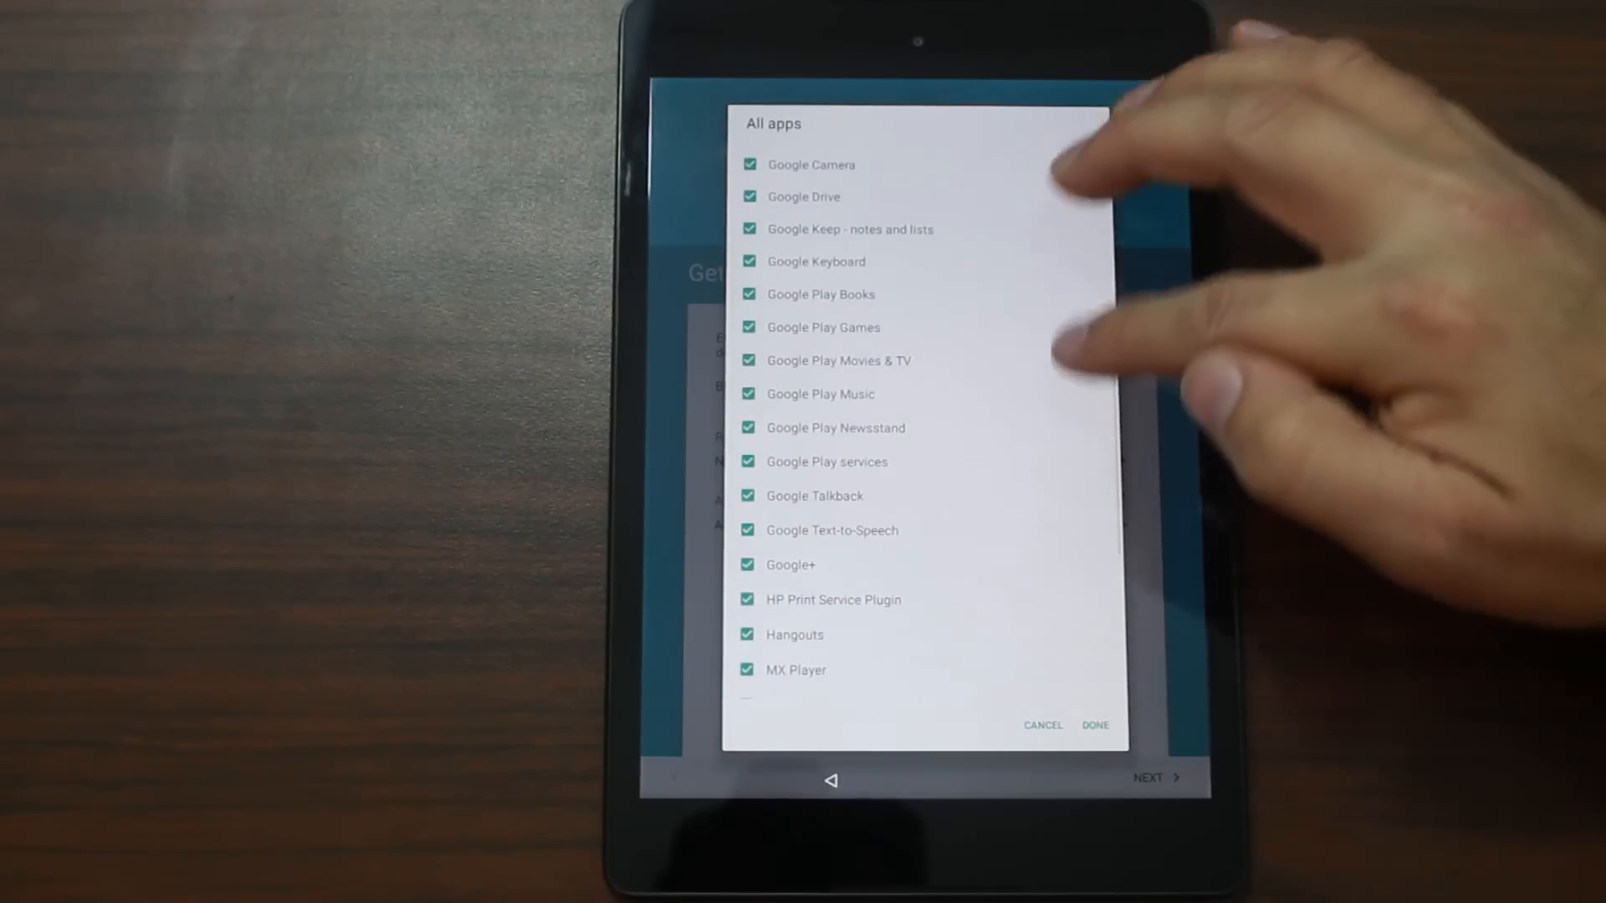
pyautogui.scroll(-3)
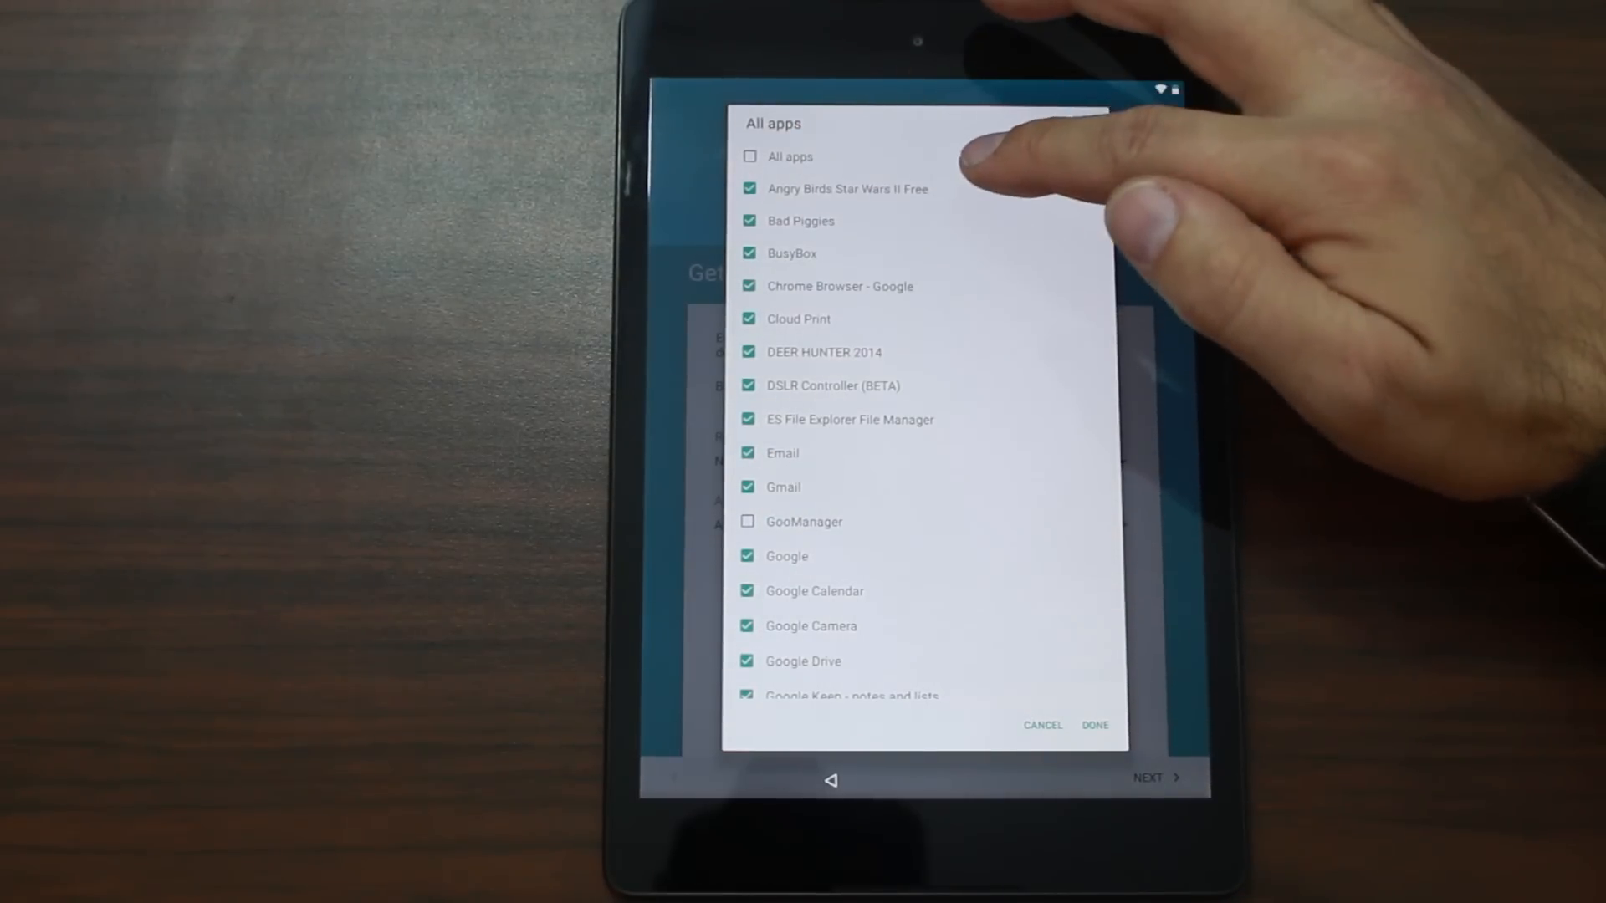
pyautogui.moveTo(1024, 164)
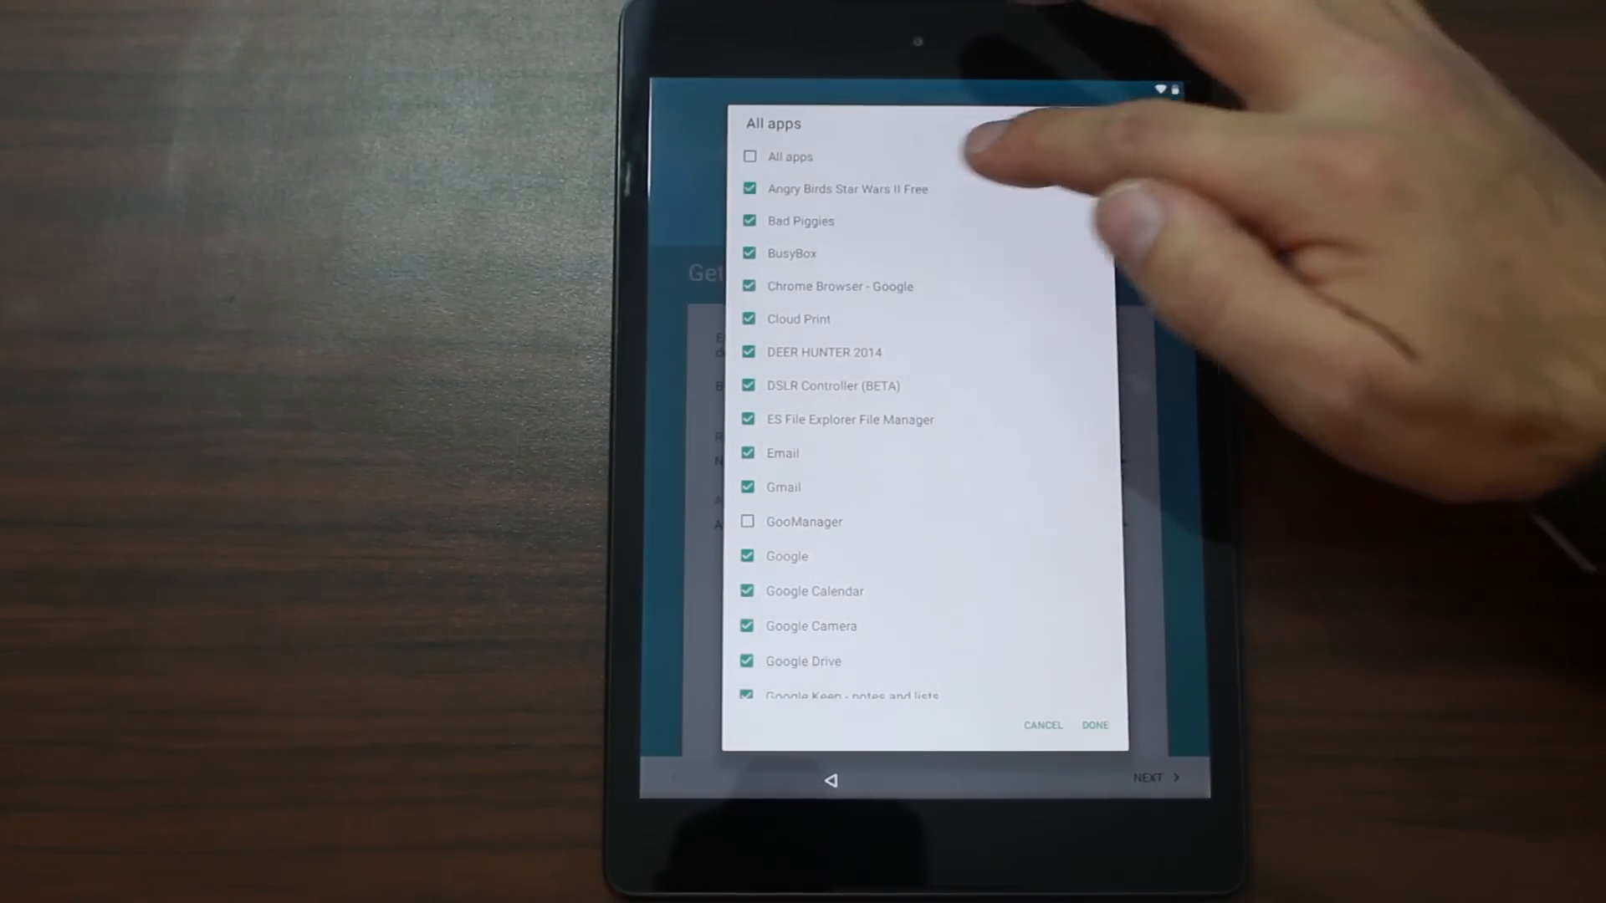
pyautogui.click(748, 220)
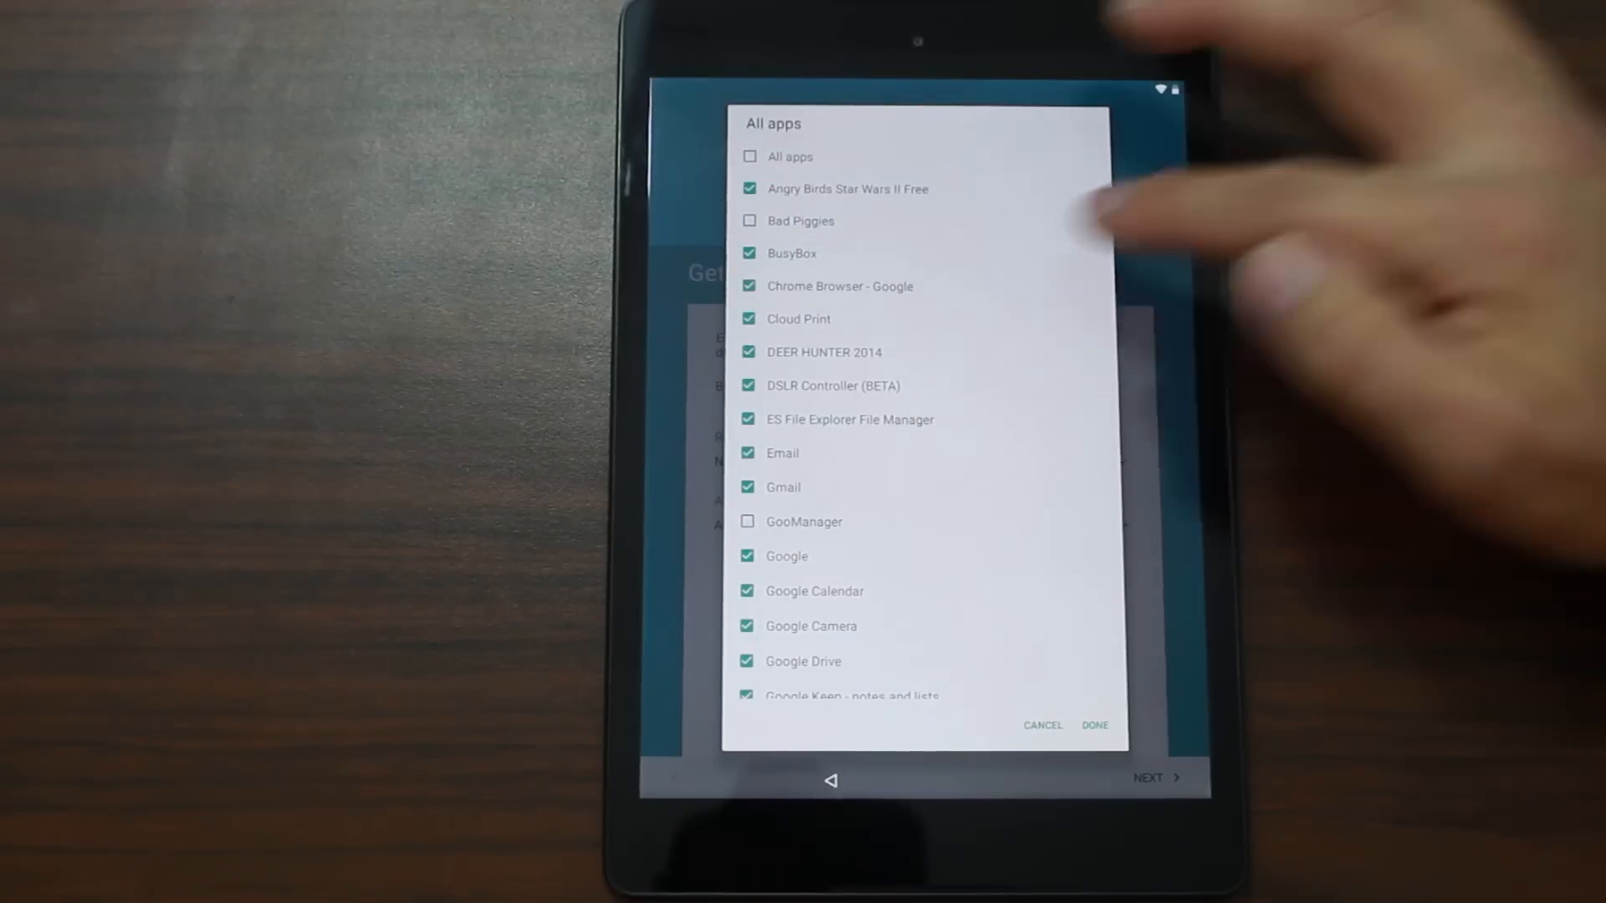
pyautogui.click(749, 351)
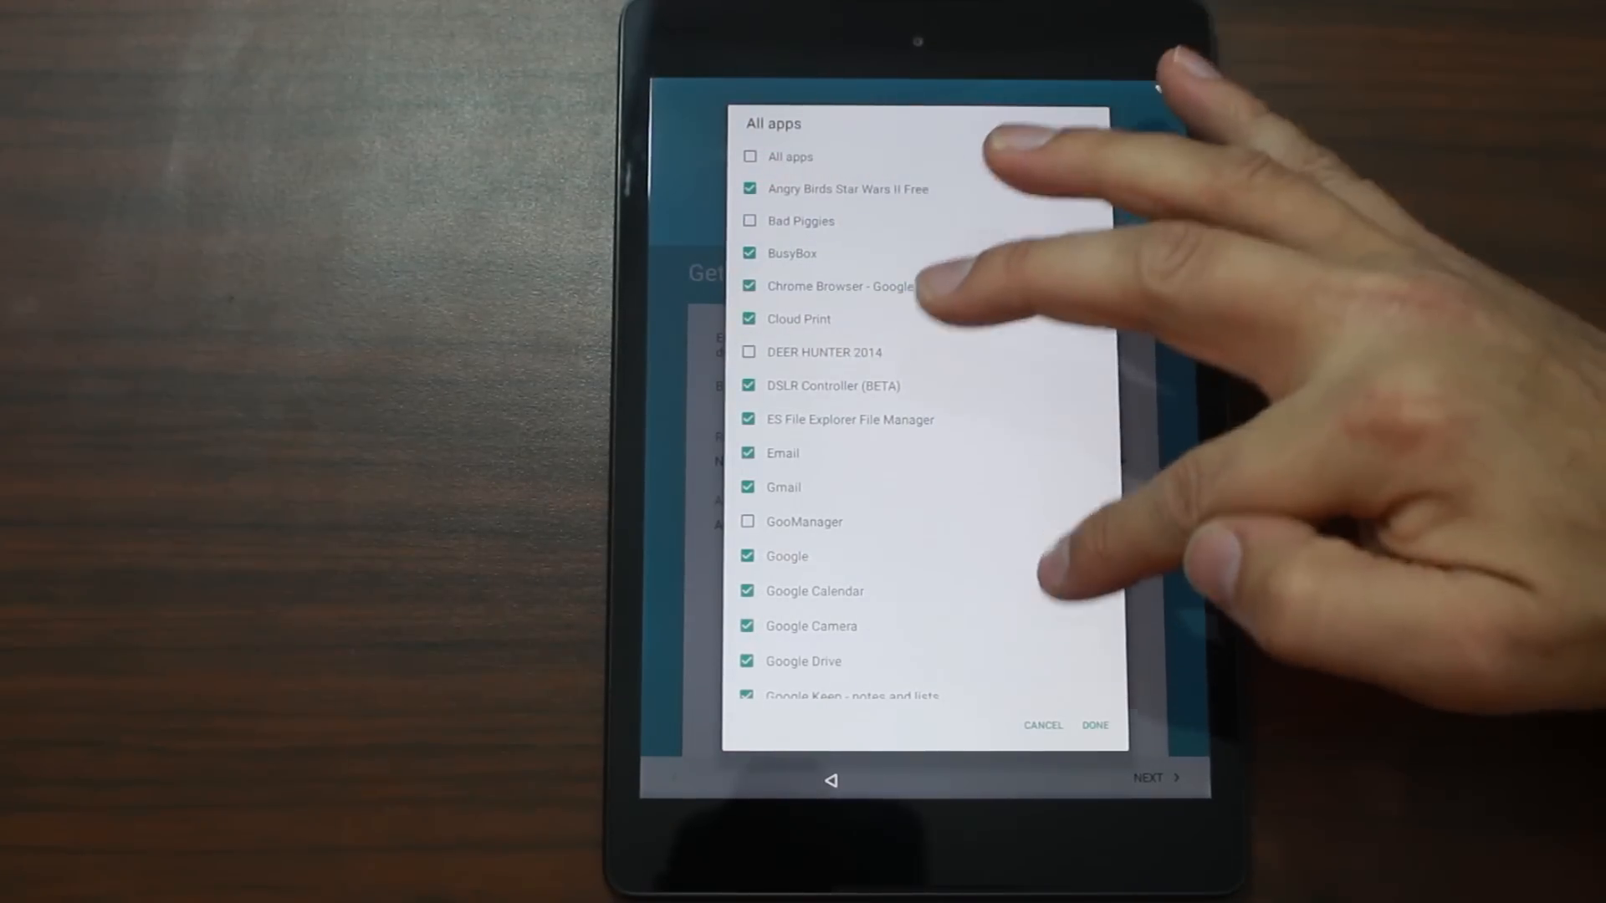
pyautogui.scroll(-3)
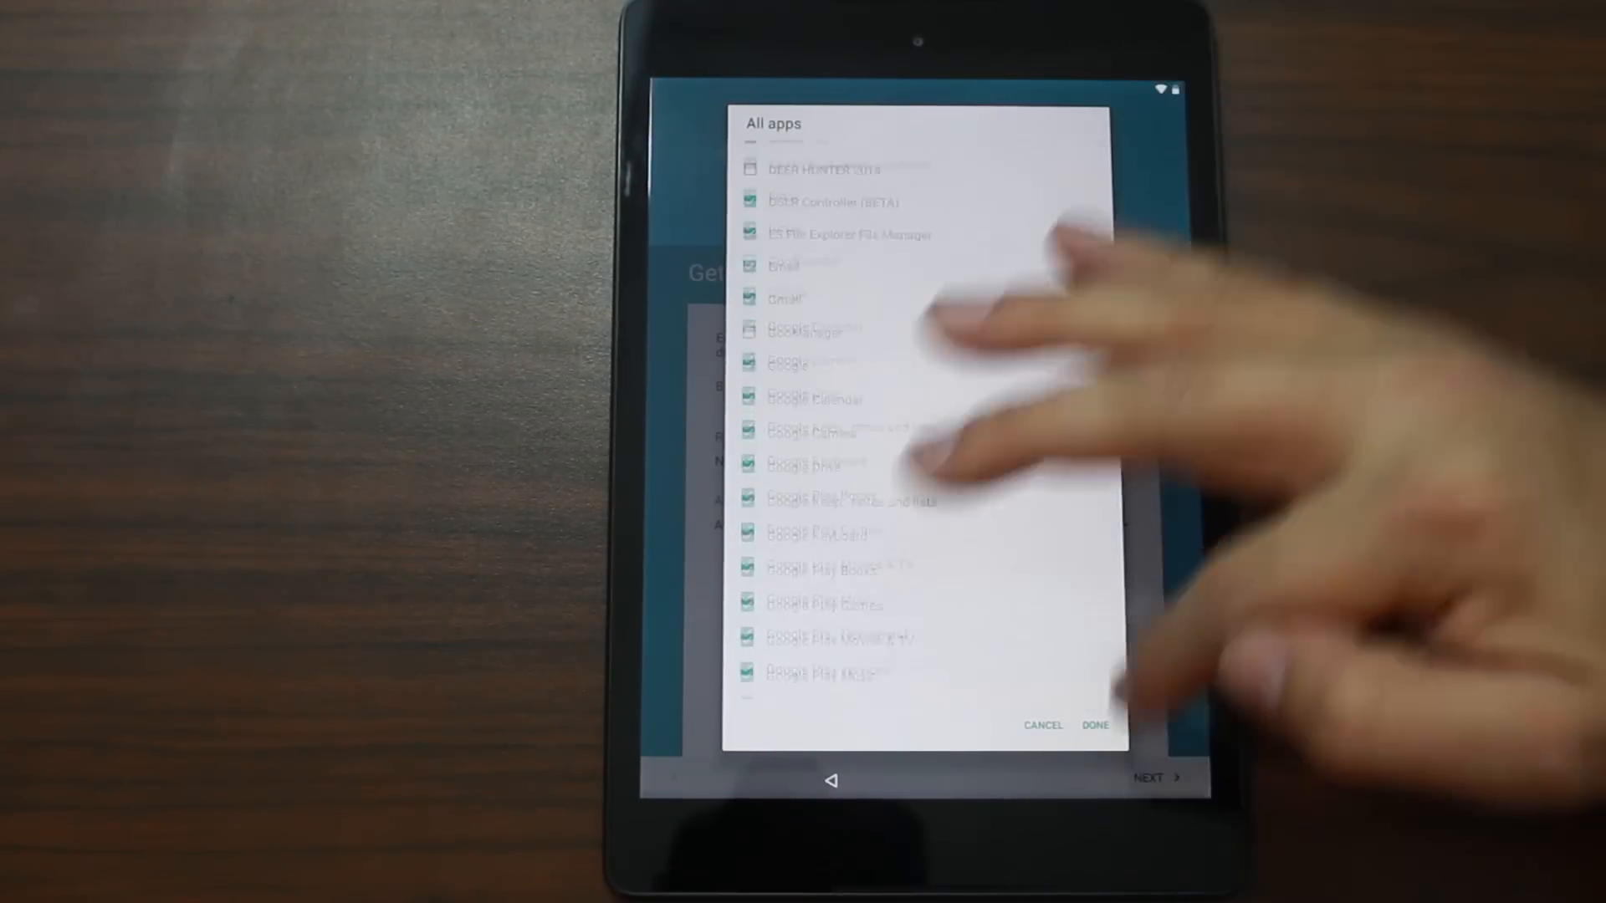
pyautogui.click(1094, 725)
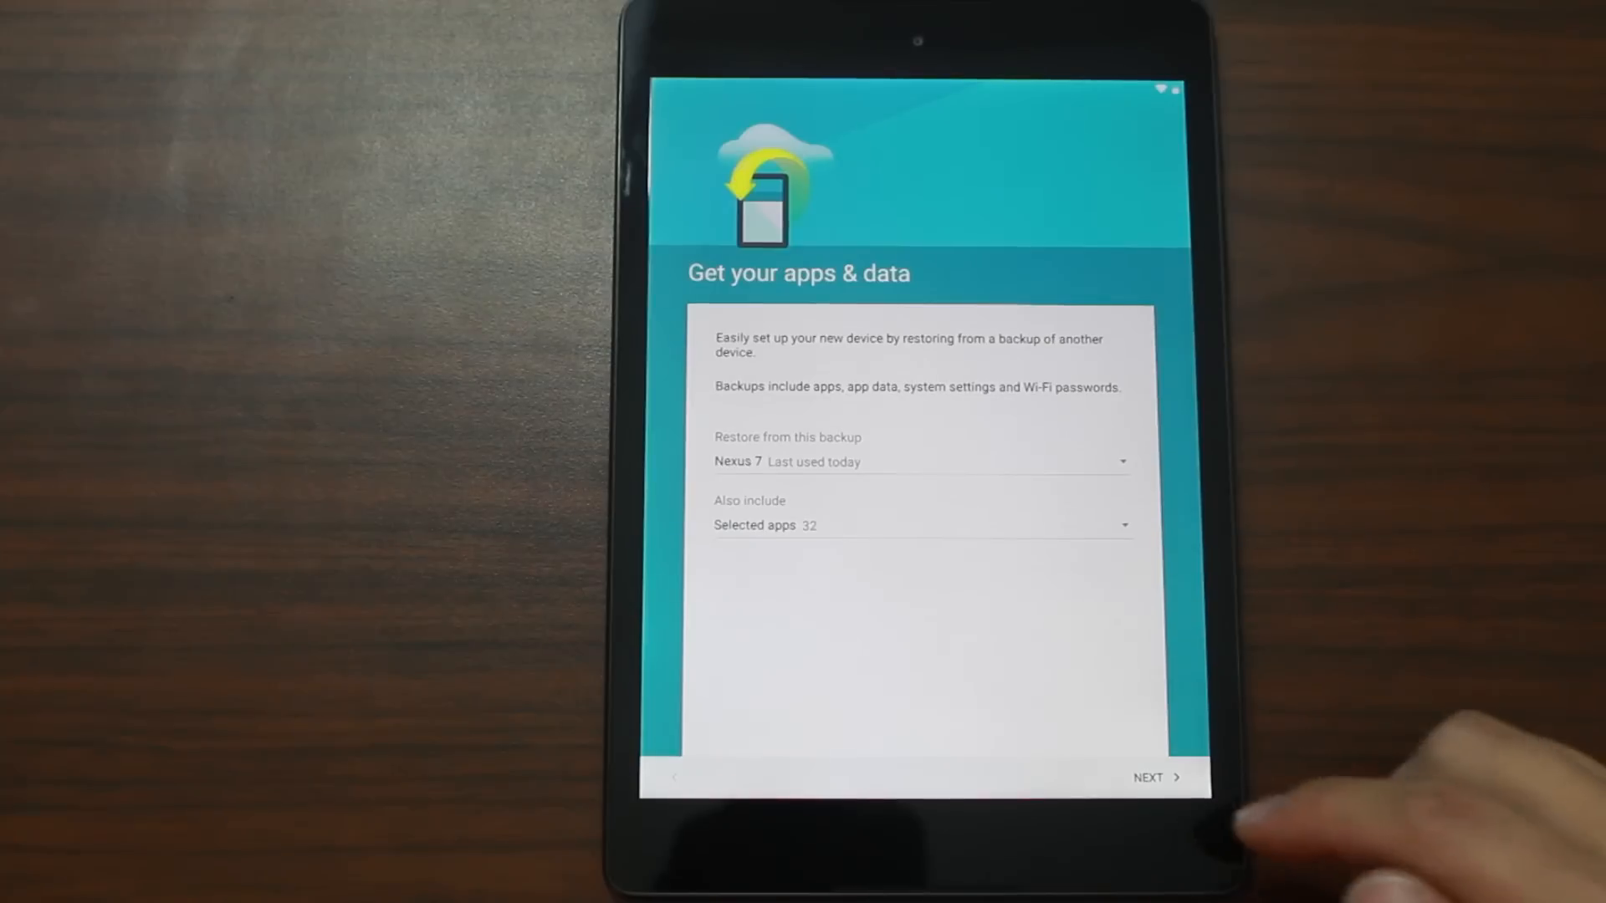
# Go past the restore options and accept the Google services options.
pyautogui.click(1155, 777)
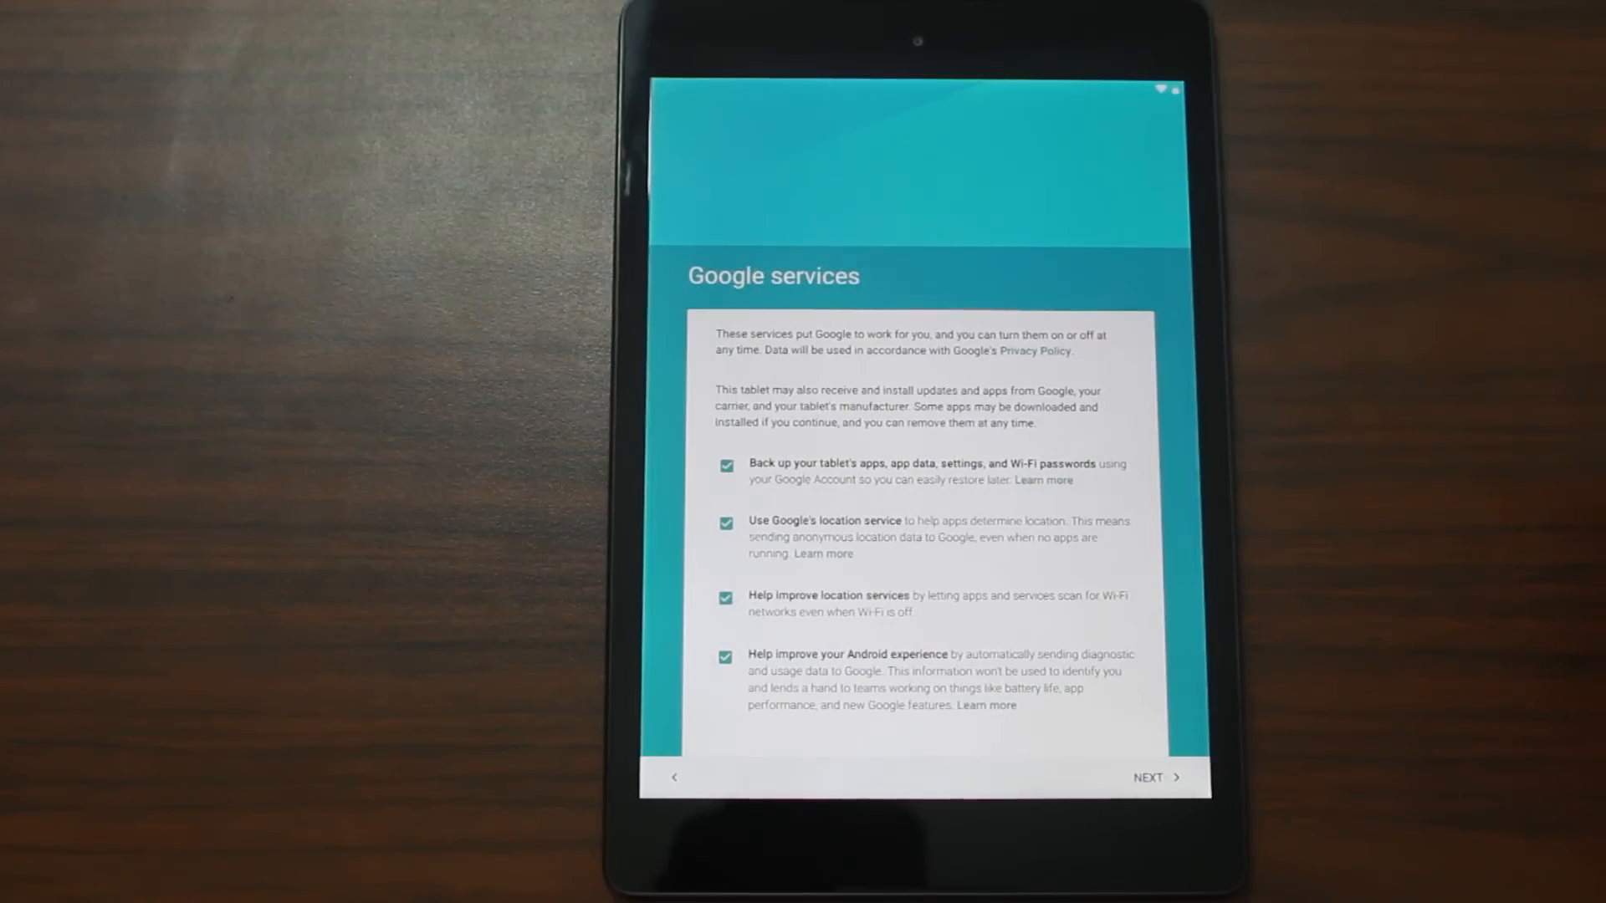
pyautogui.click(1153, 777)
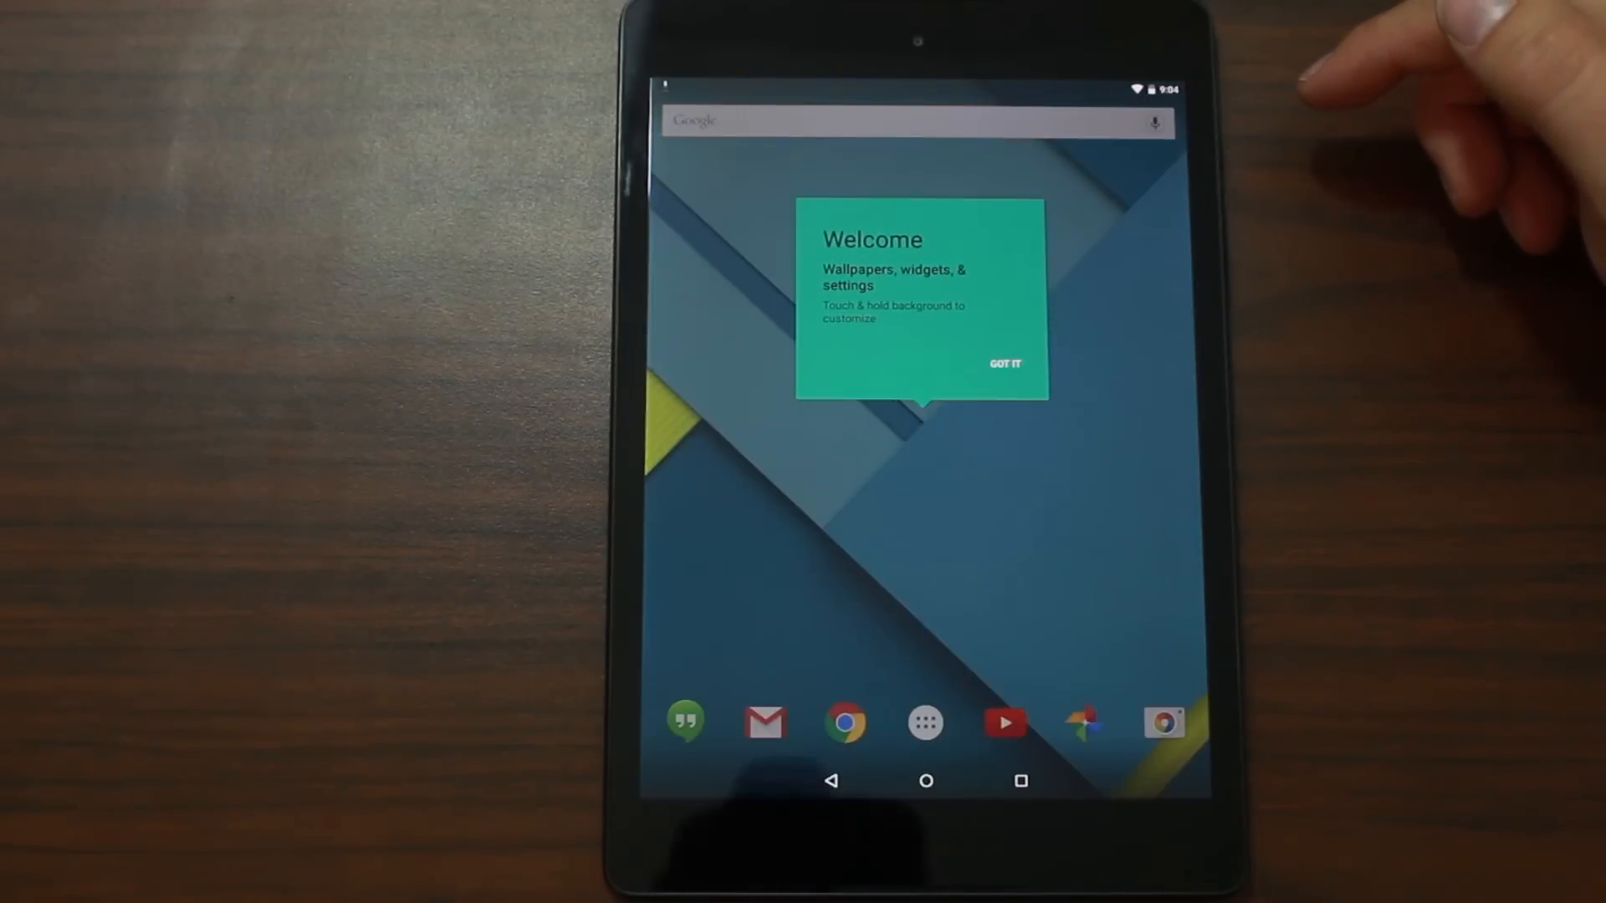
# Dismiss the Welcome tip, view the app drawer, return home, and reopen the drawer.
pyautogui.click(1004, 364)
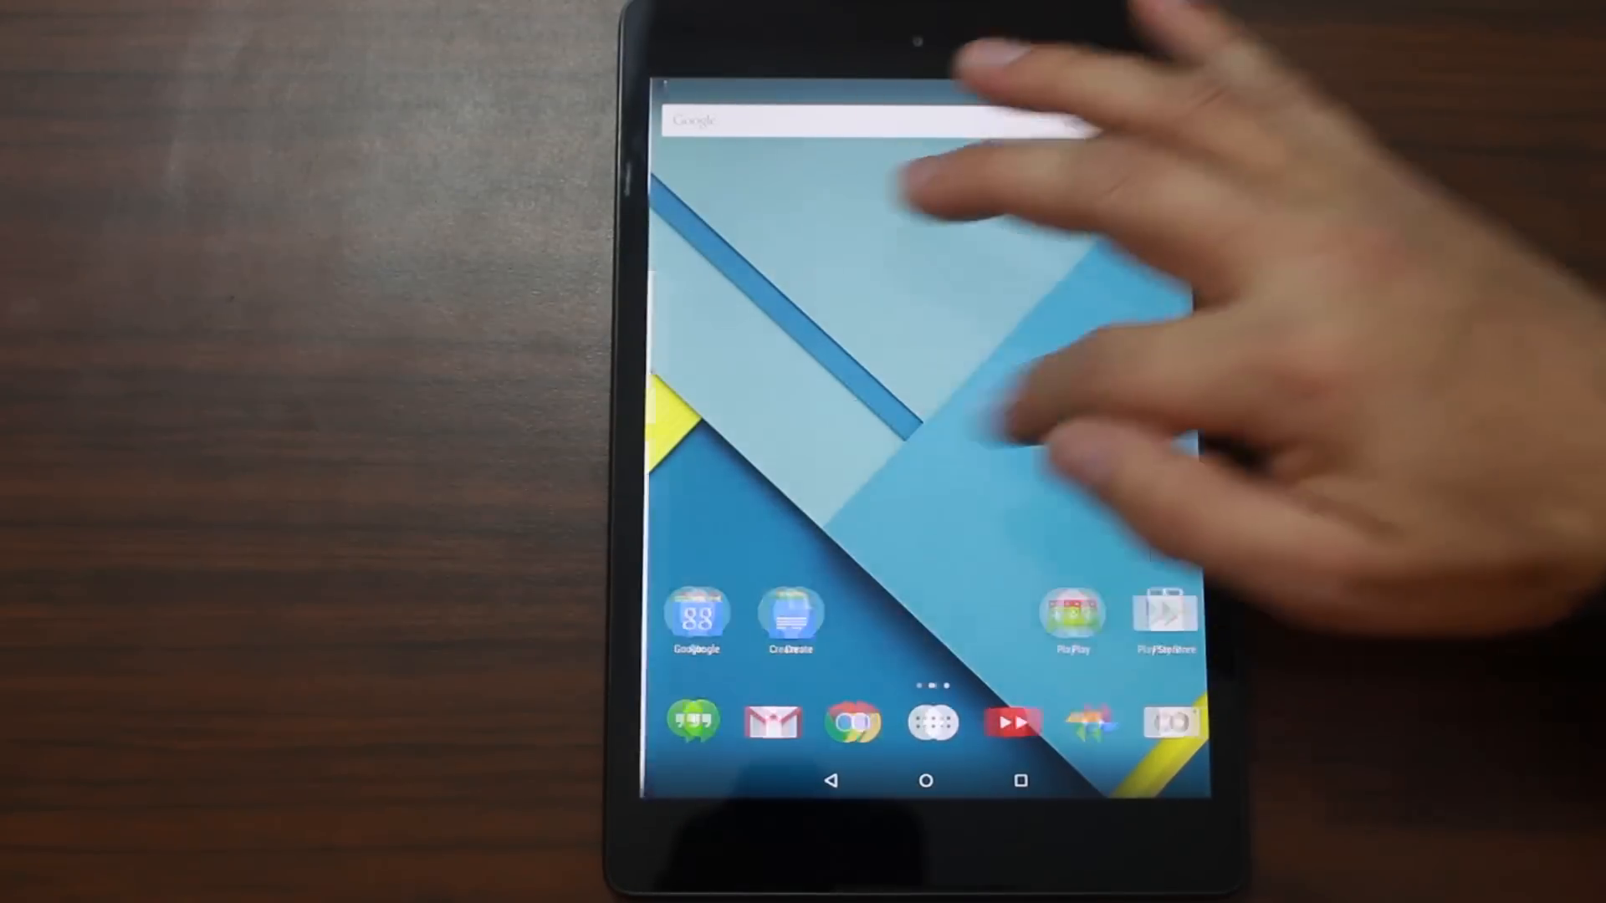
pyautogui.click(927, 722)
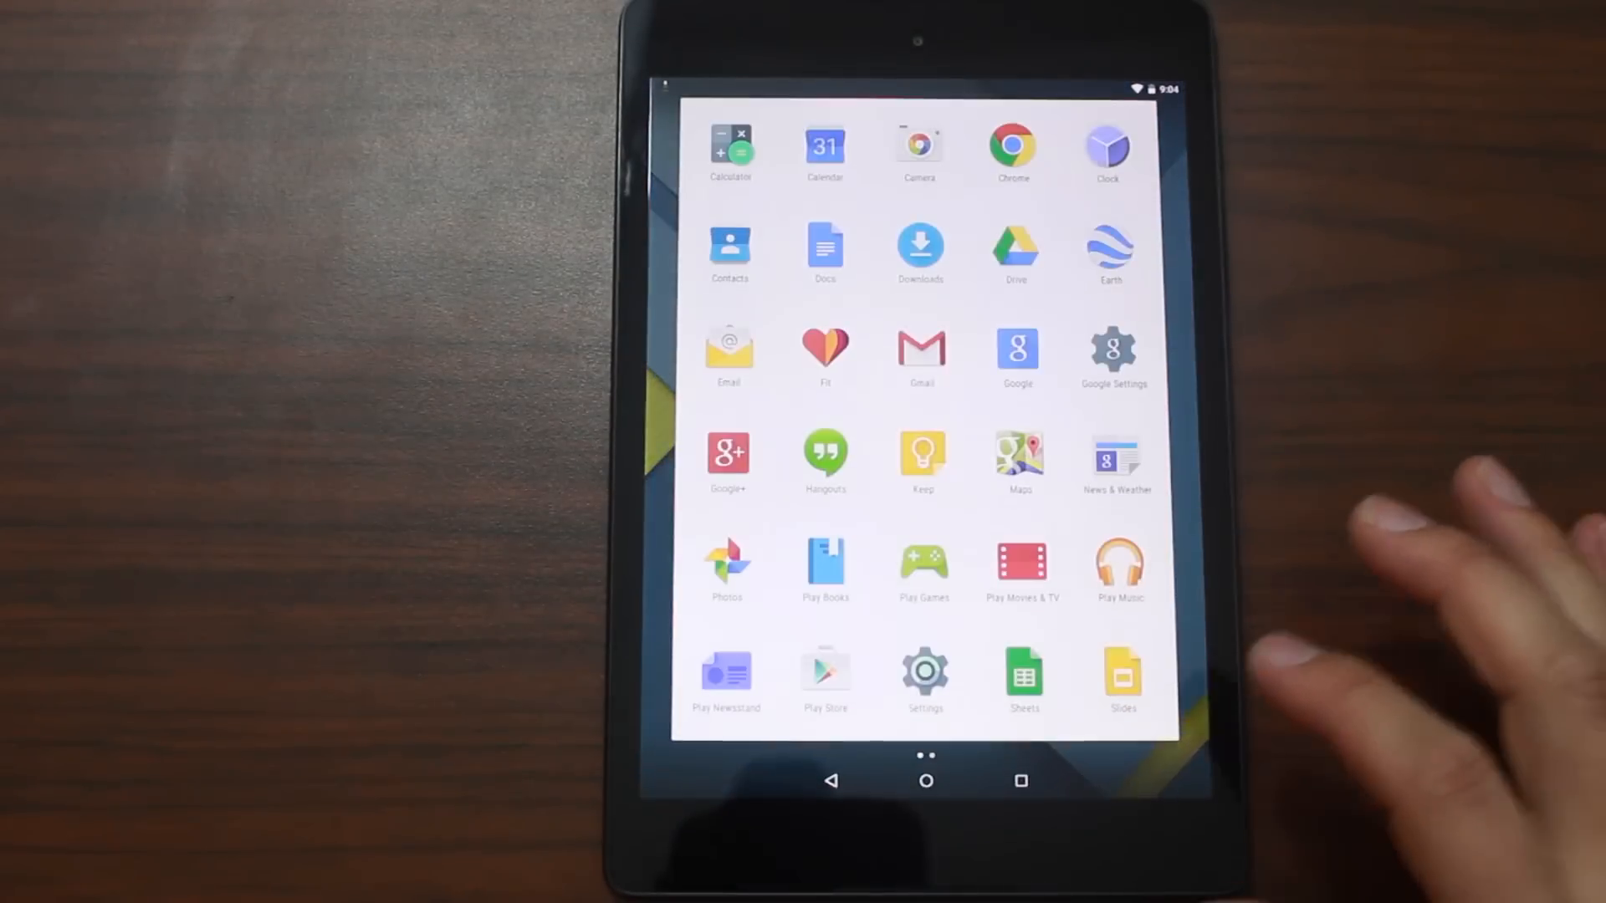
pyautogui.click(925, 780)
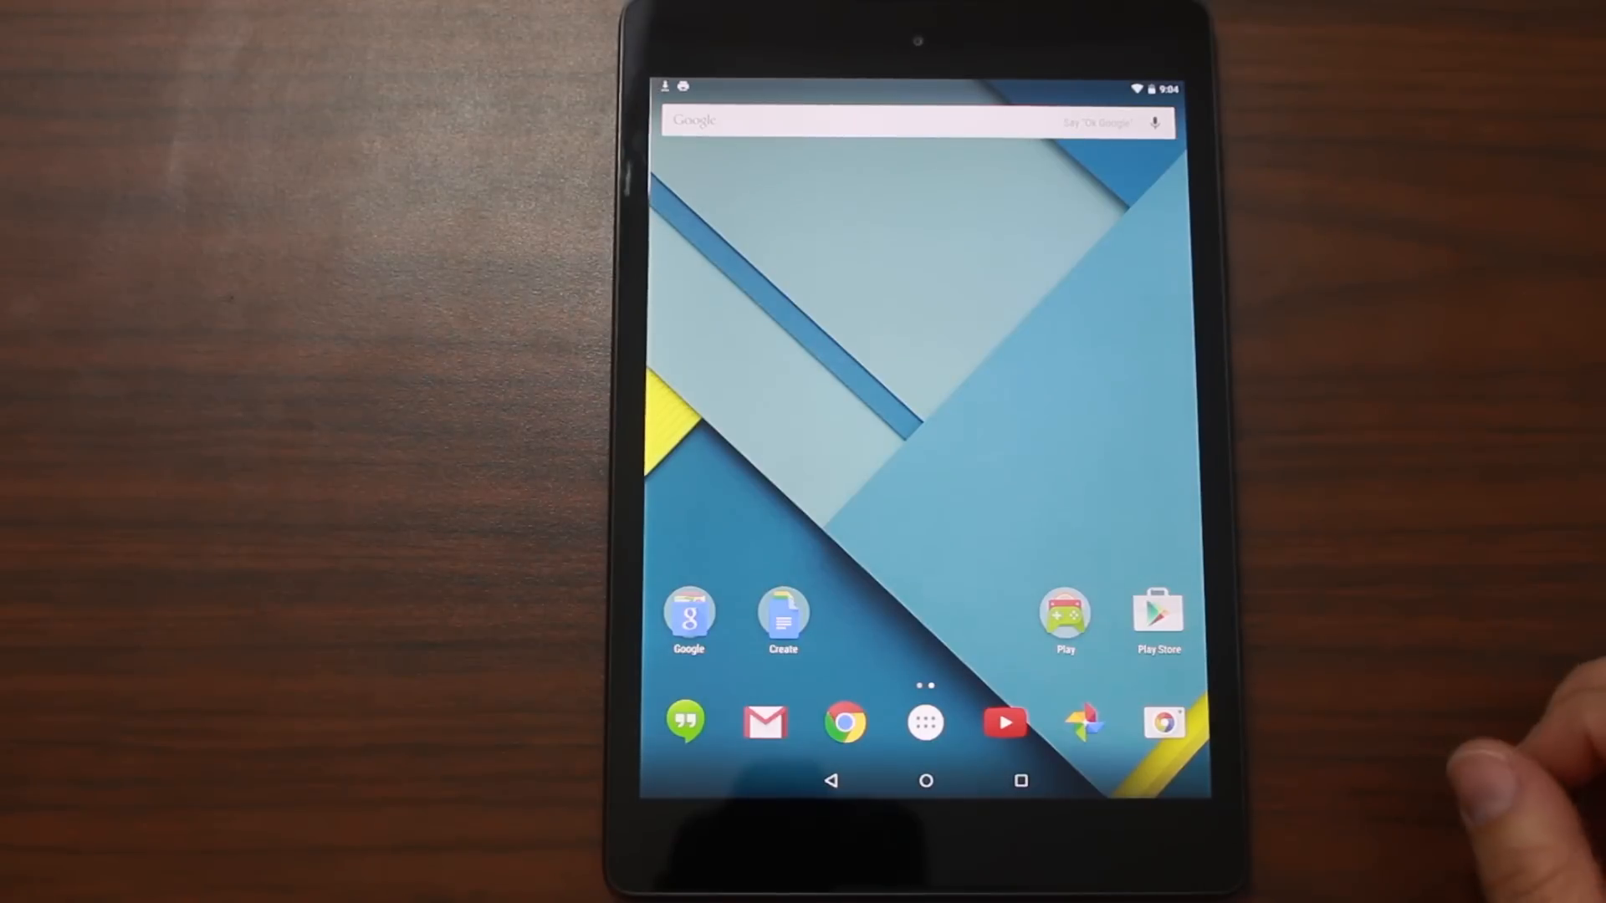
pyautogui.click(923, 722)
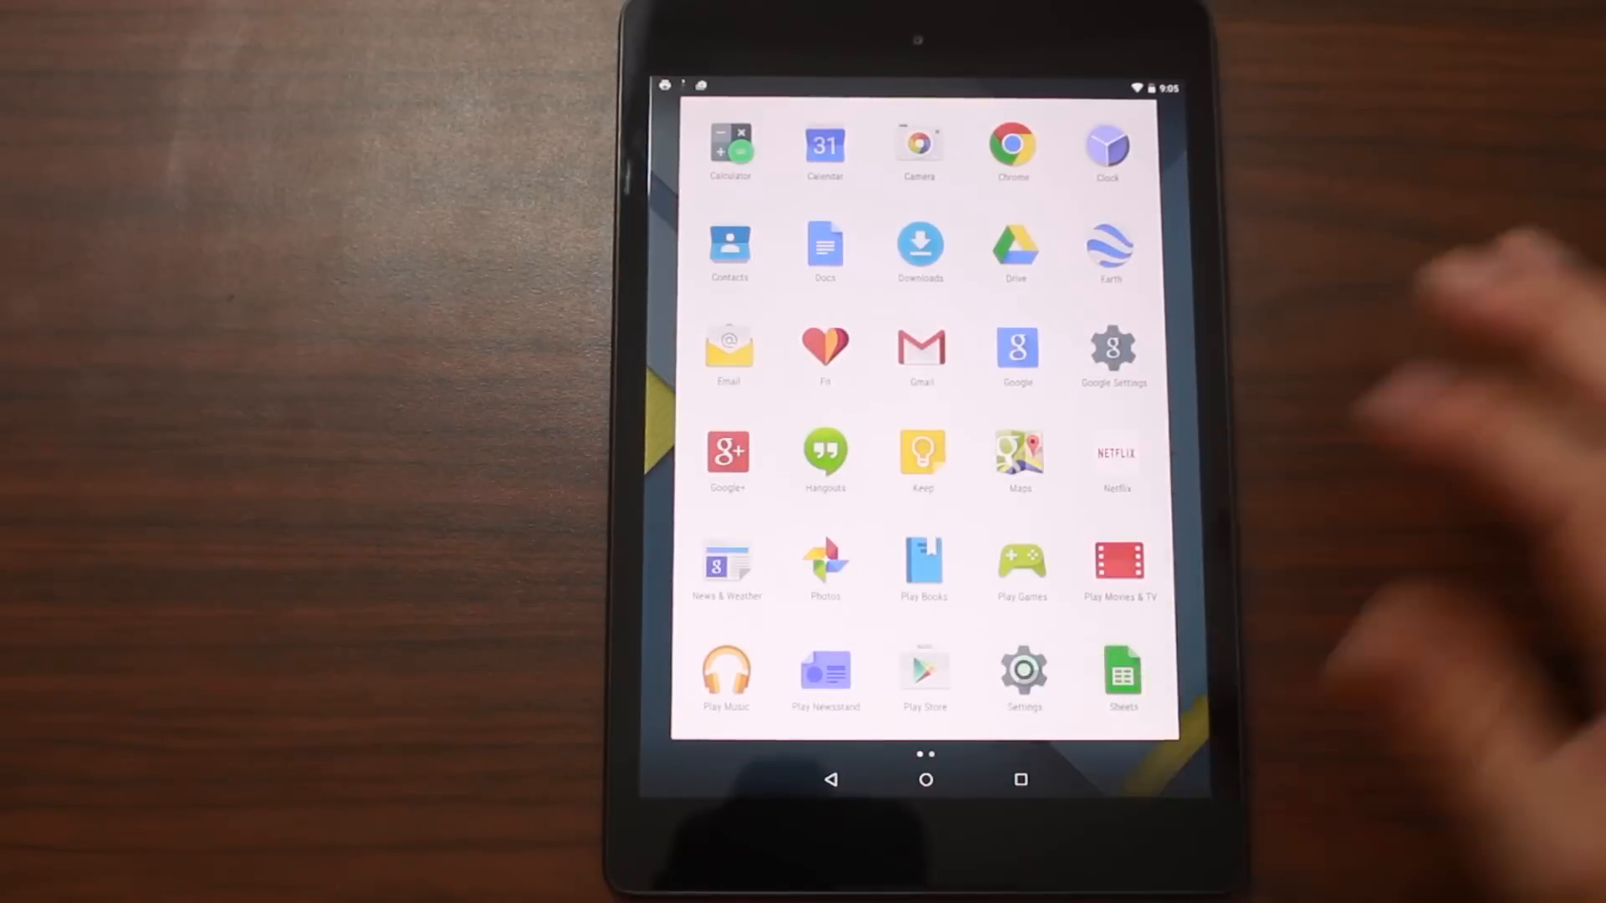
# Open Settings and trigger the Lollipop easter egg.
pyautogui.click(1023, 671)
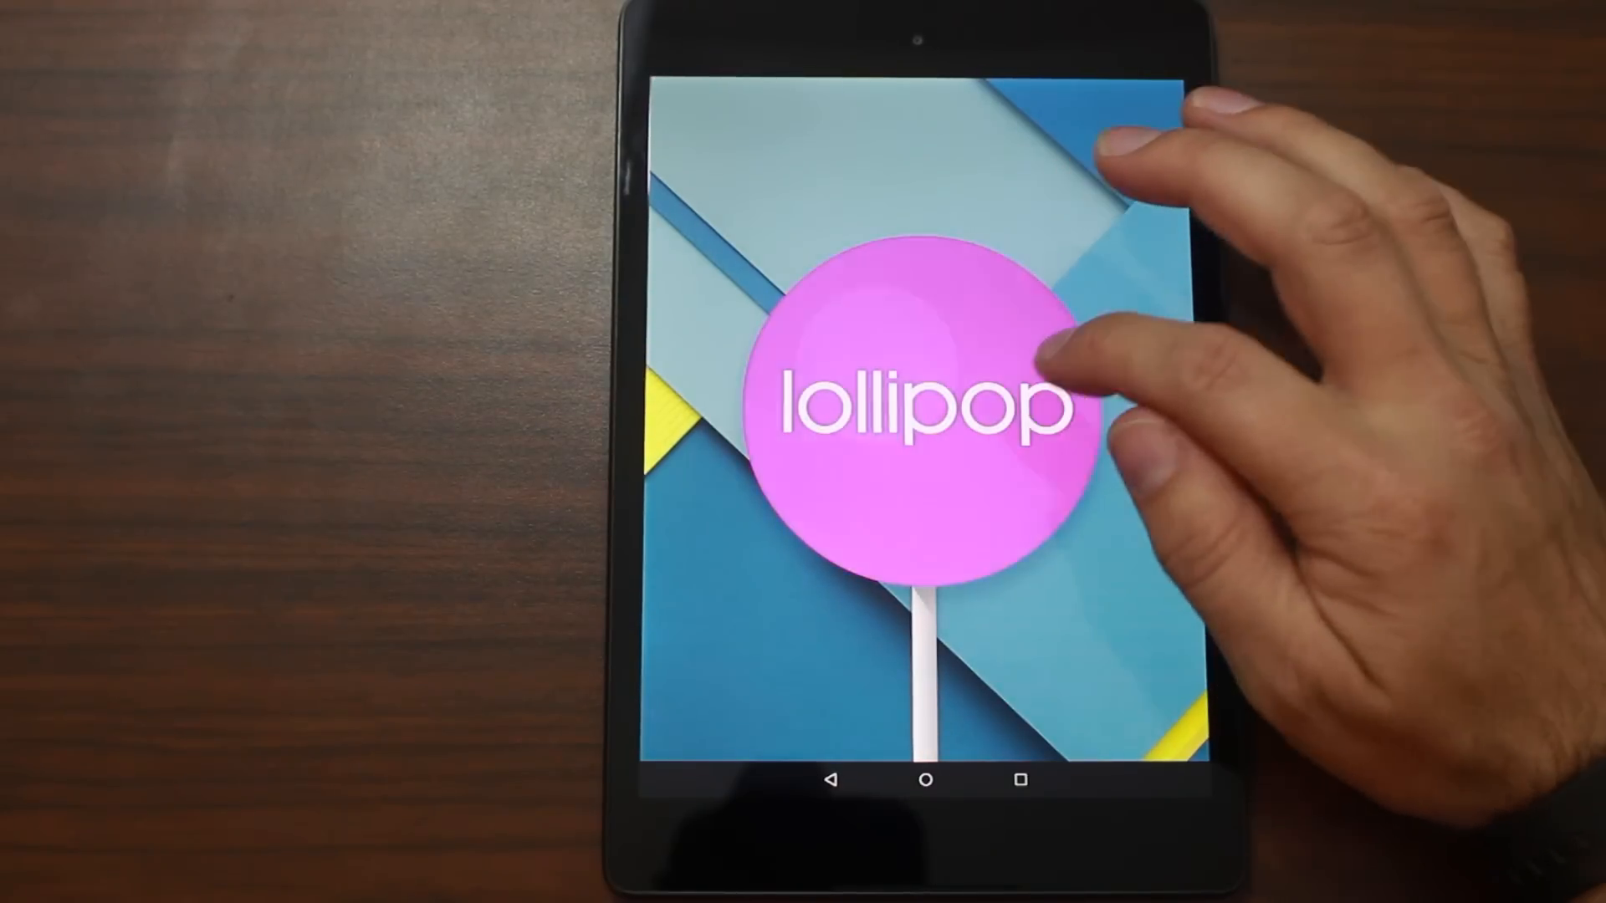
pyautogui.click(922, 400)
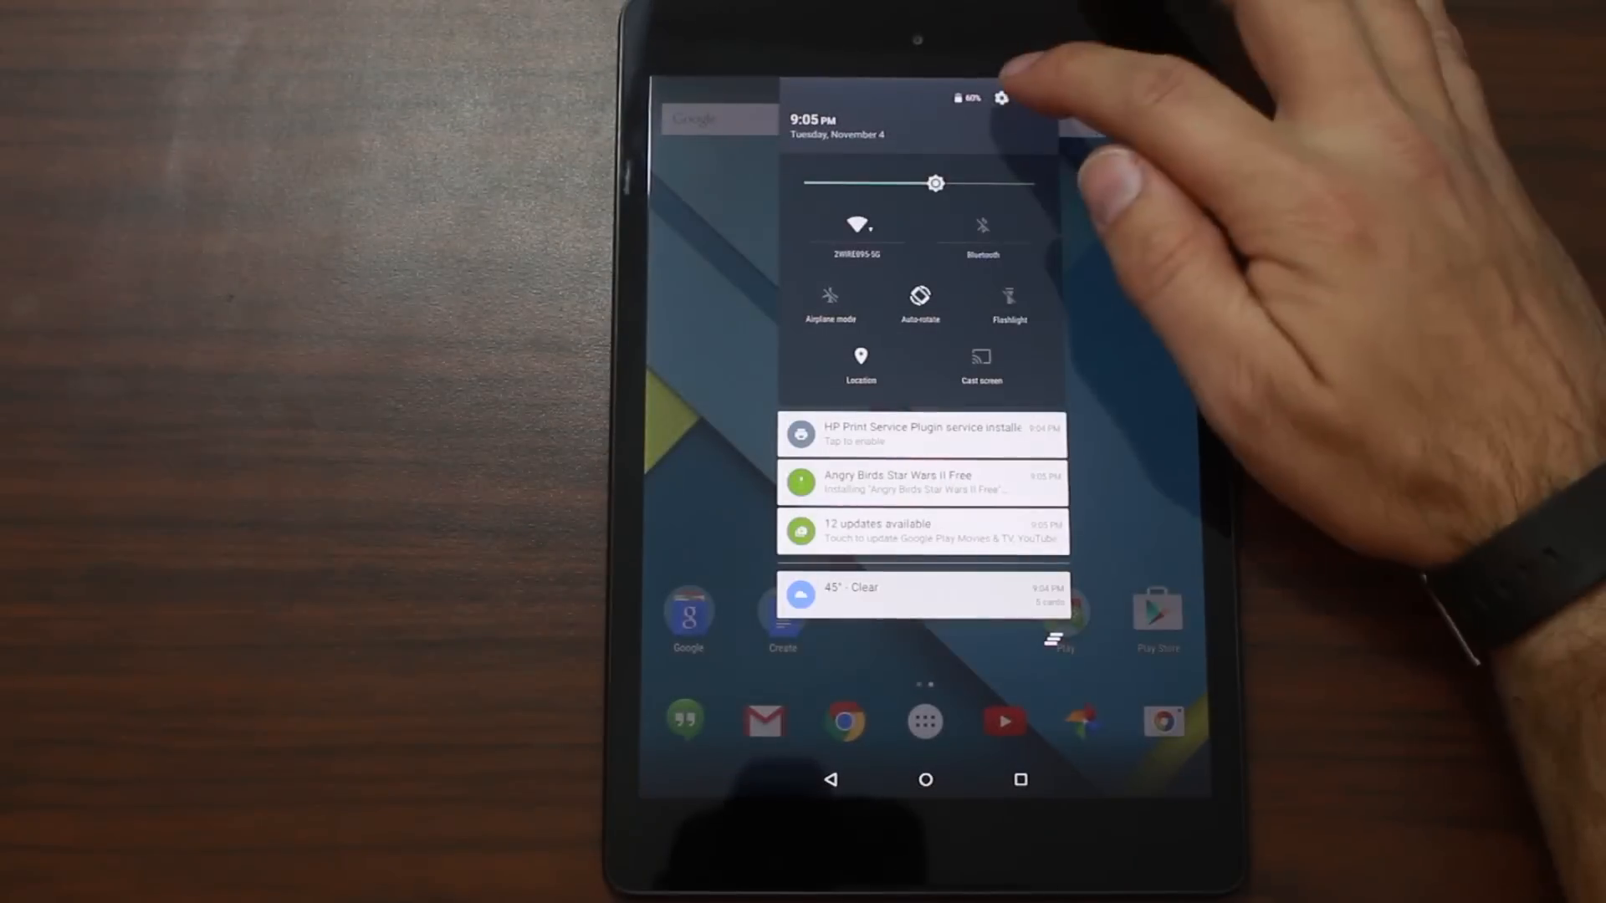
# Open full Settings from the quick settings panel, then launch the camera.
pyautogui.click(1002, 98)
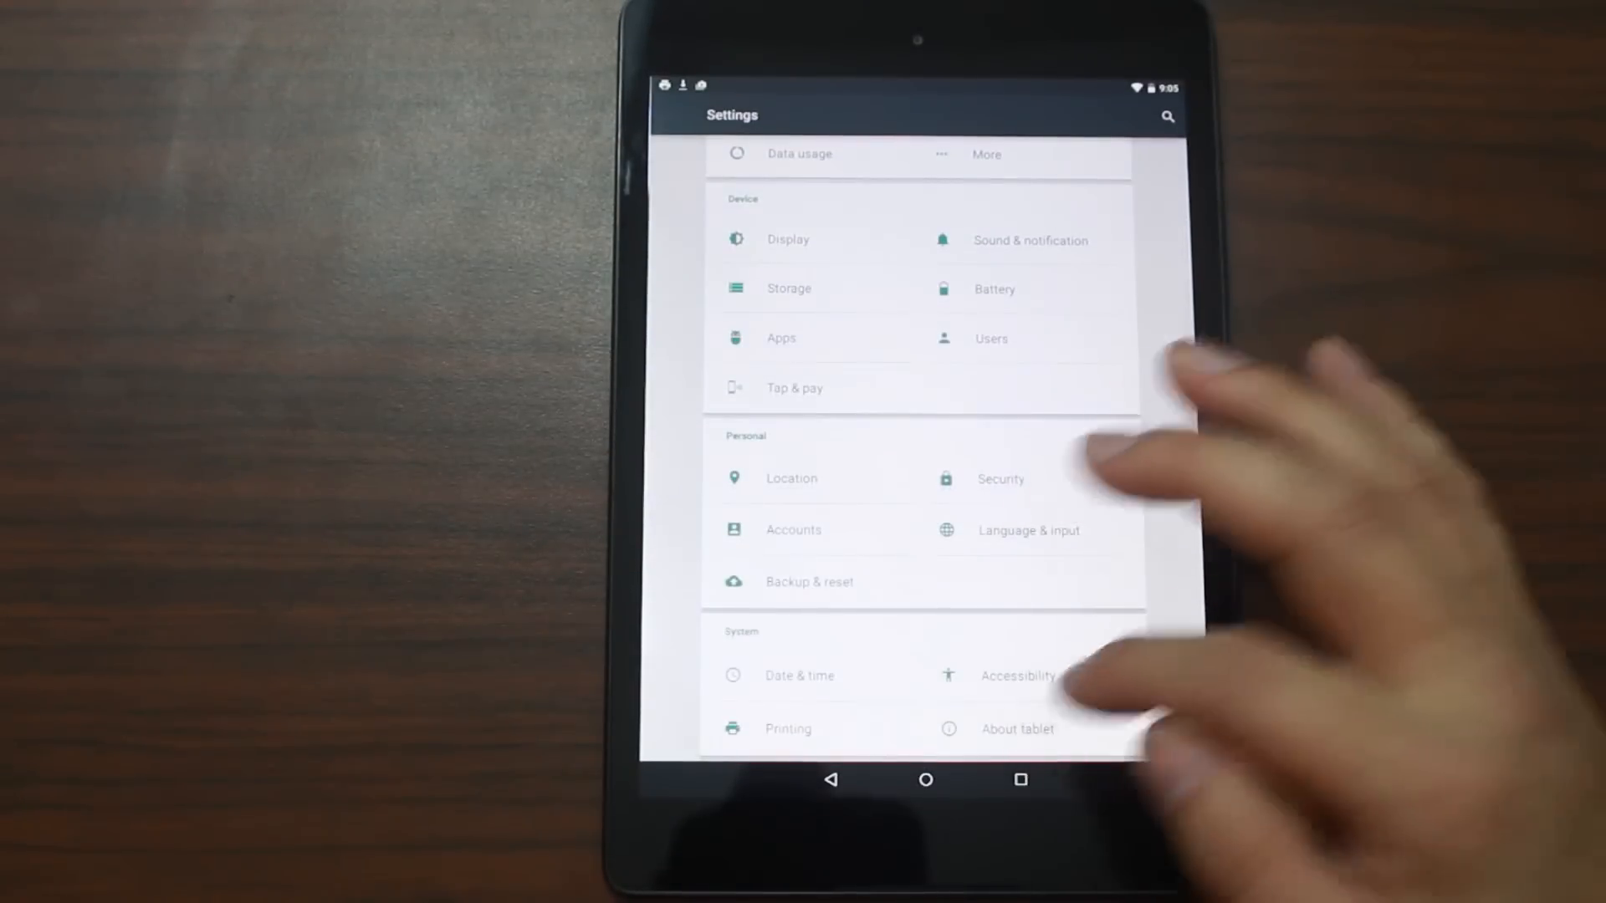
pyautogui.click(1017, 729)
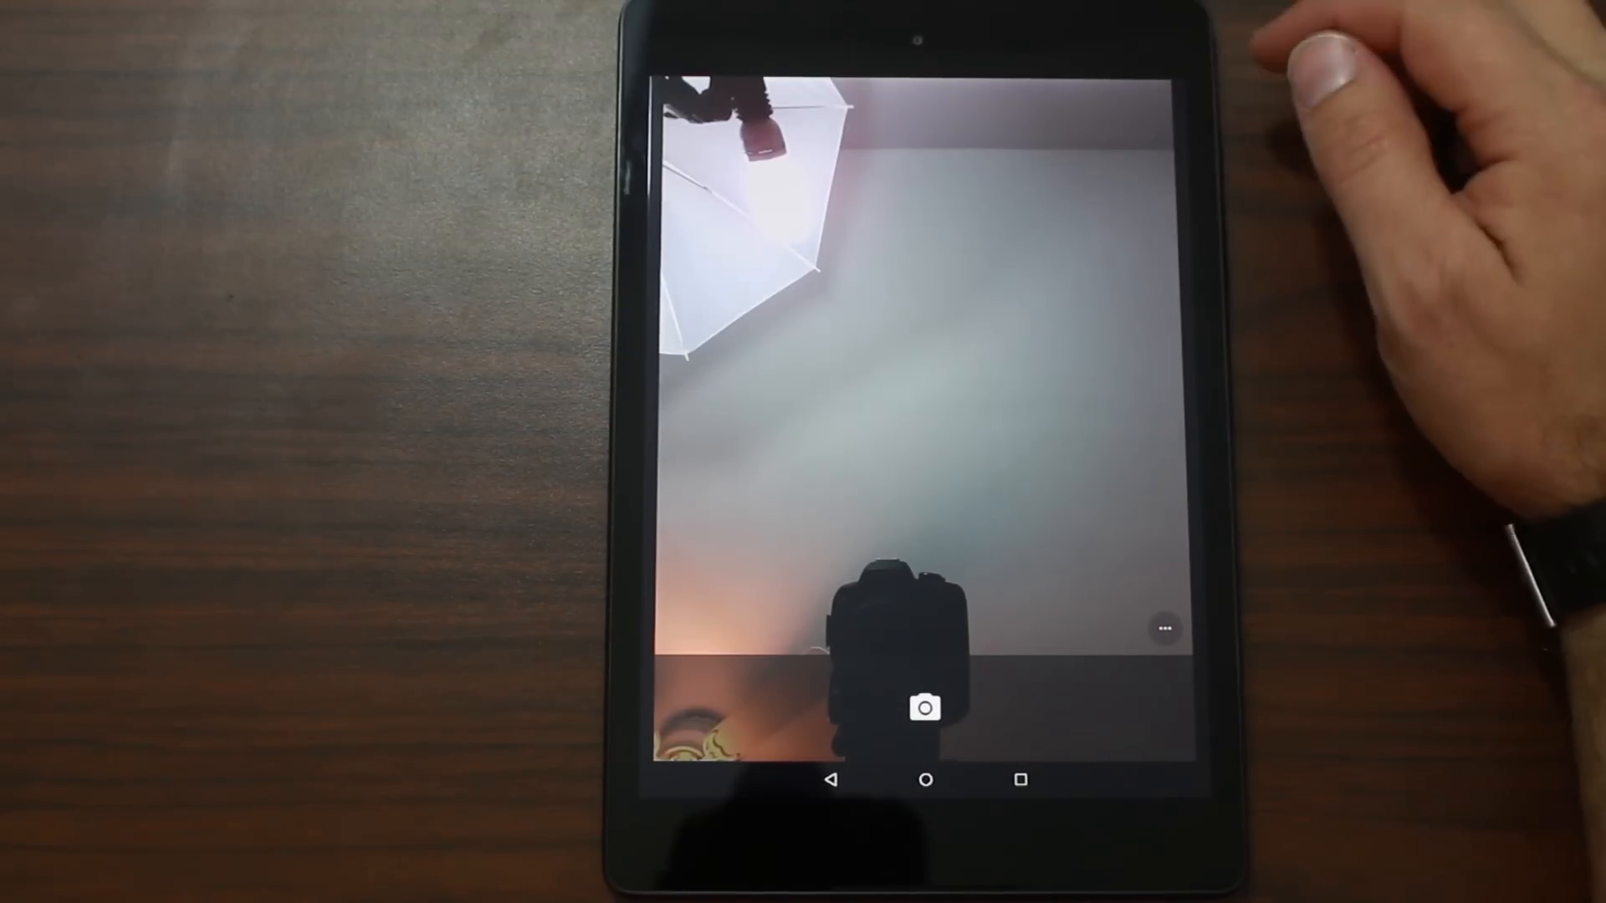
pyautogui.moveTo(1362, 256)
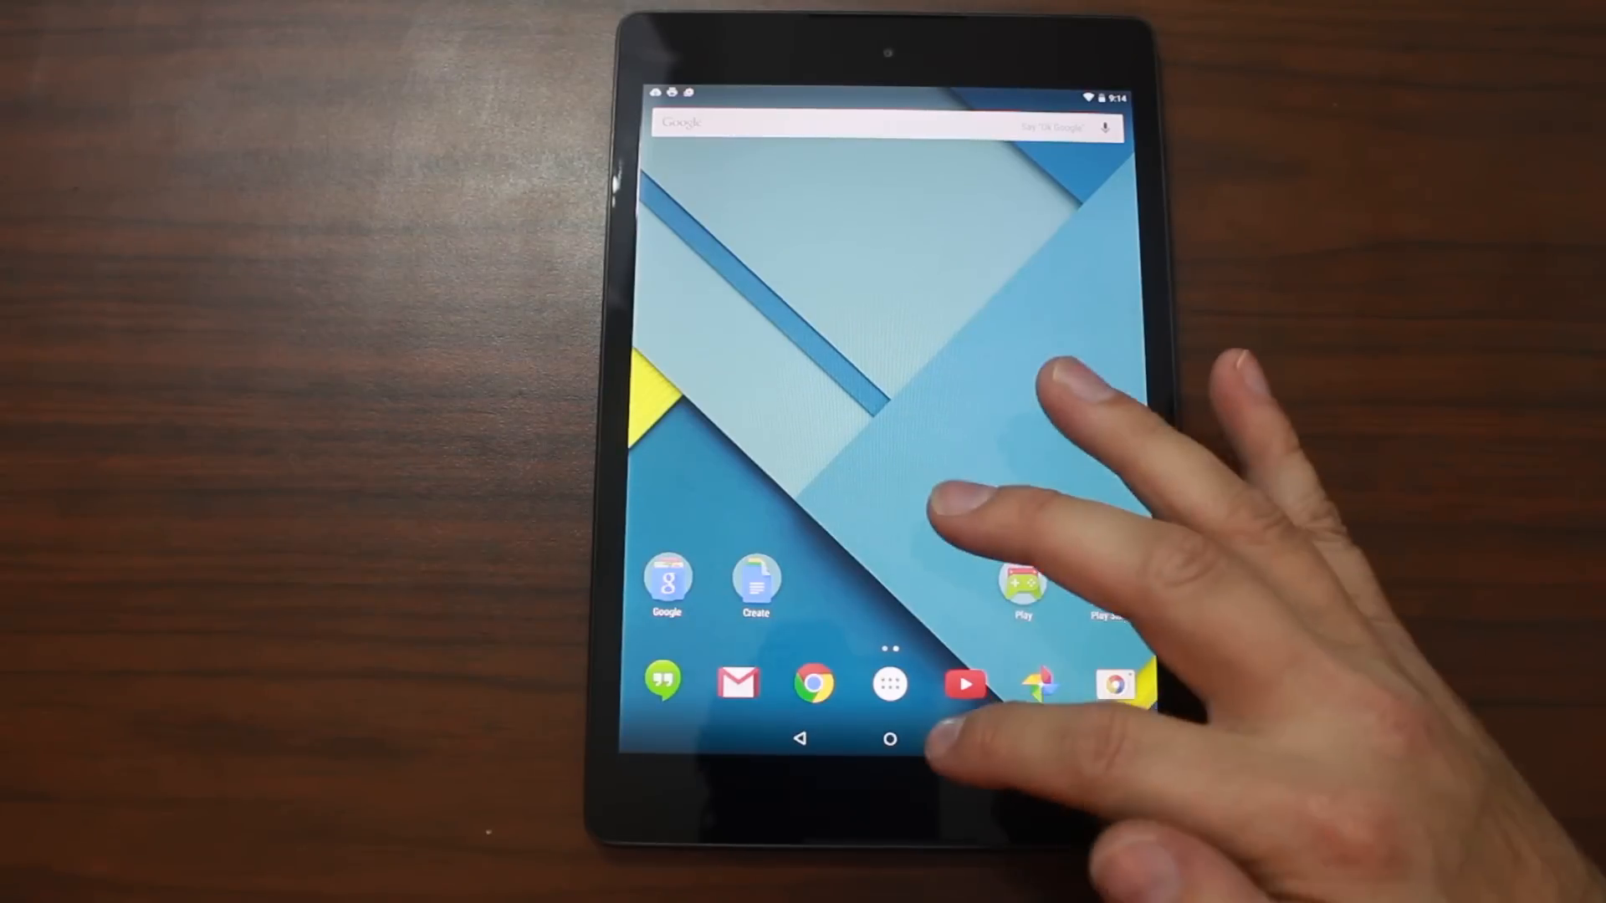
# Visit the Apps section in Settings, then leave it for the app drawer.
pyautogui.click(887, 684)
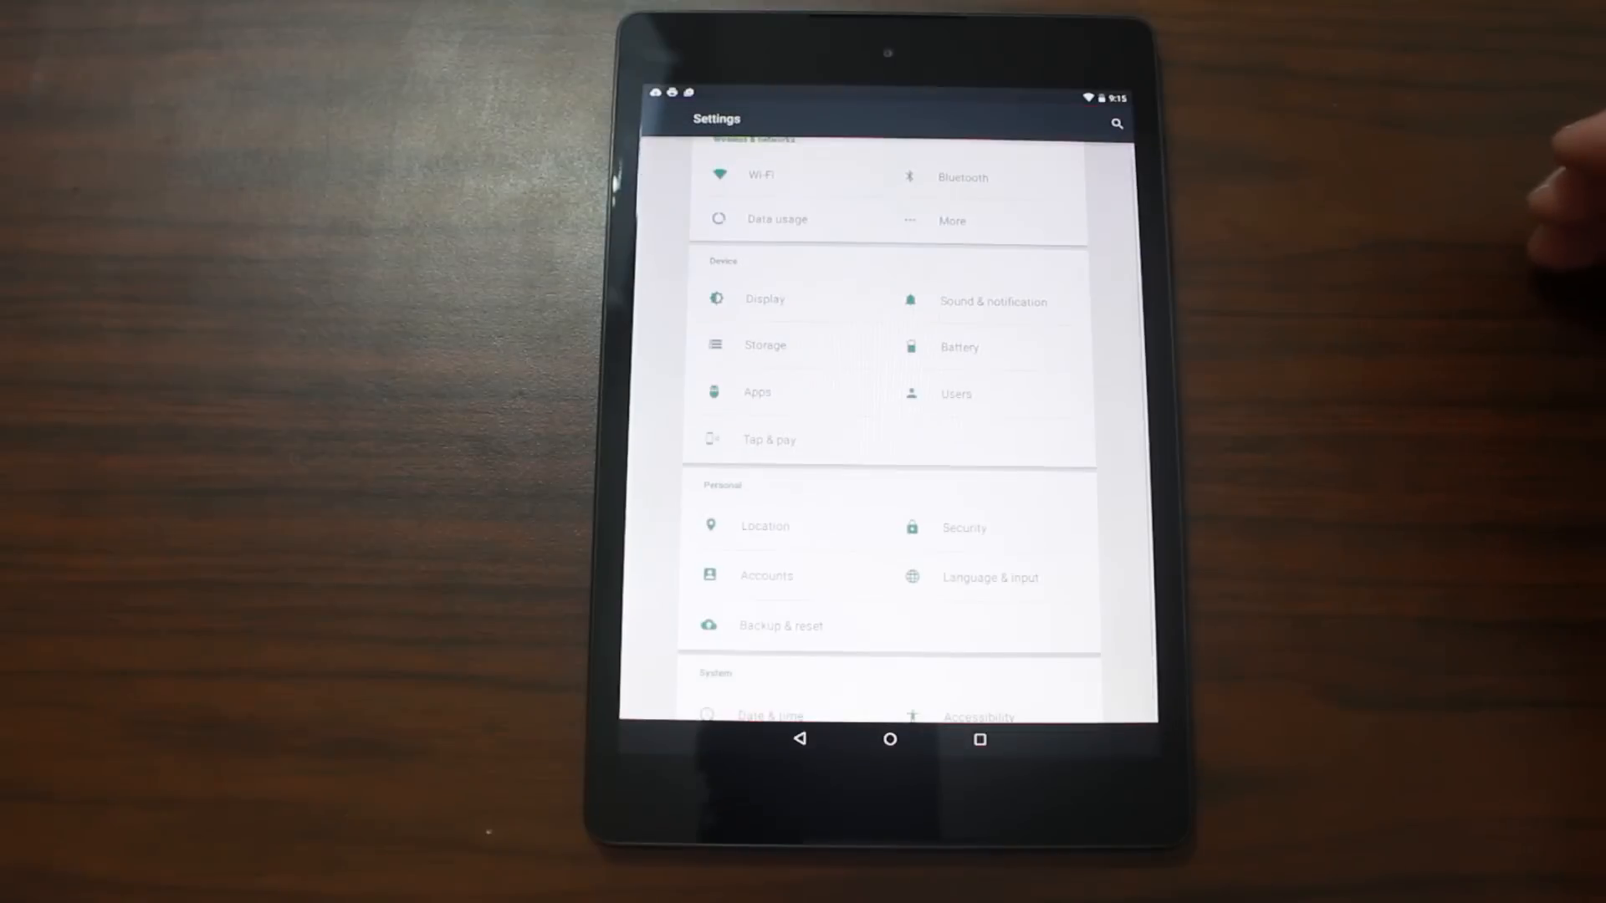
pyautogui.scroll(-3)
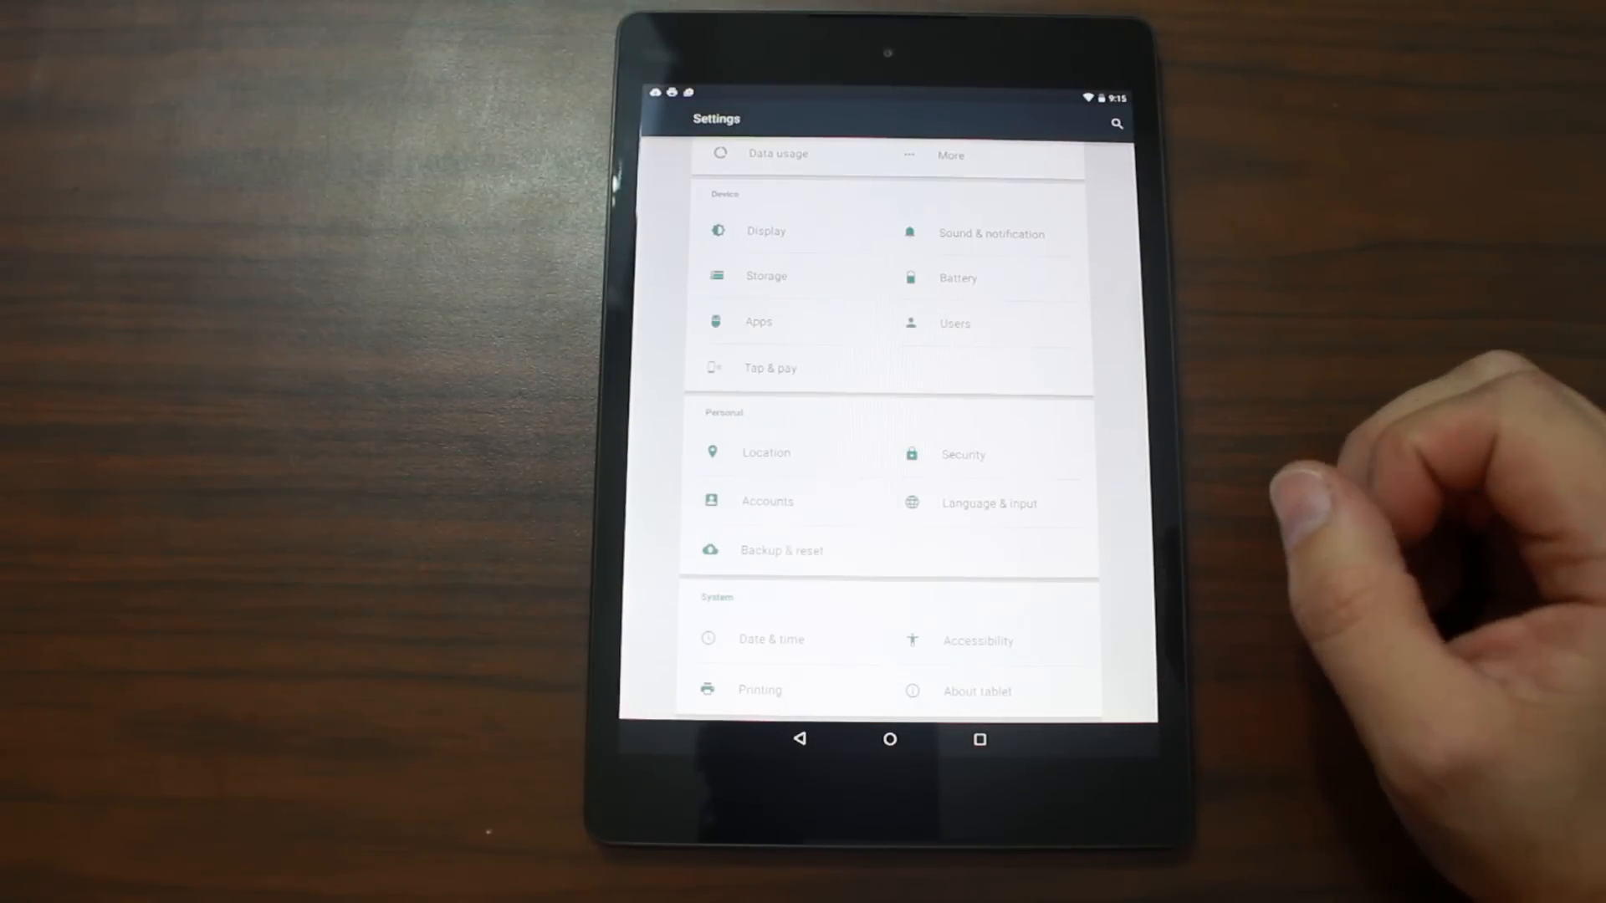
pyautogui.moveTo(1177, 482)
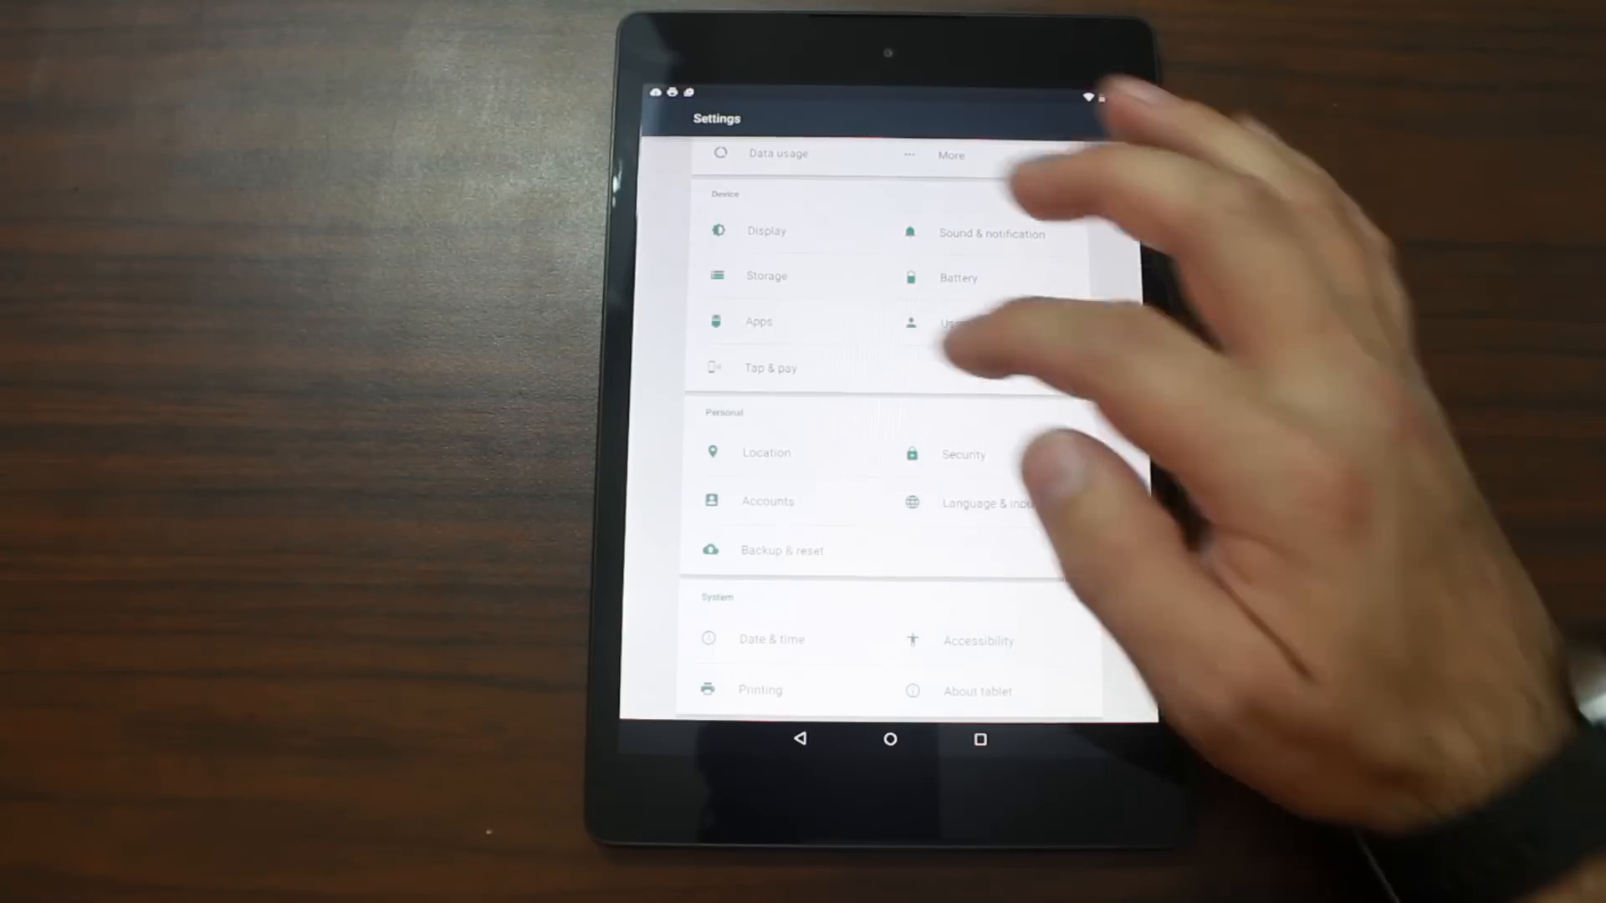
pyautogui.click(758, 321)
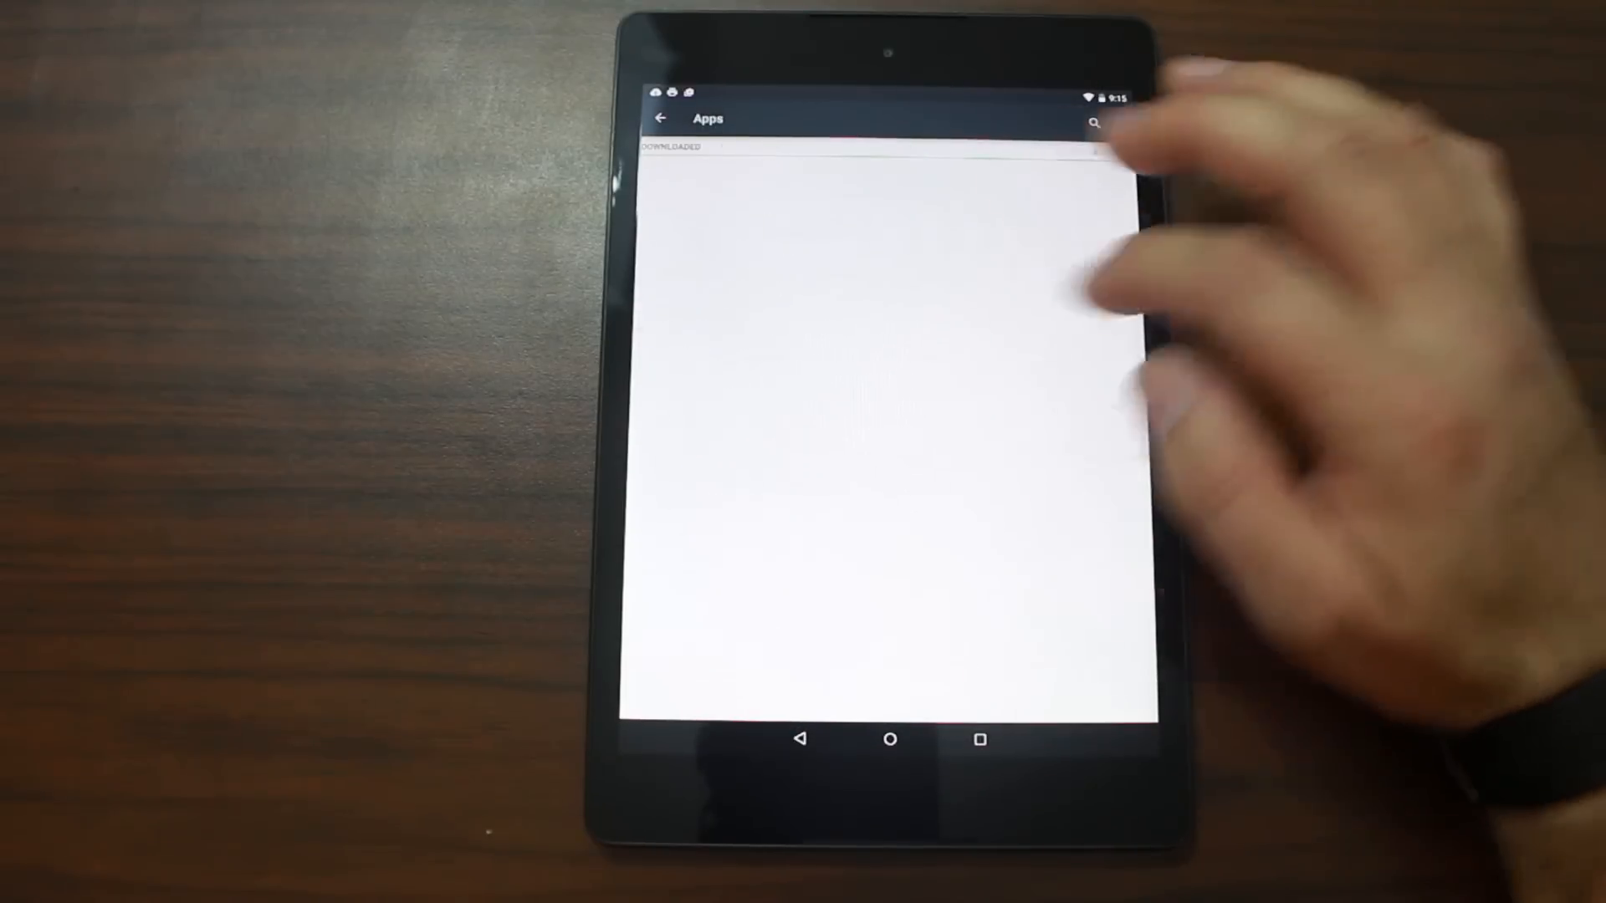
pyautogui.click(886, 148)
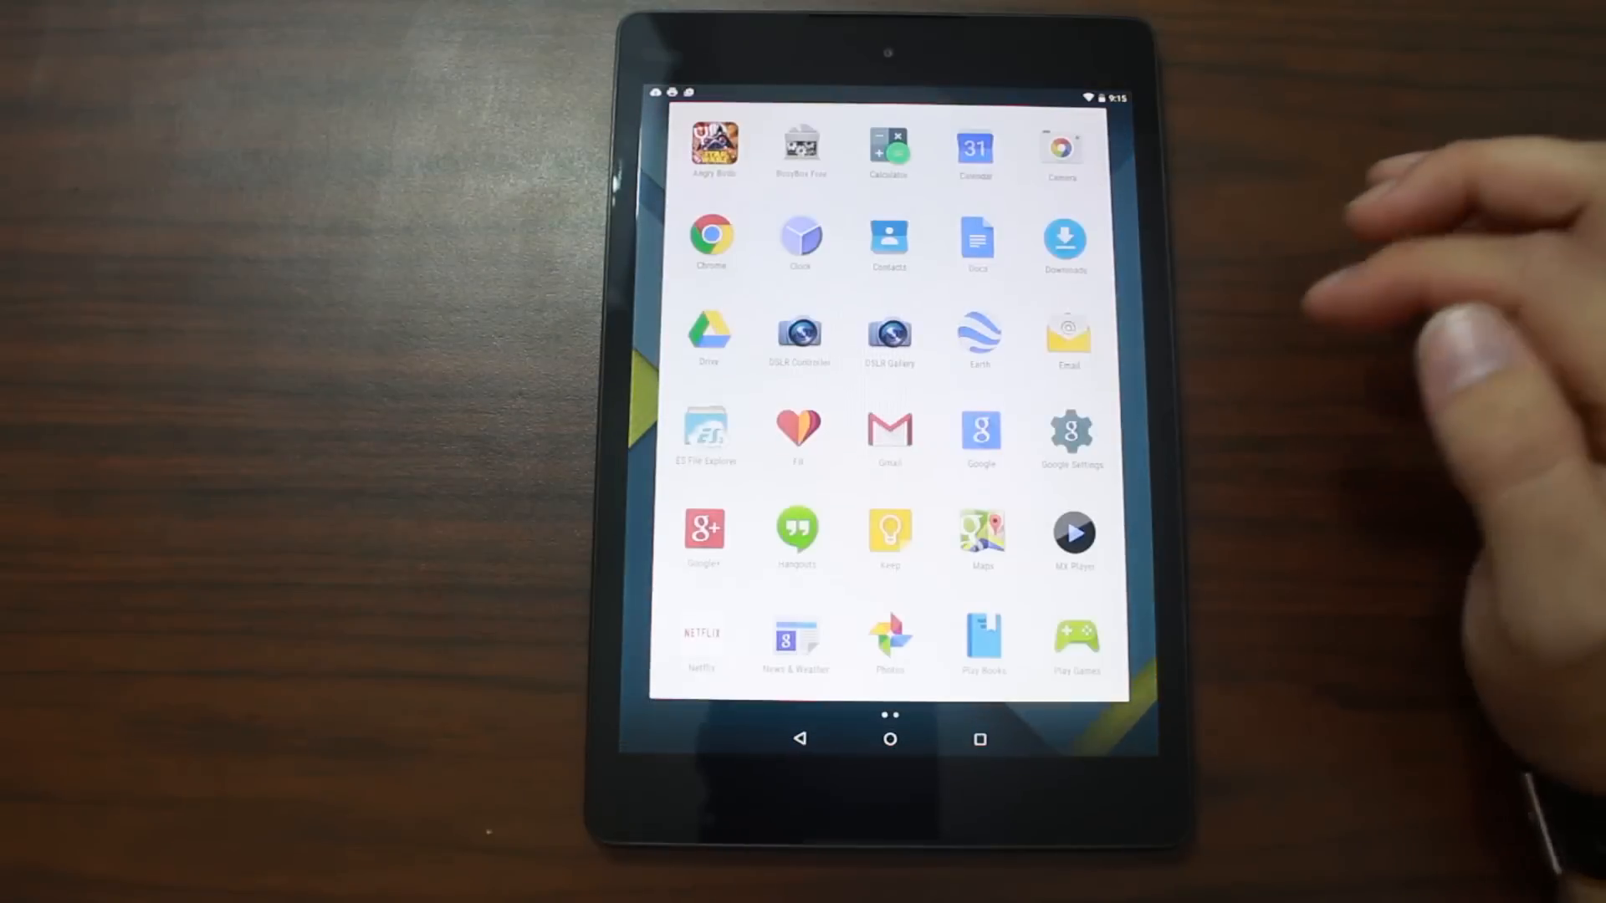
# Close the app drawer and return to the home screen with its Play Store shortcut.
pyautogui.click(889, 738)
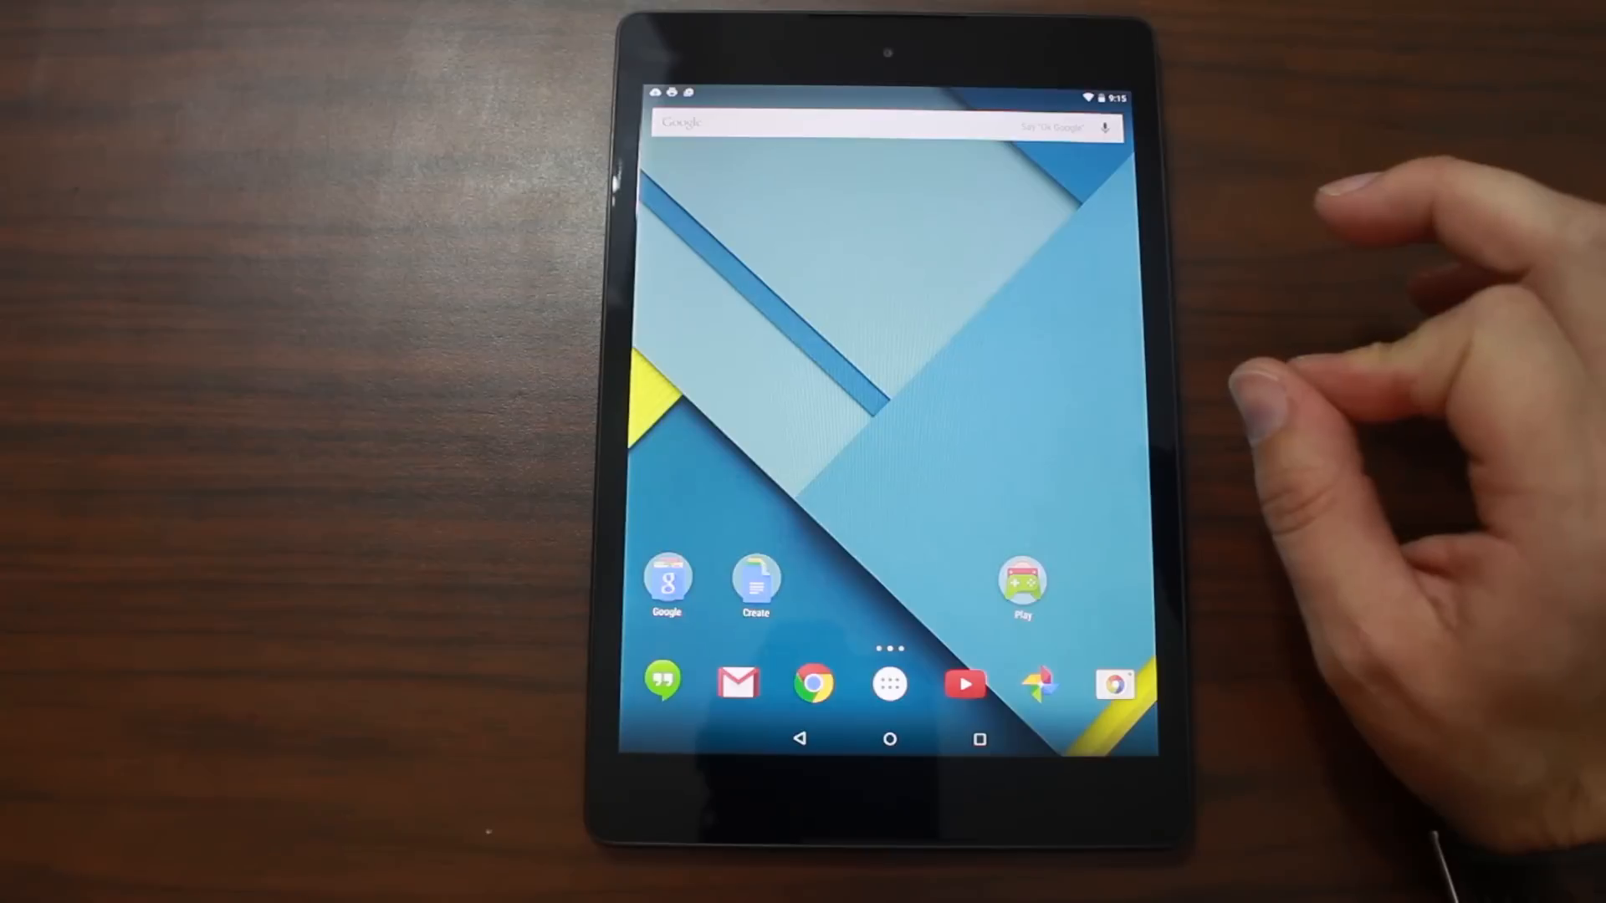
pyautogui.click(887, 684)
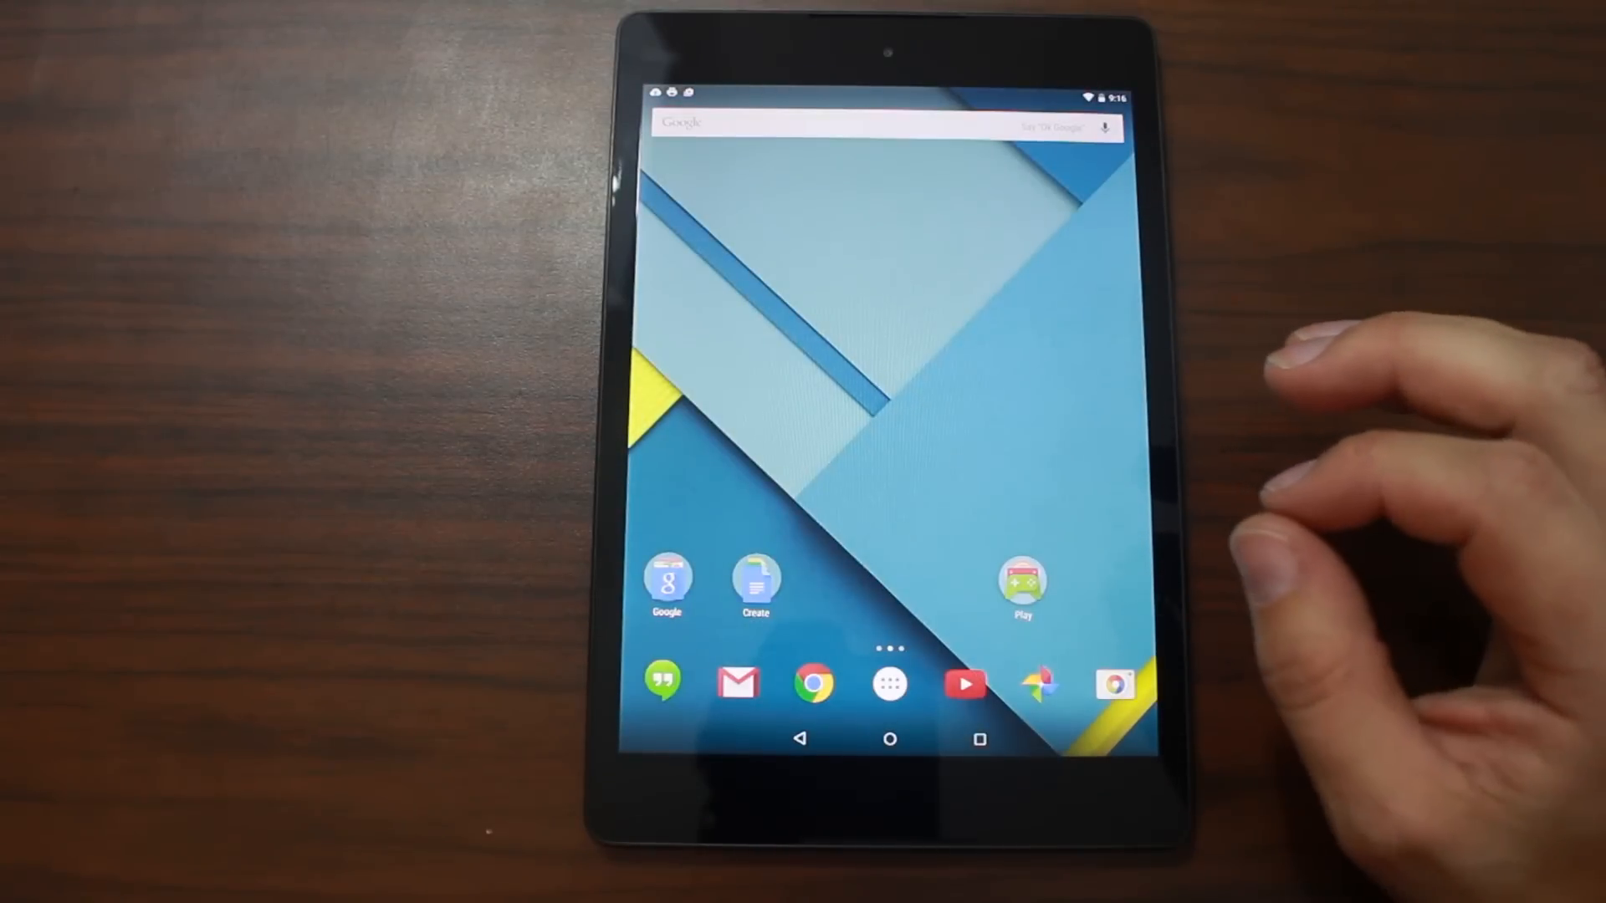
pyautogui.click(889, 684)
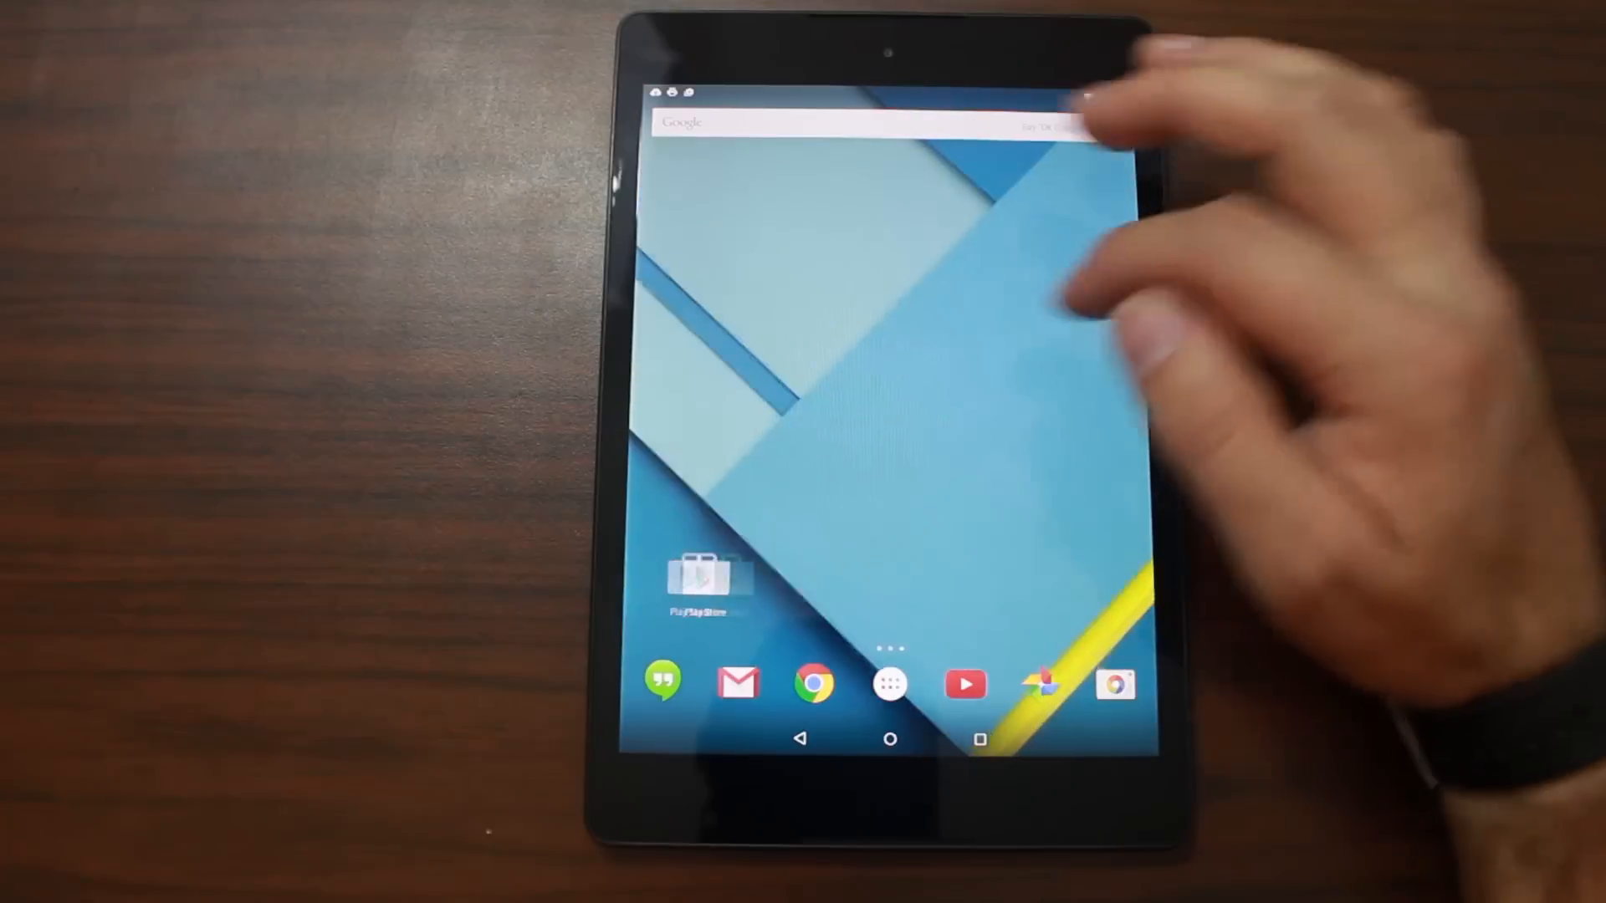
# Pull down the notification shade showing photo backup, HP print plugin, 12 updates and weather.
pyautogui.moveTo(891, 102); pyautogui.dragTo(891, 307)
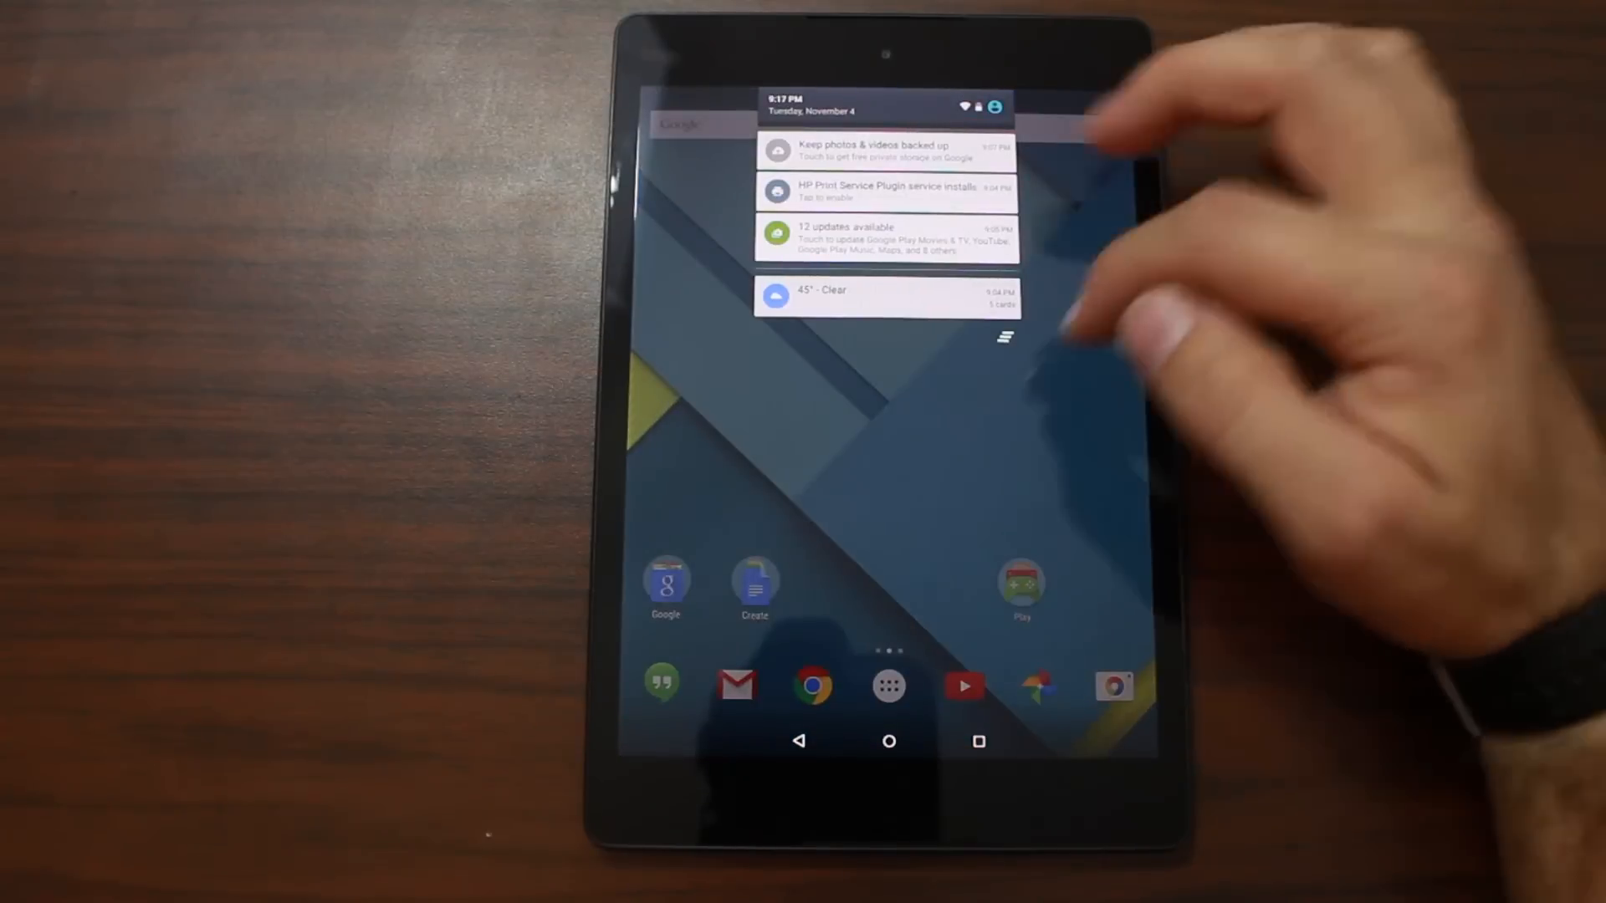
# Launch Settings from the app drawer and briefly visit Tap & pay before returning to the main list.
pyautogui.click(887, 685)
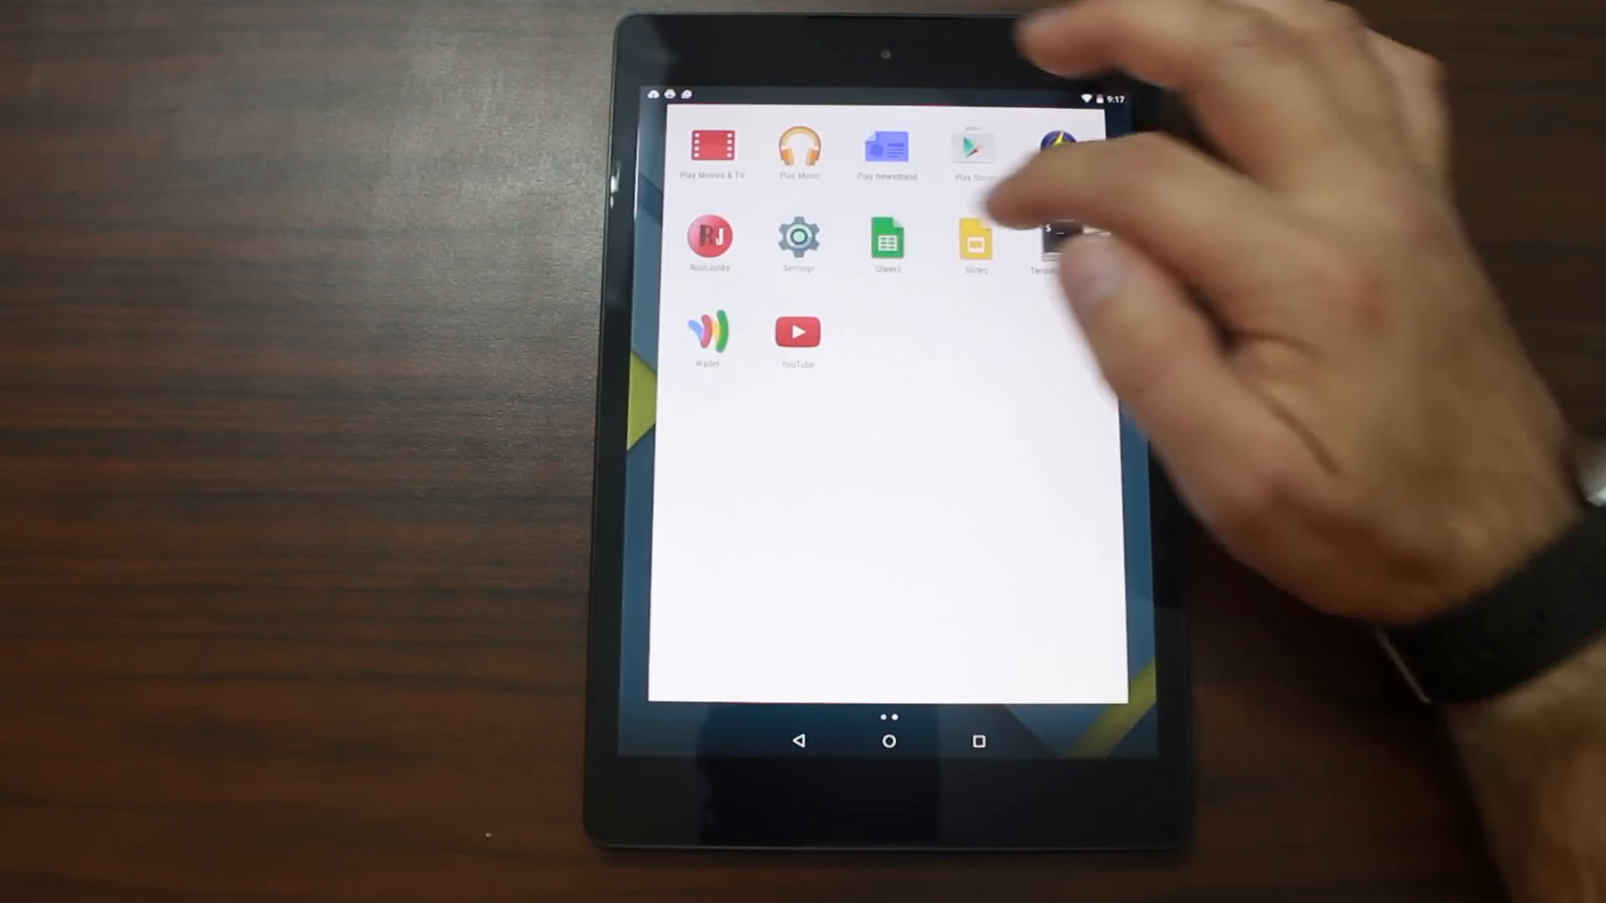
pyautogui.click(798, 236)
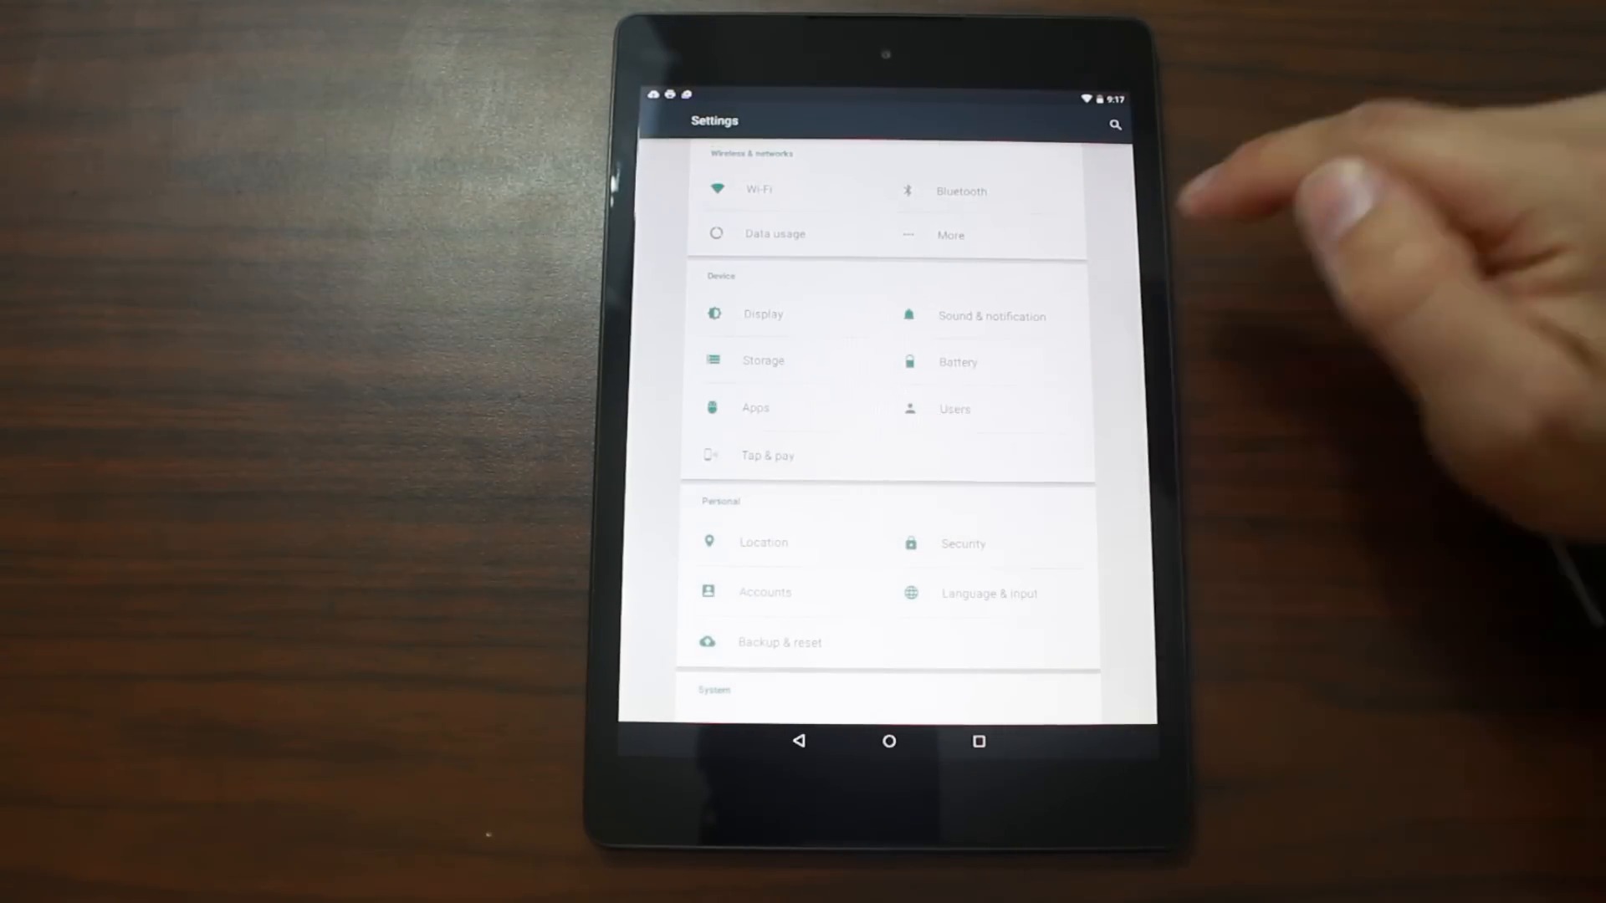
pyautogui.click(766, 456)
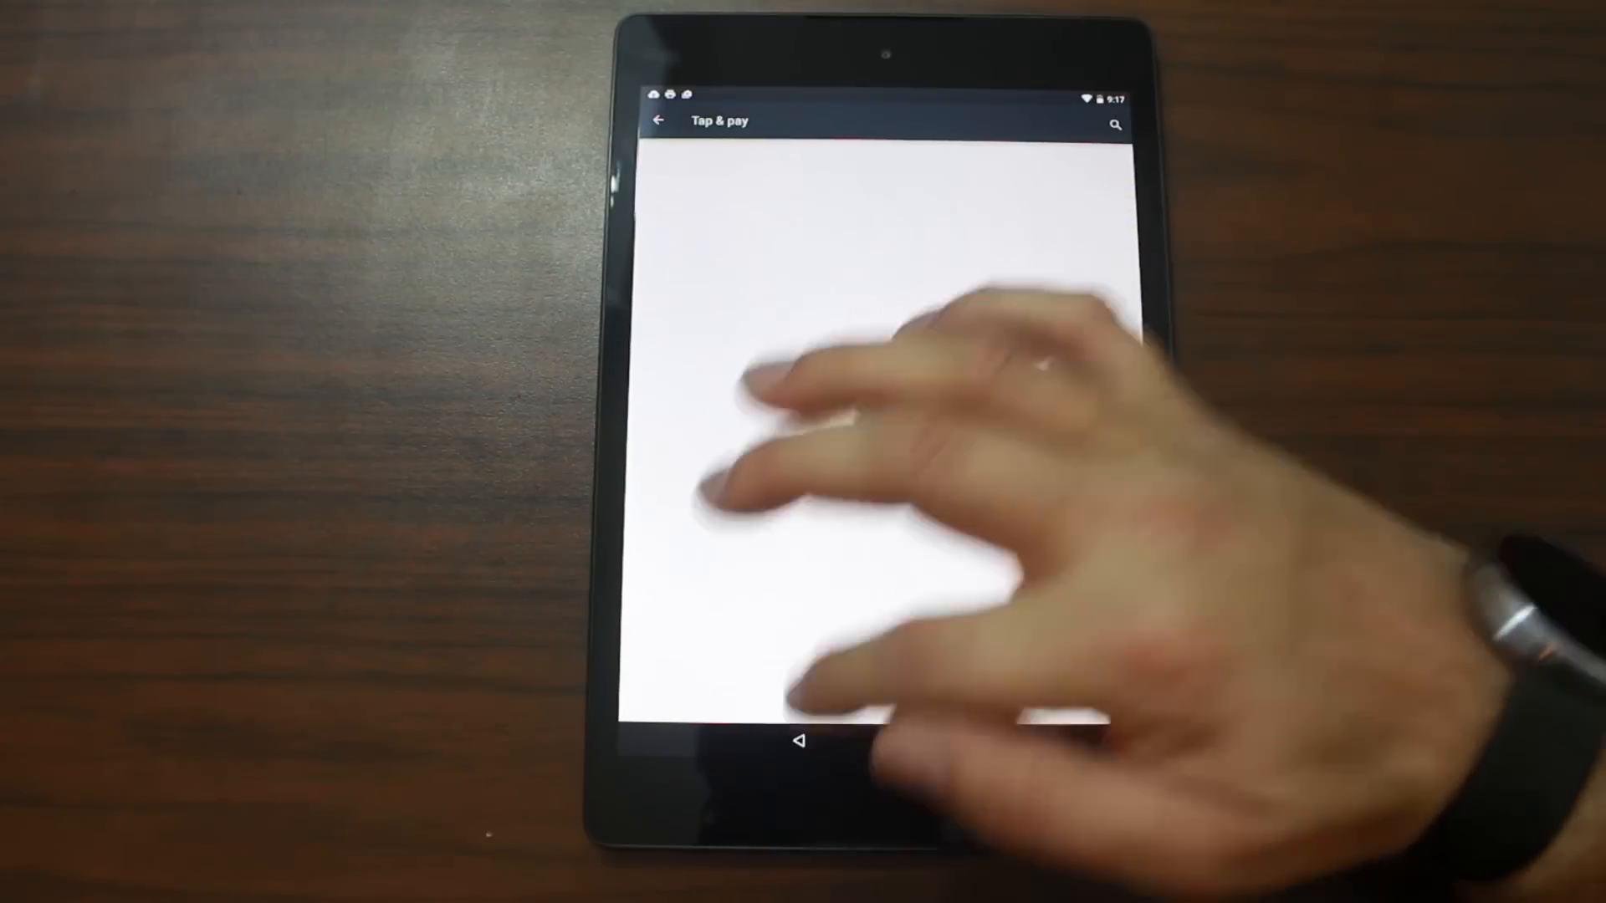
pyautogui.click(660, 122)
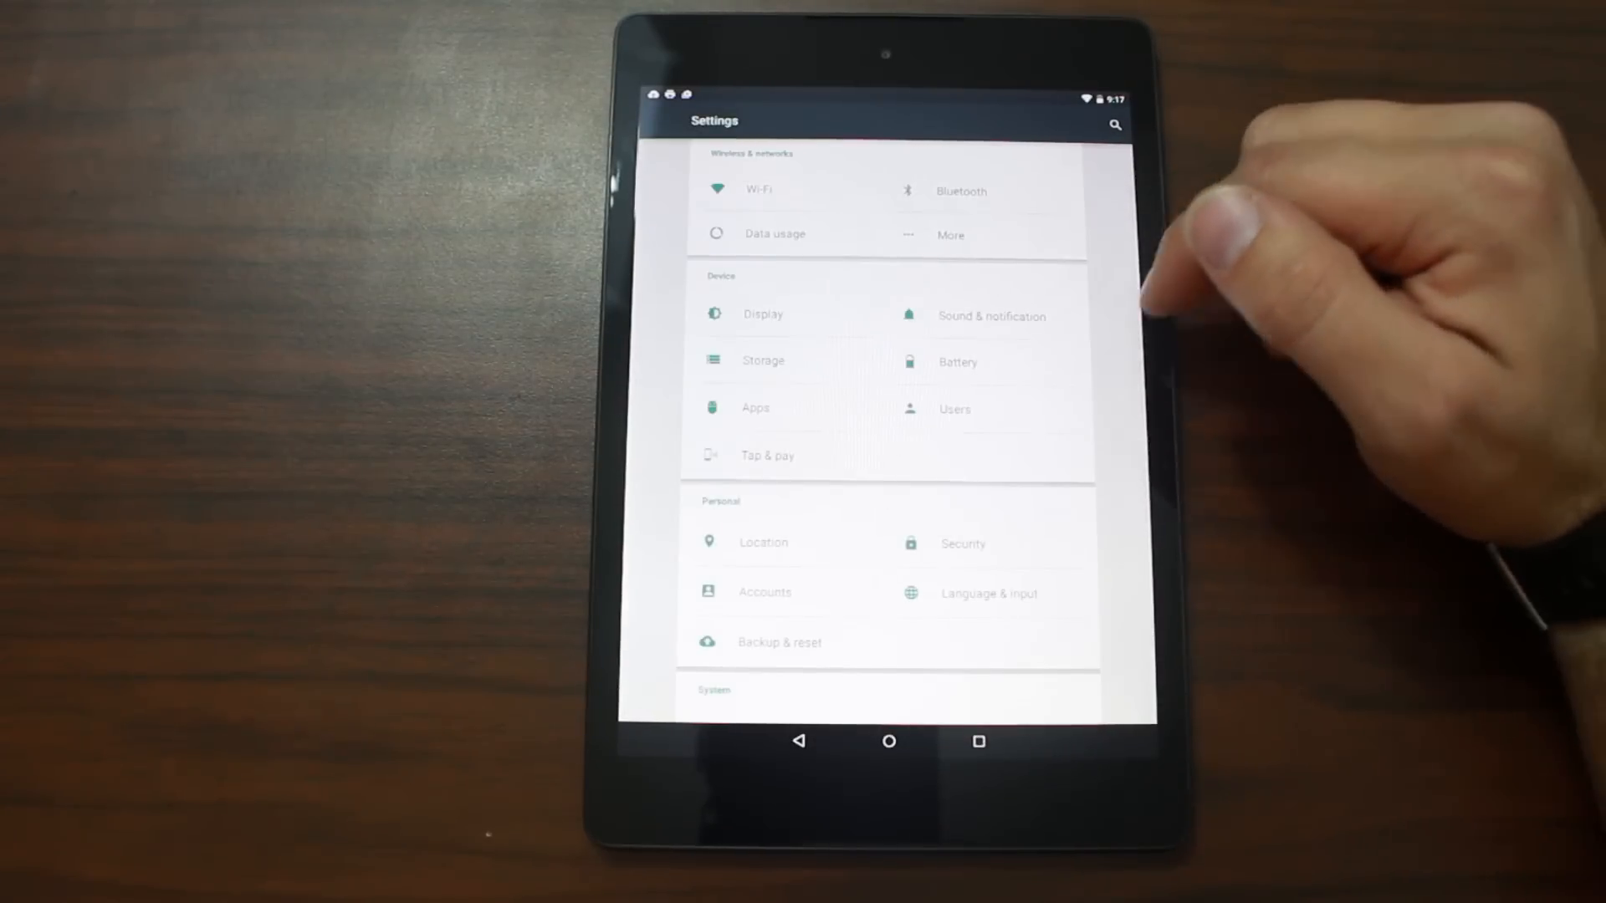
pyautogui.click(953, 410)
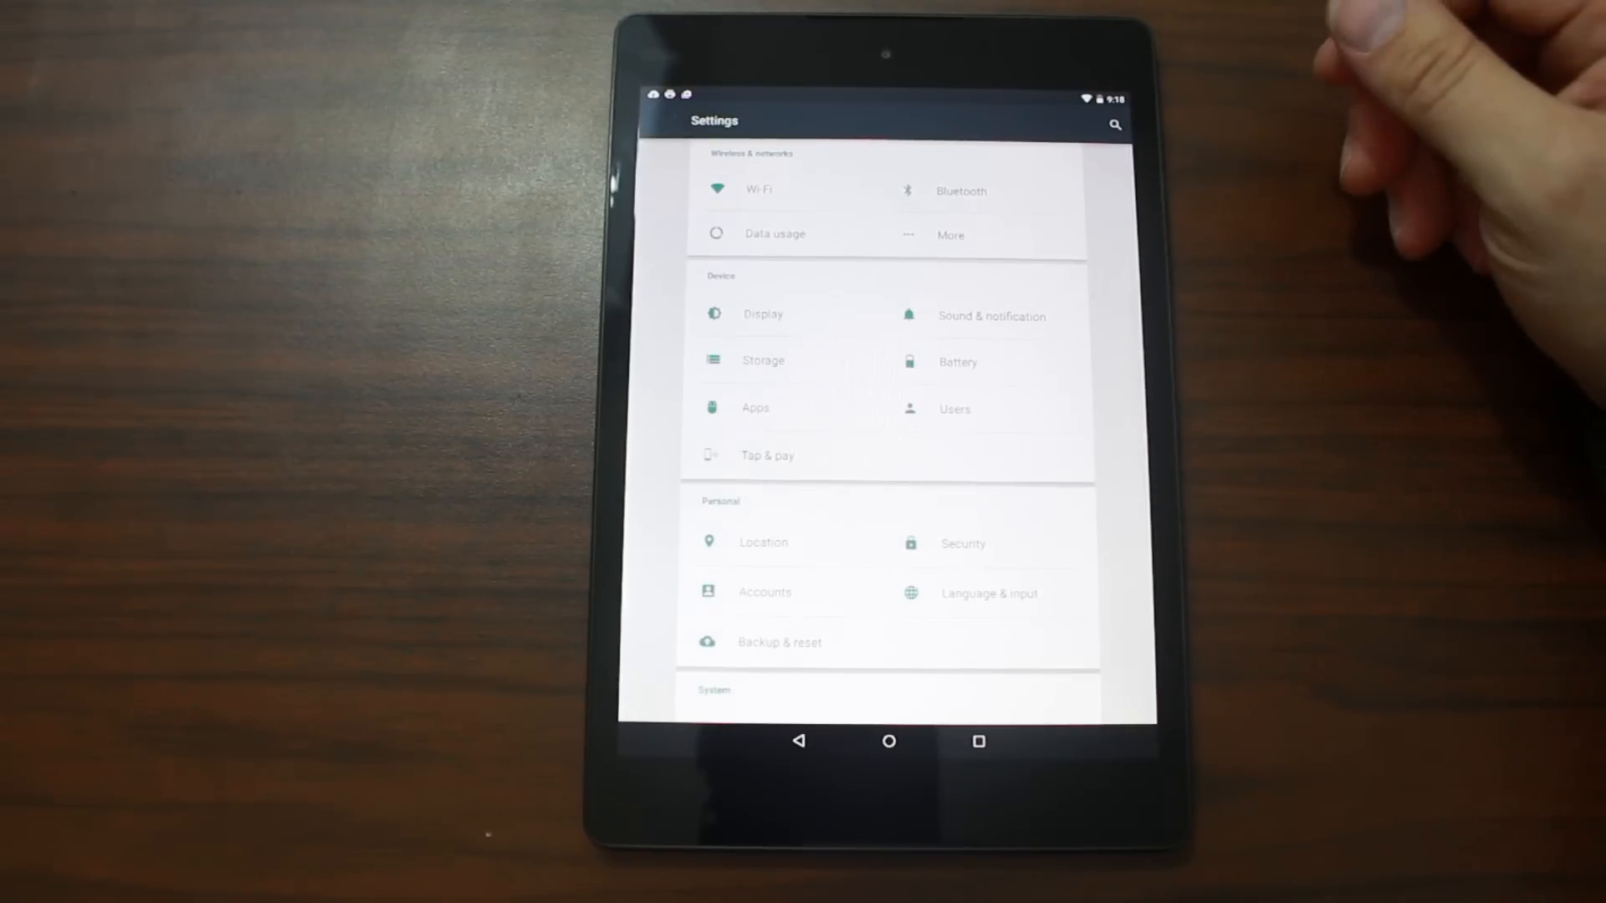
pyautogui.moveTo(1065, 430)
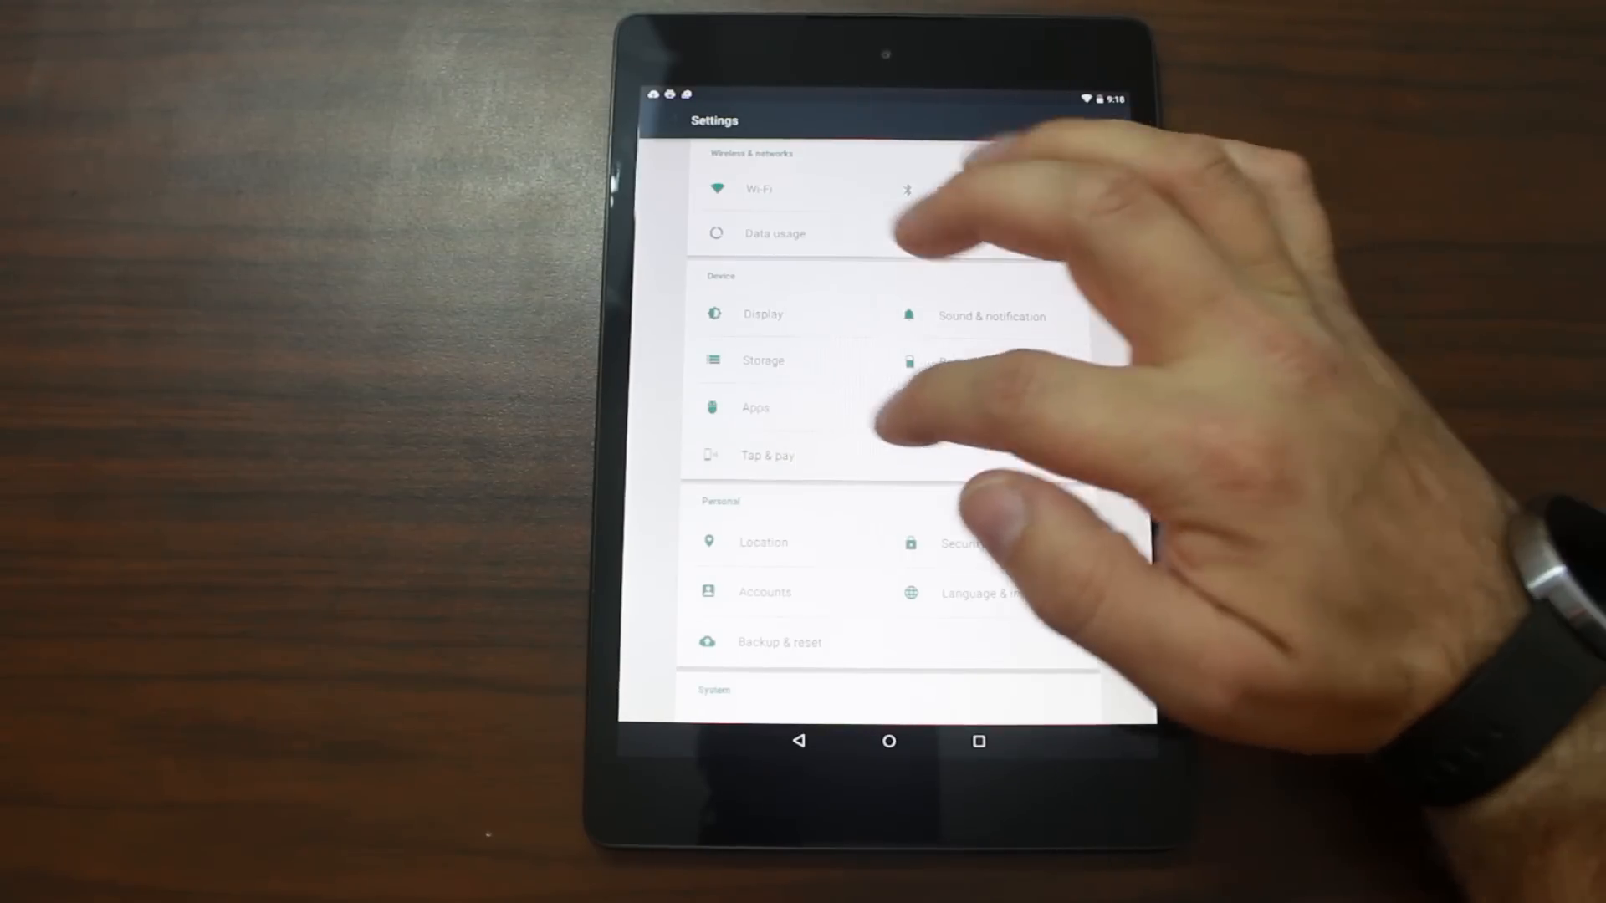
pyautogui.click(755, 407)
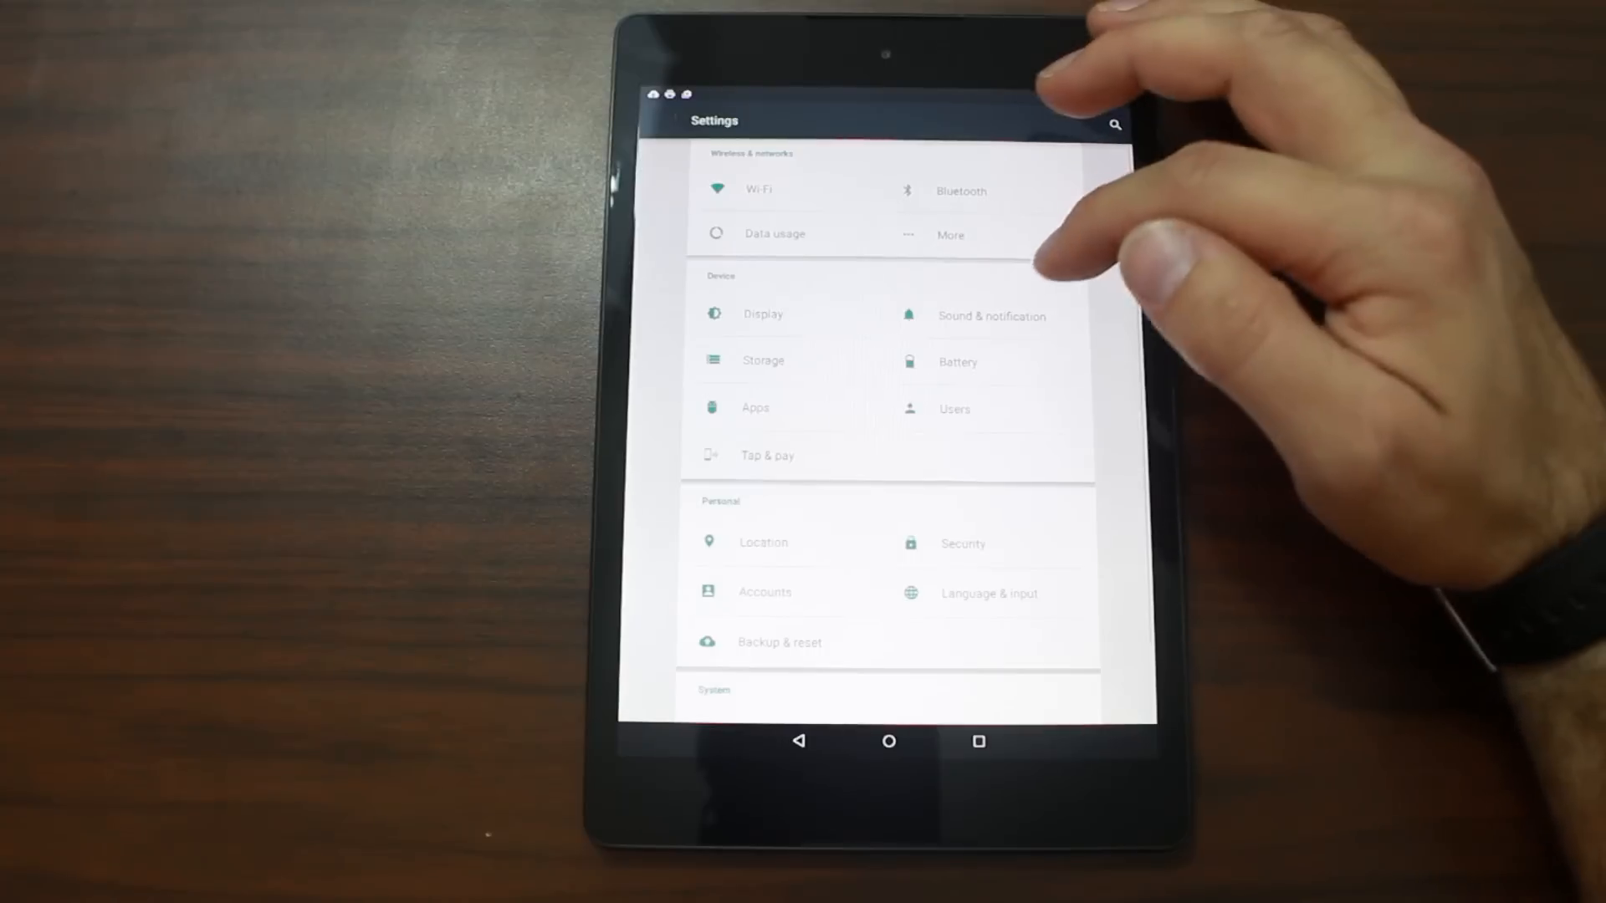
pyautogui.click(958, 361)
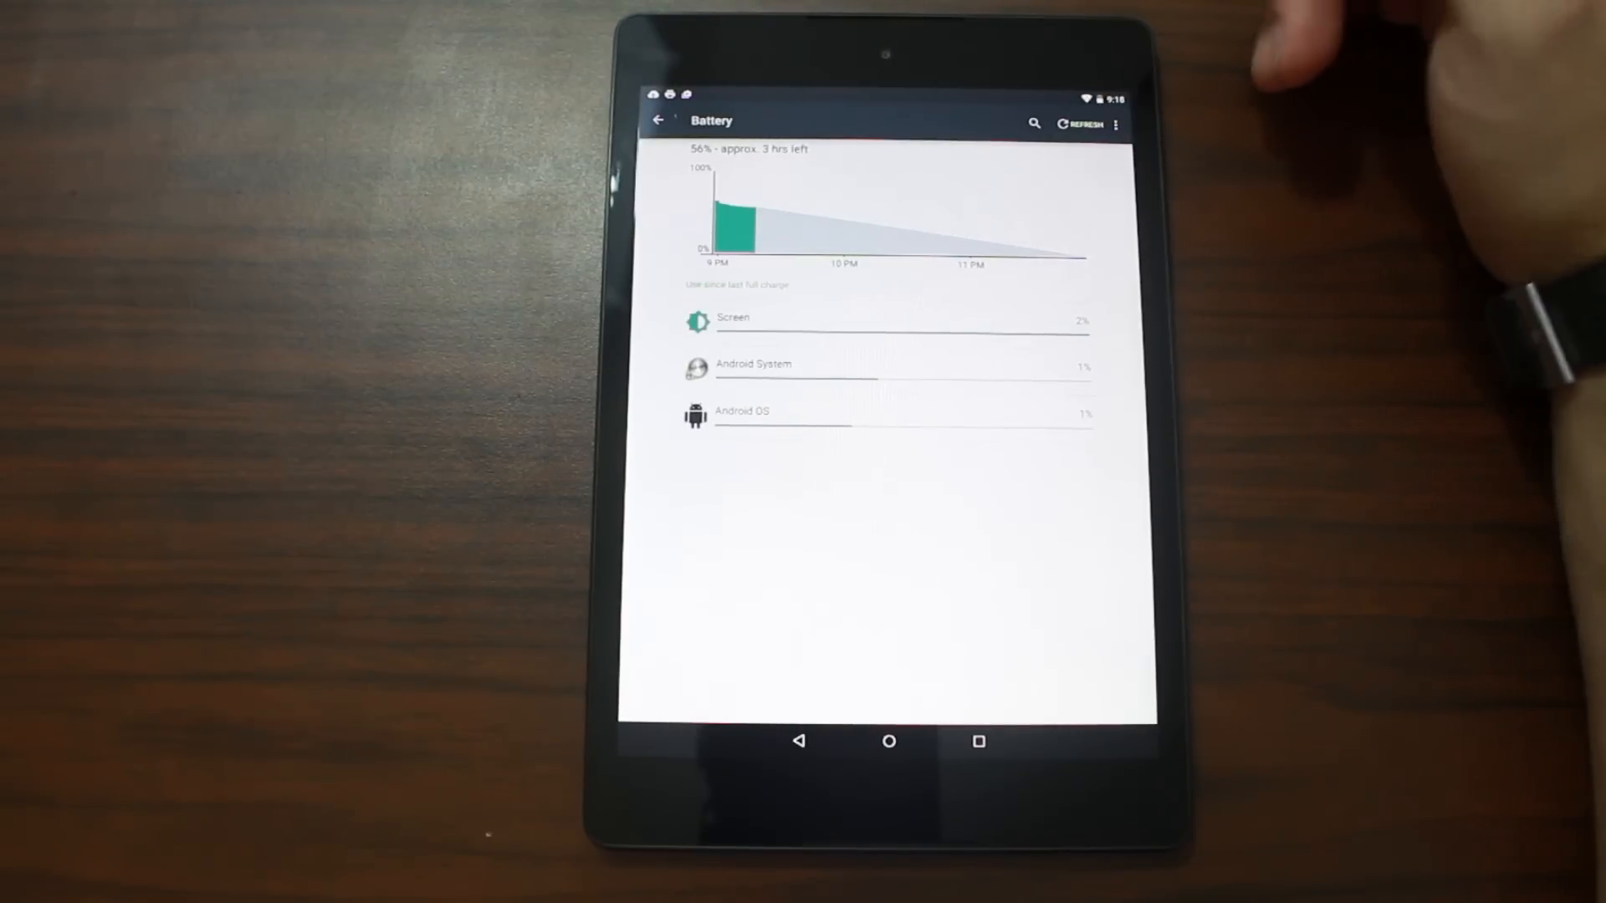
pyautogui.click(1115, 123)
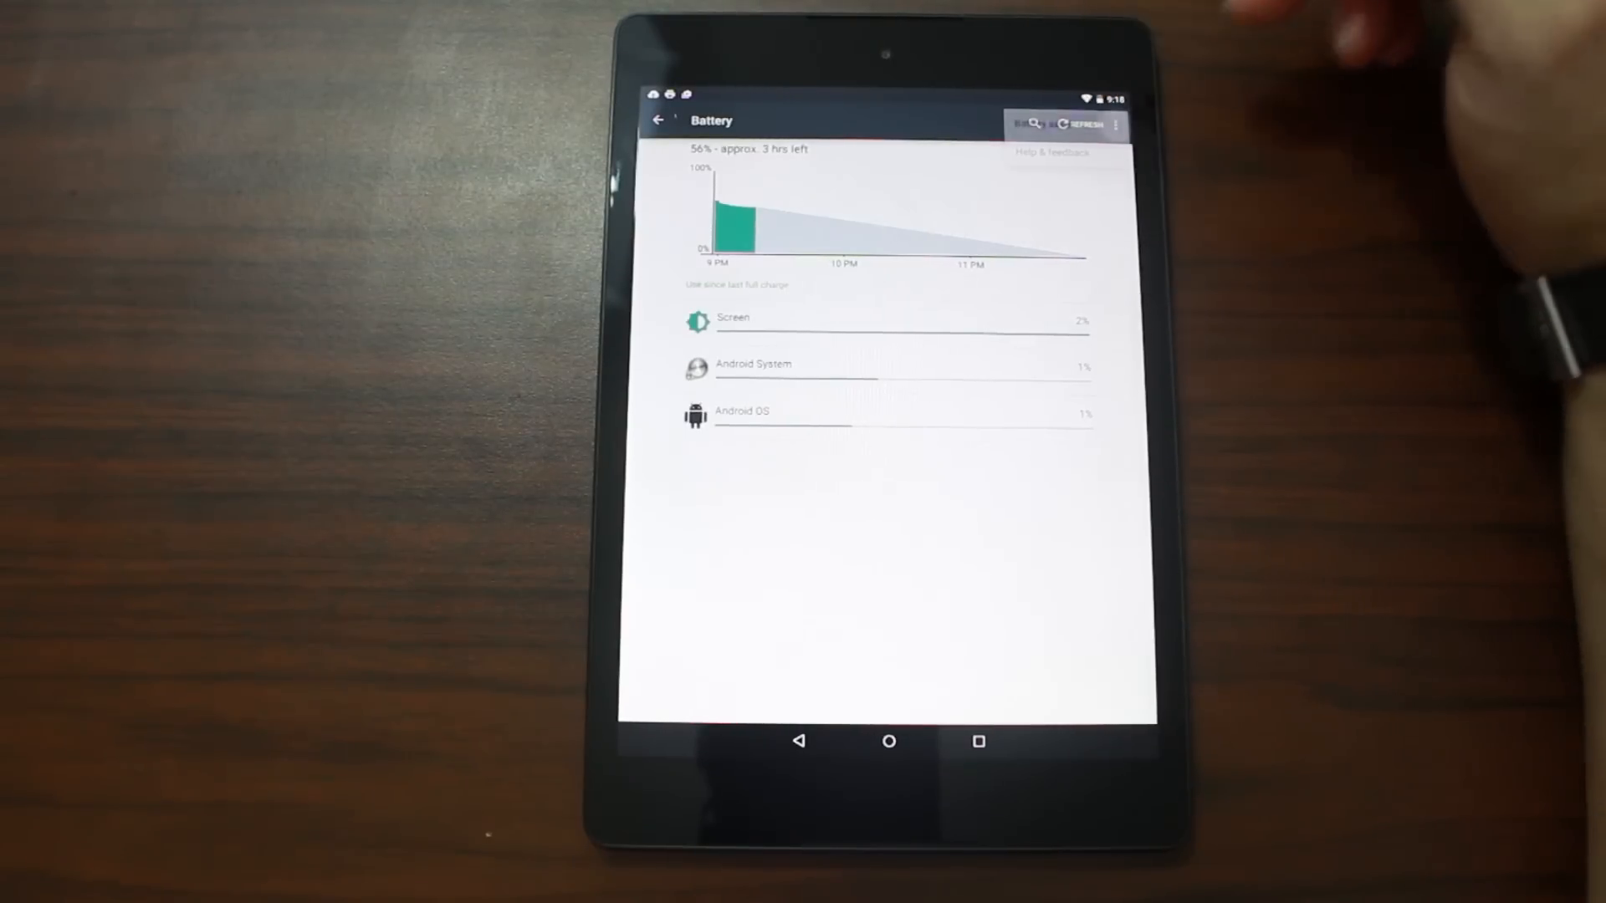
pyautogui.click(1115, 123)
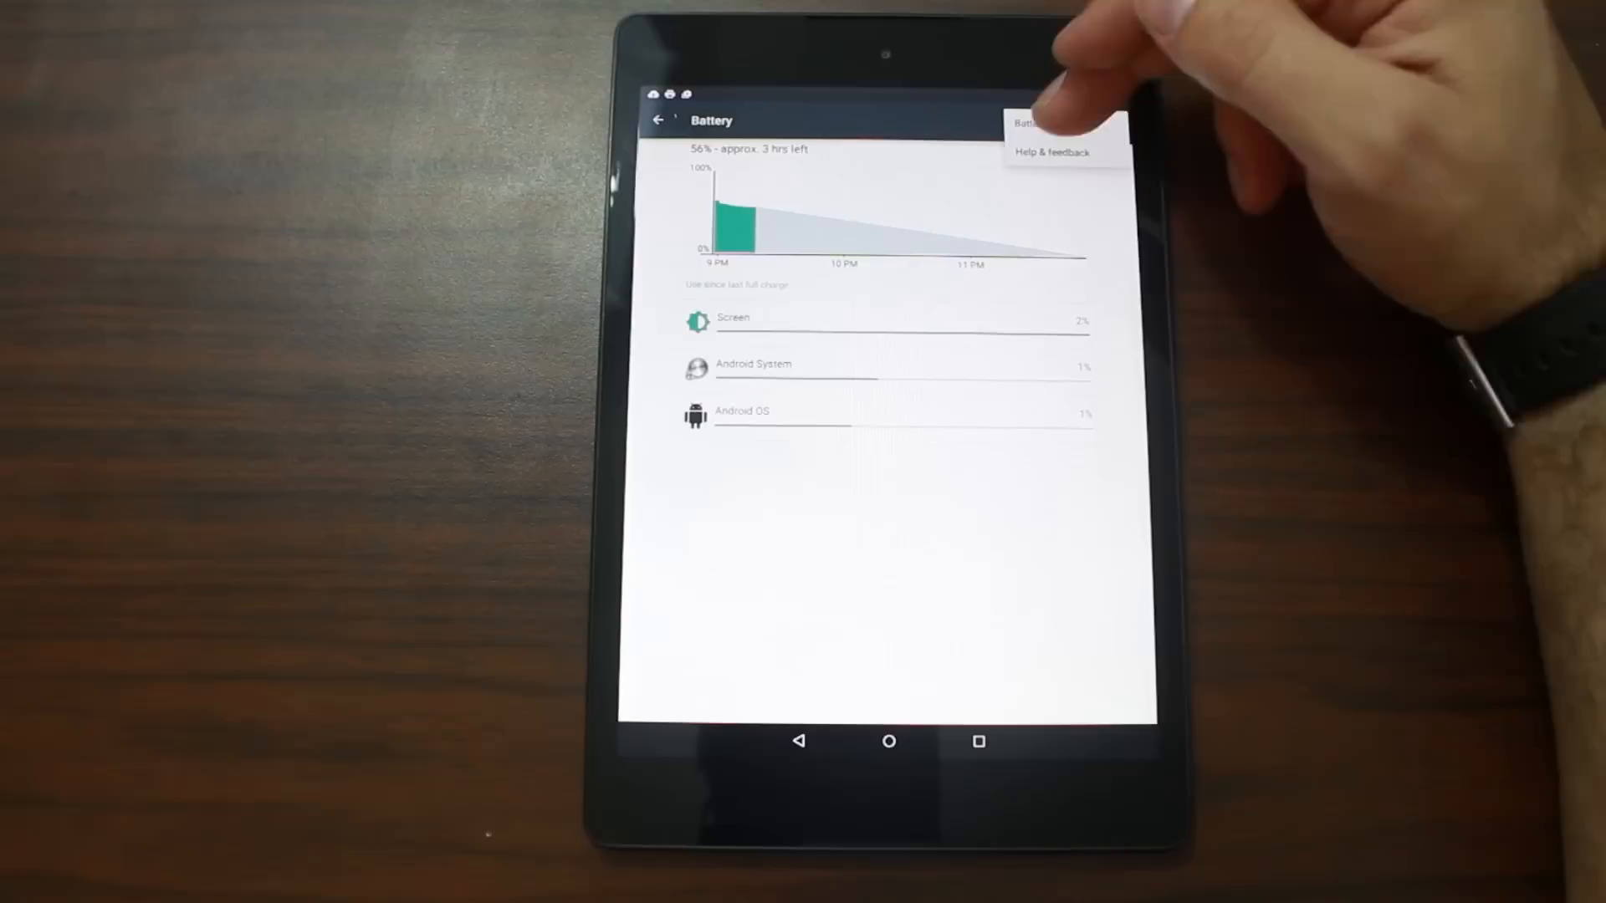
pyautogui.click(1027, 124)
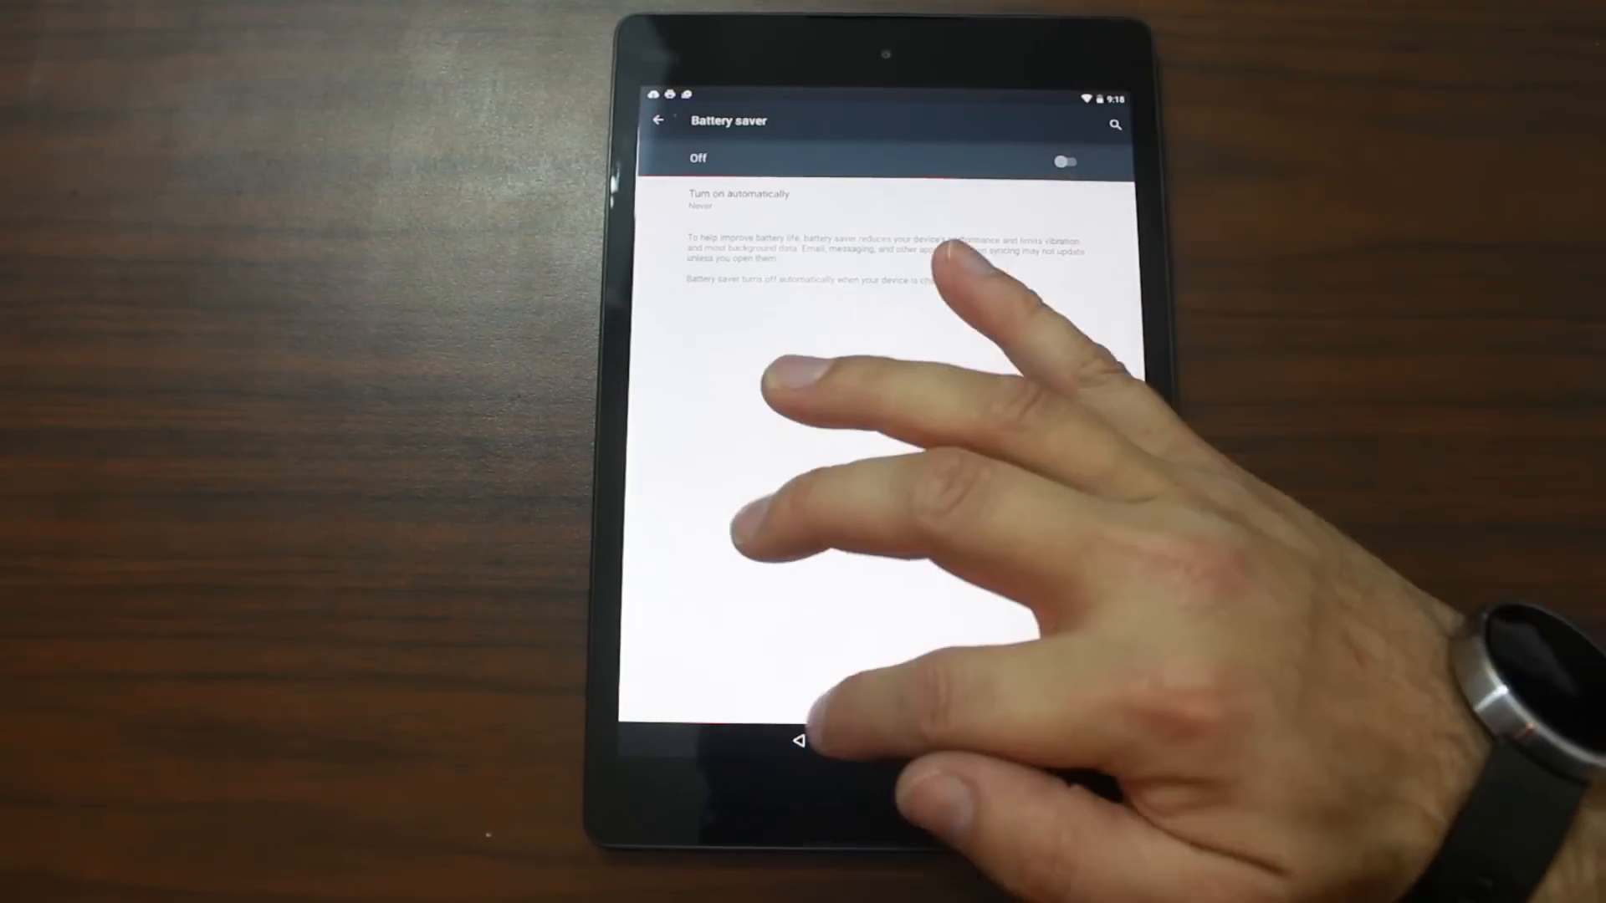
pyautogui.click(658, 120)
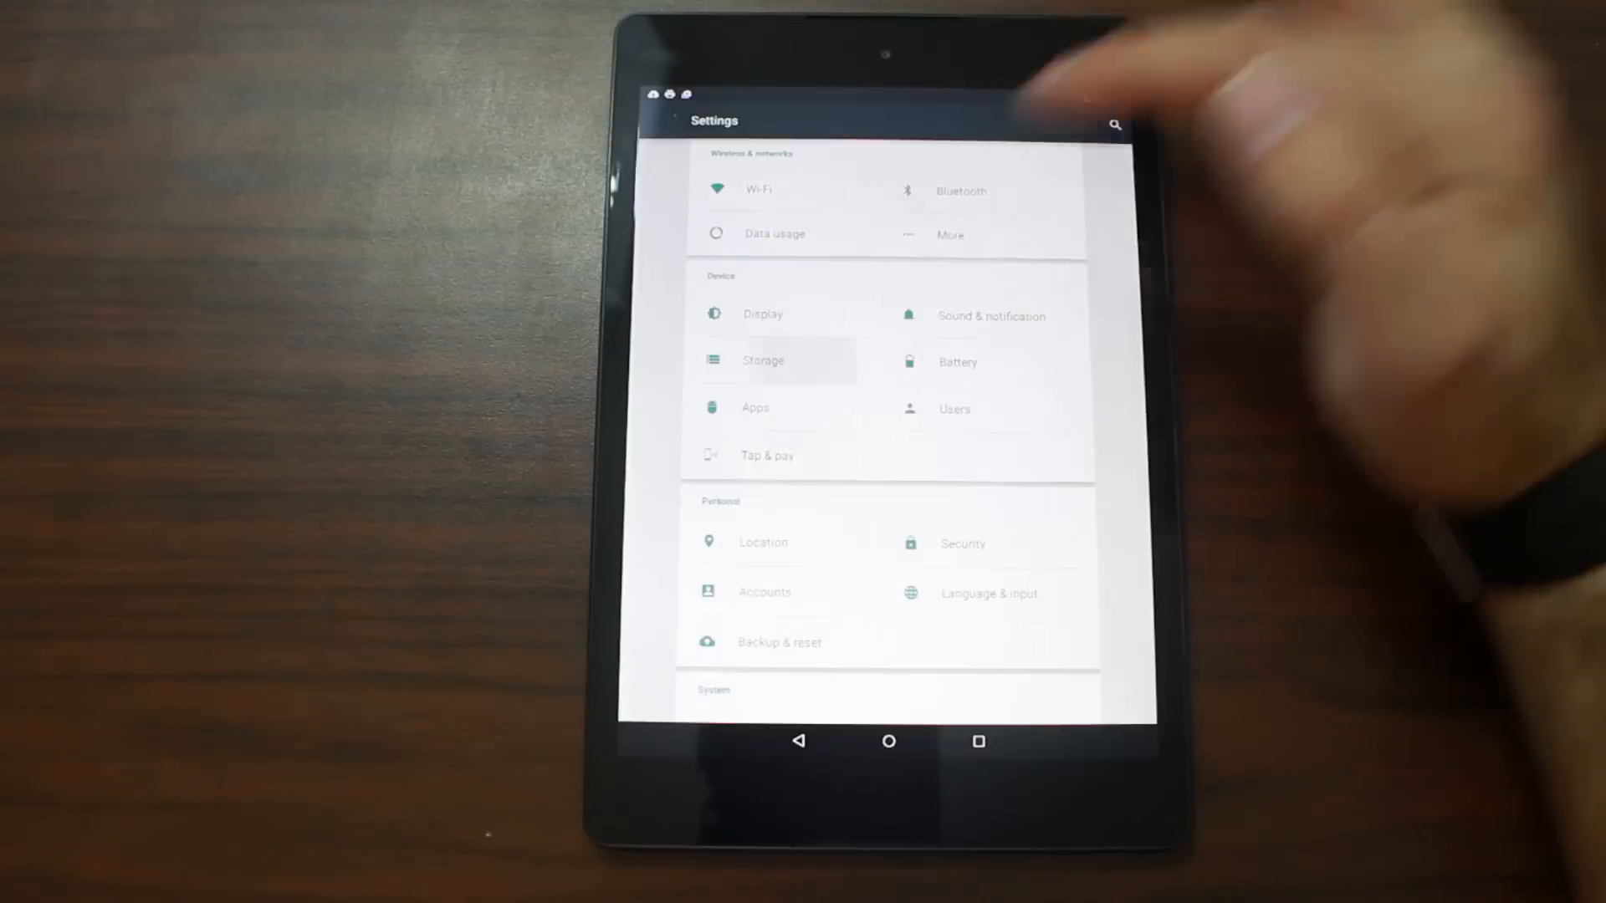
pyautogui.click(762, 359)
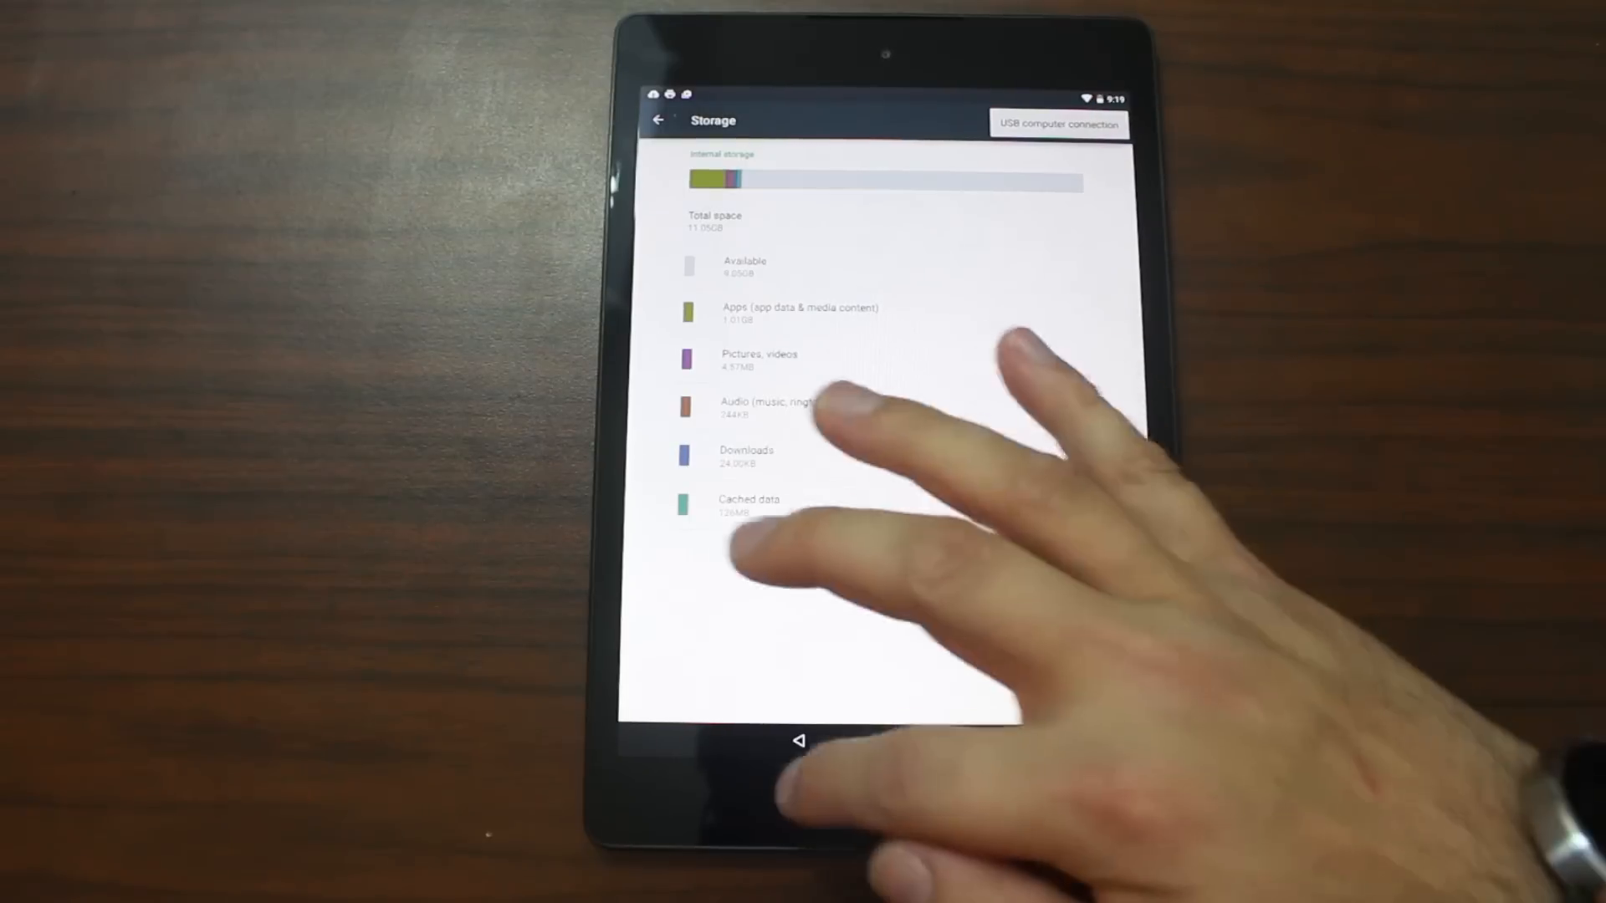
pyautogui.click(657, 120)
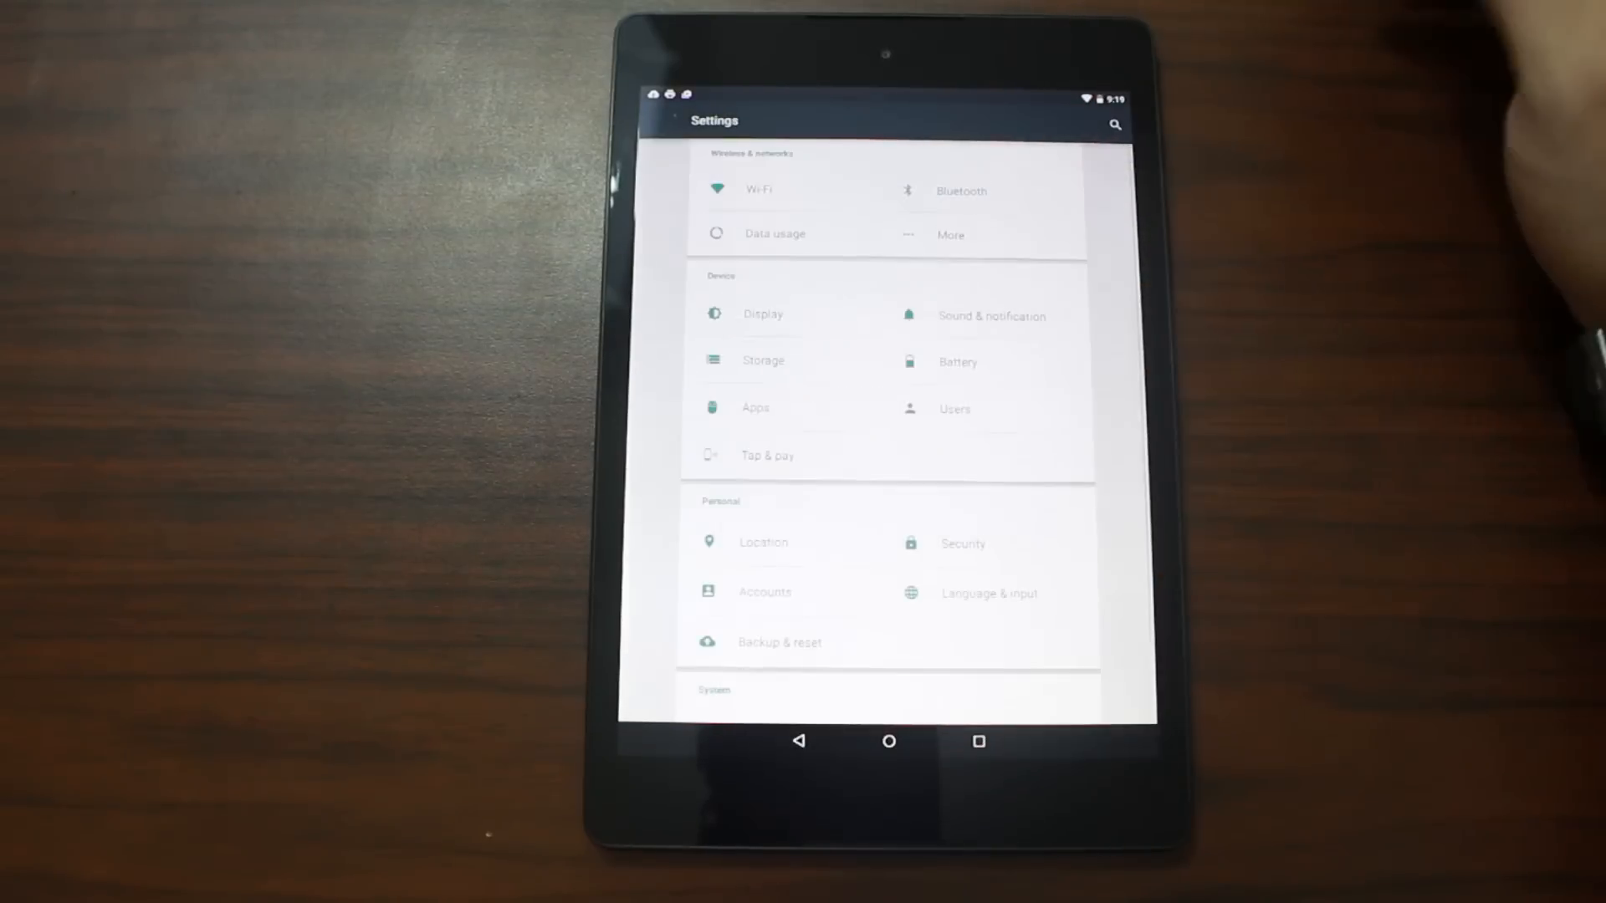
pyautogui.moveTo(973, 307)
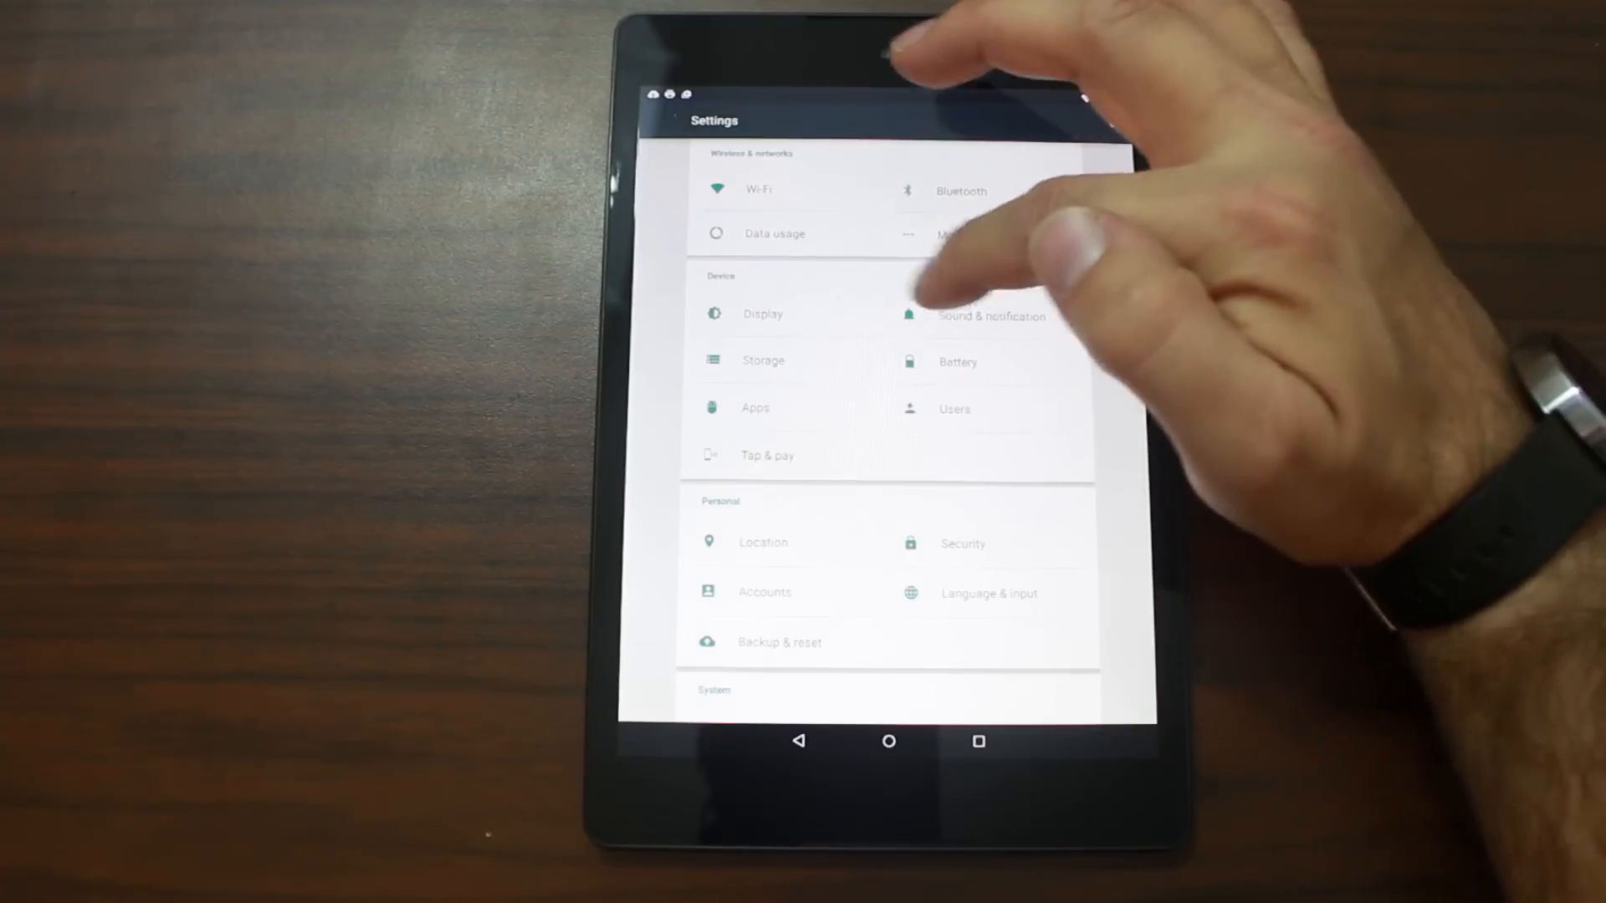
pyautogui.click(762, 314)
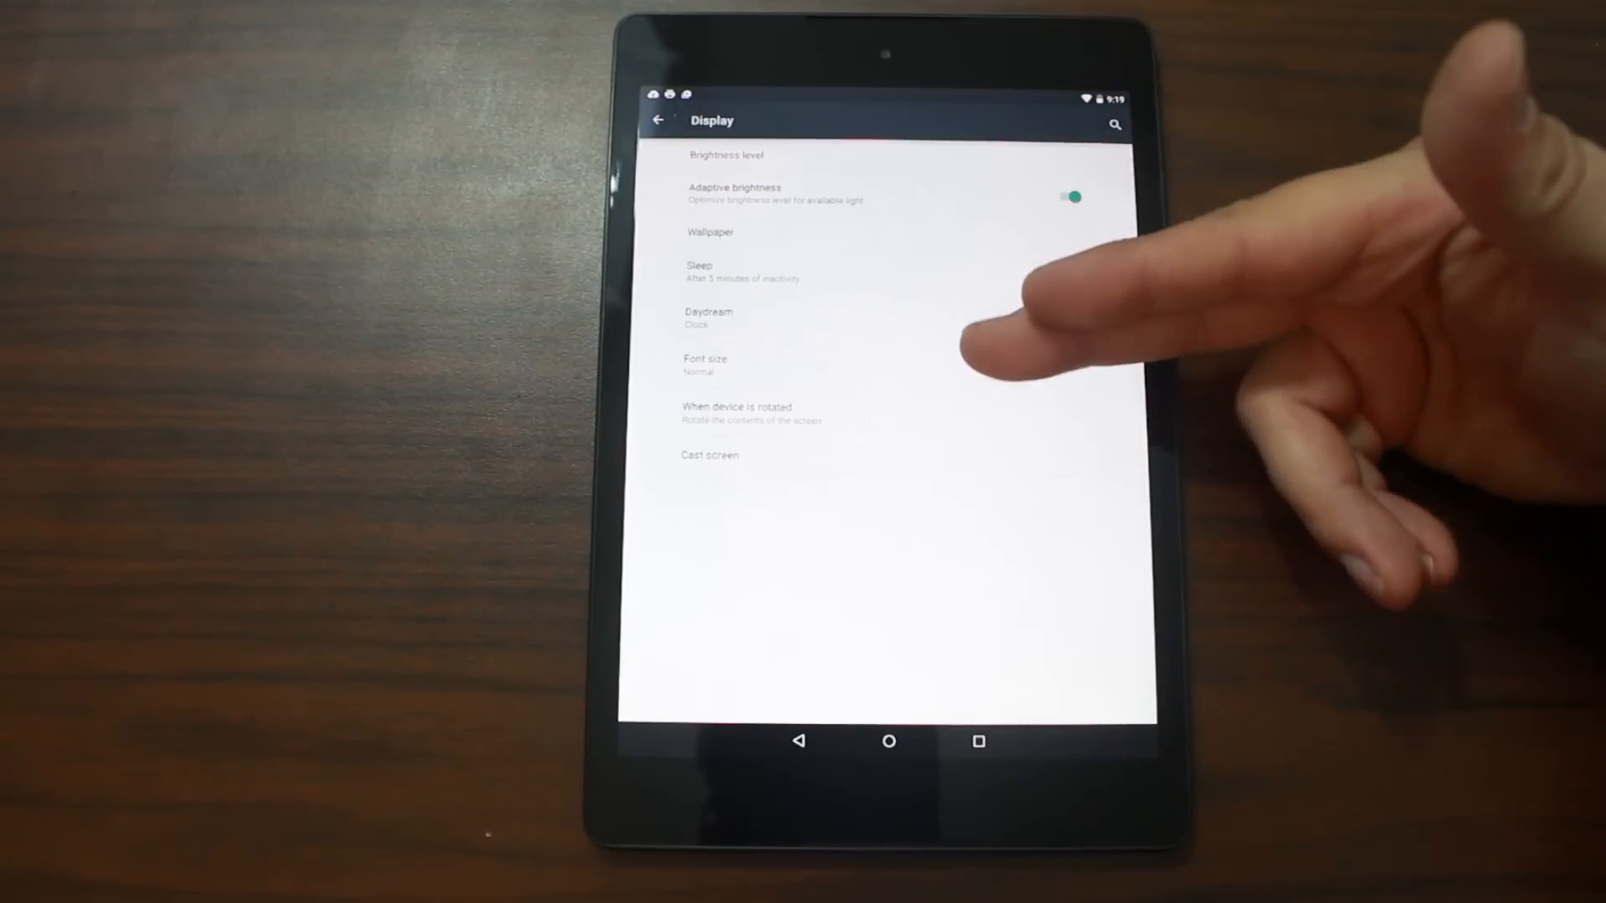
pyautogui.click(1073, 197)
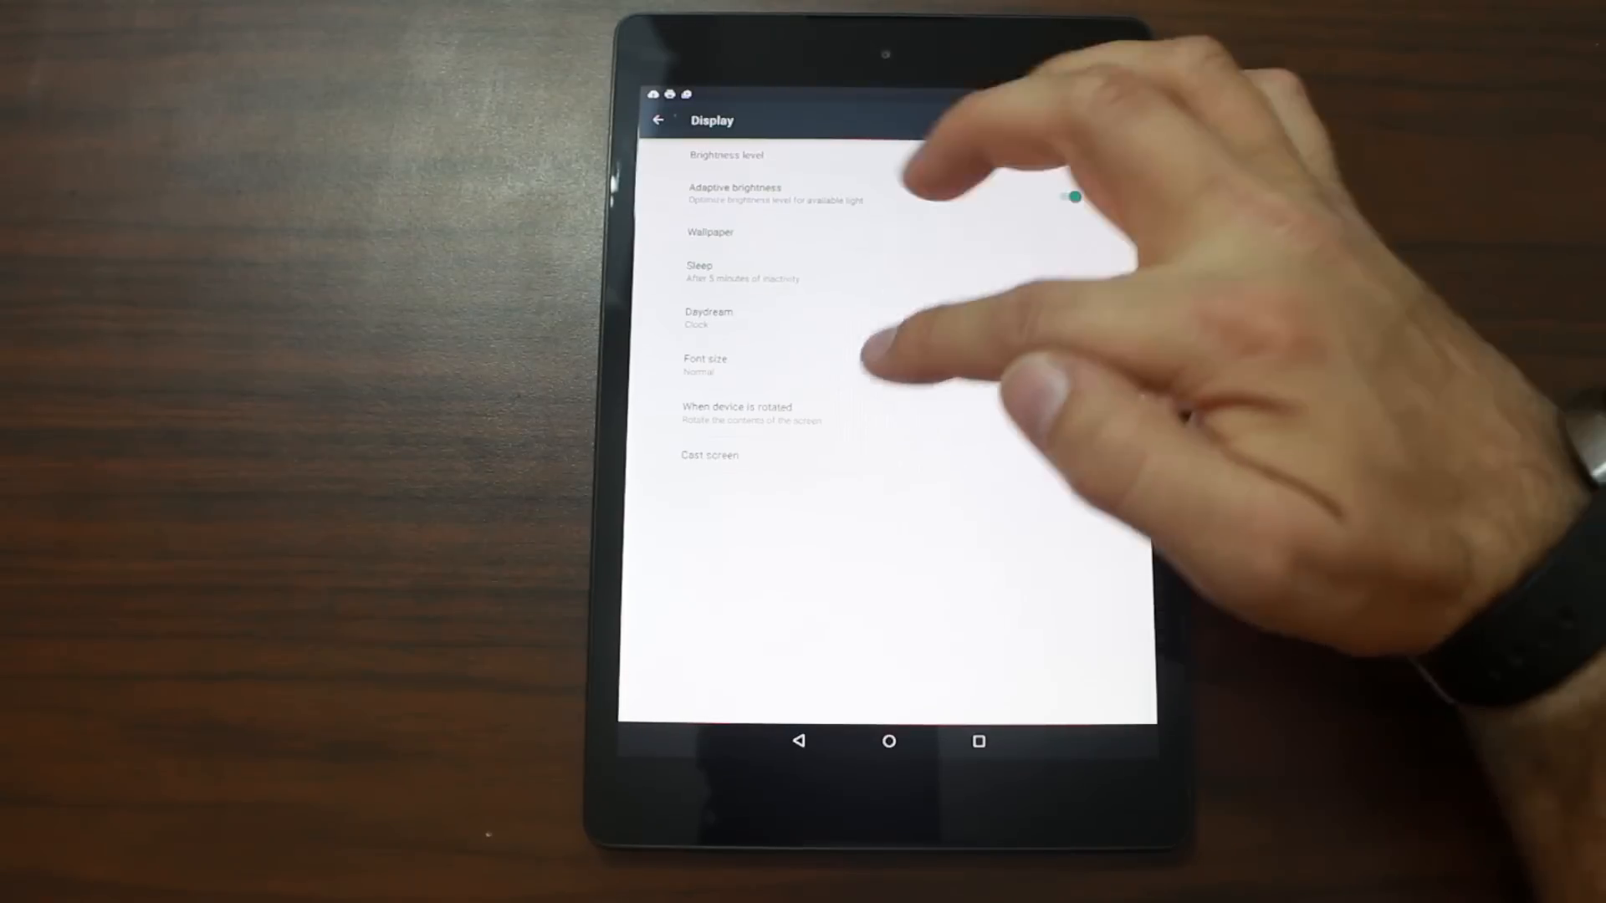
pyautogui.click(708, 455)
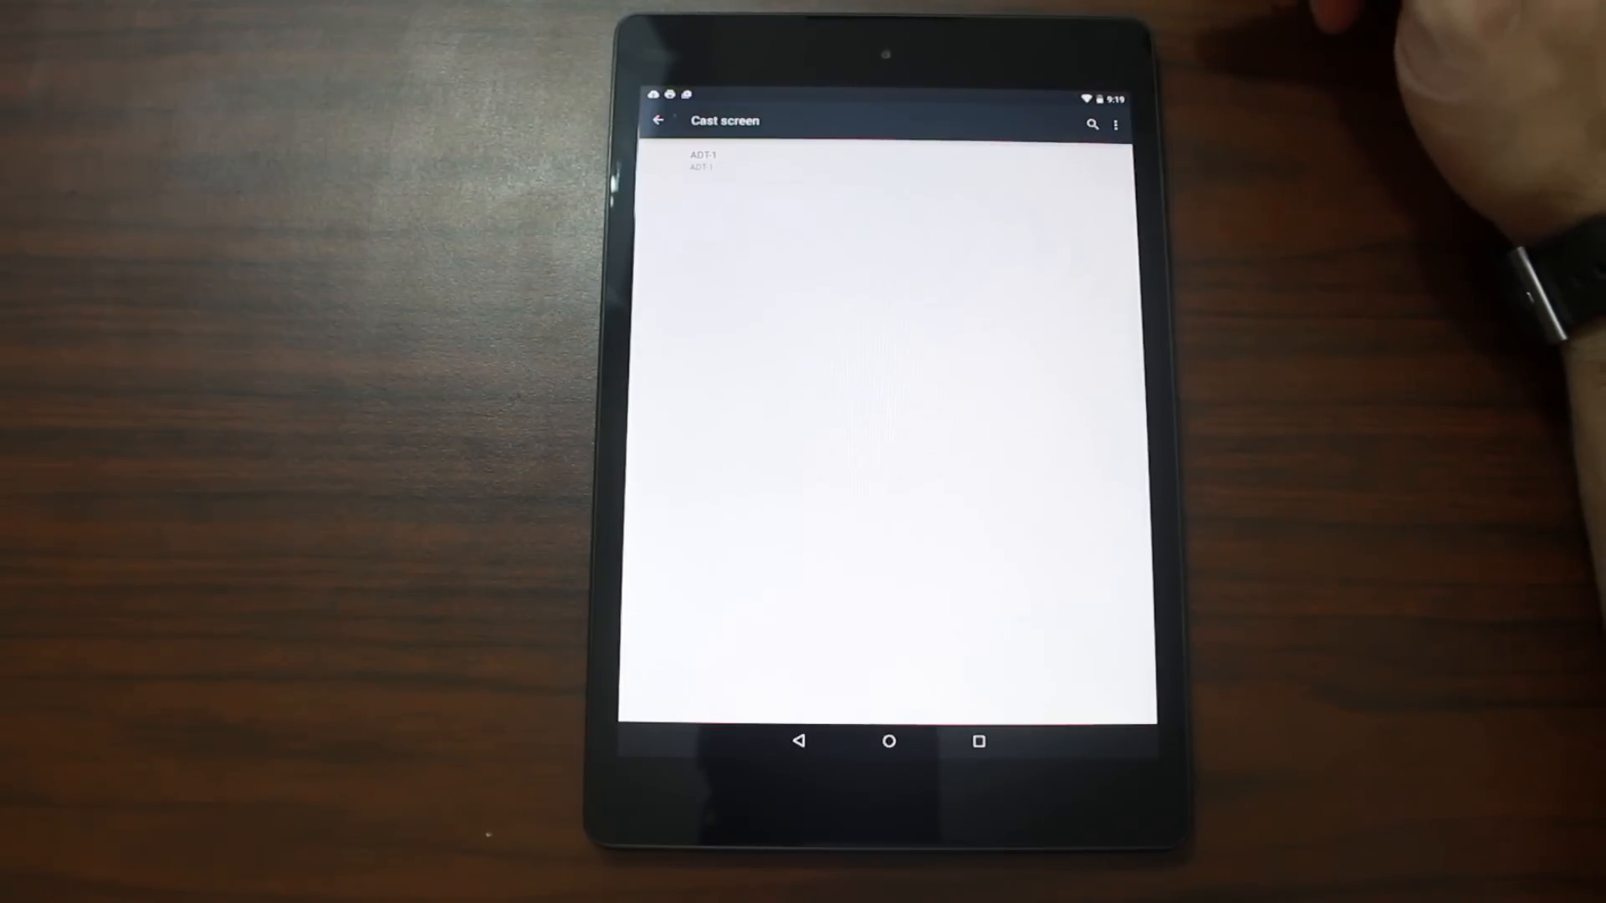
pyautogui.click(660, 120)
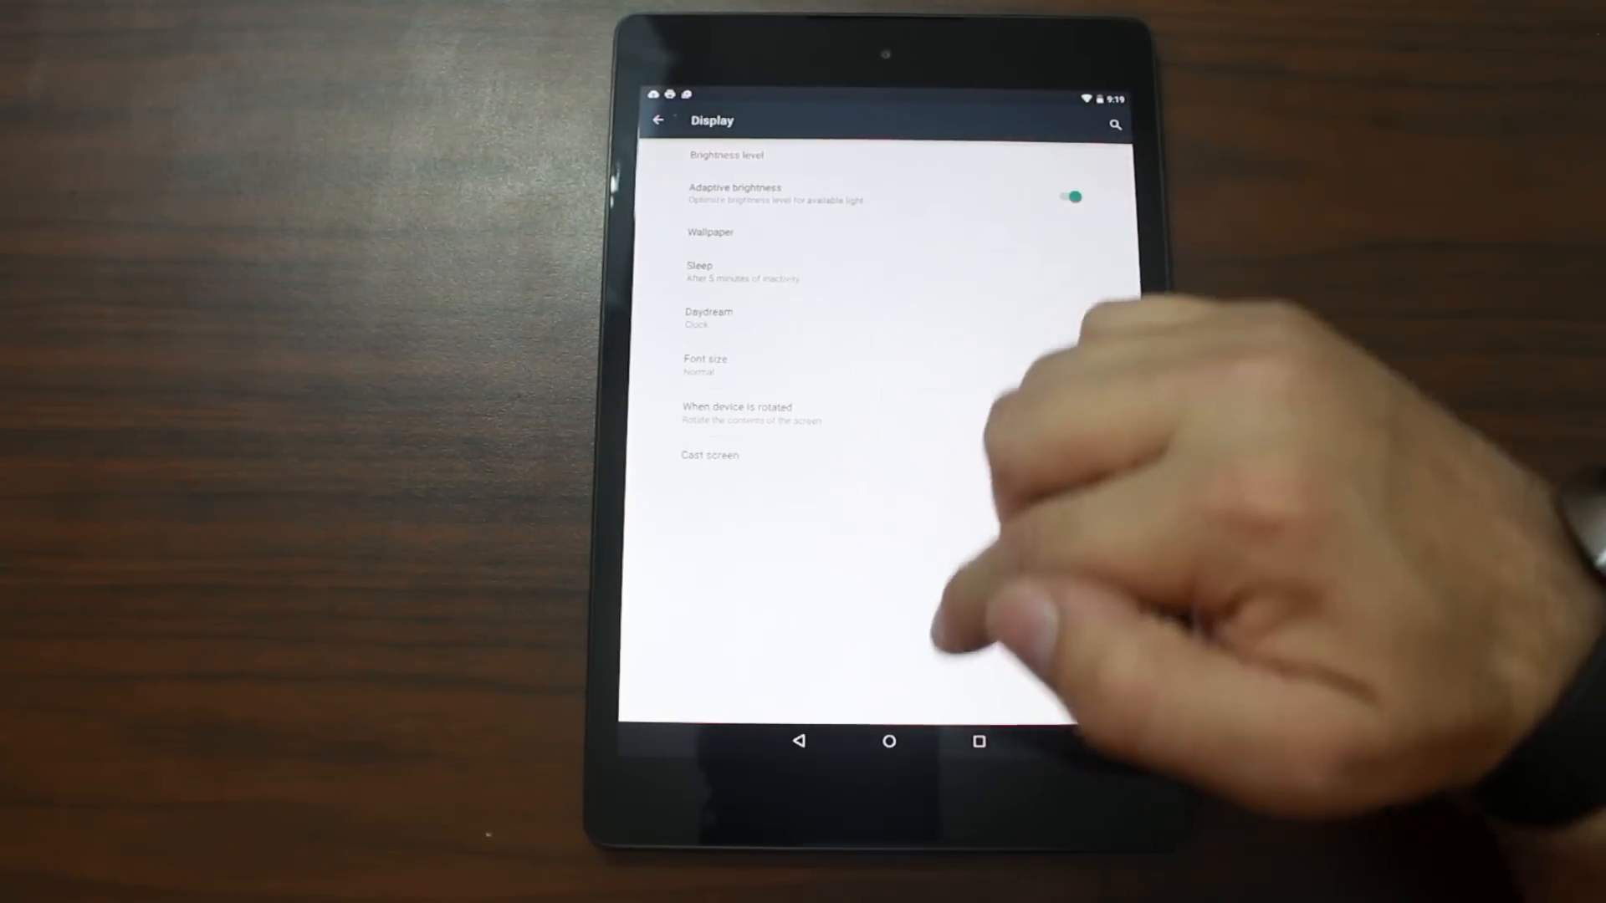
pyautogui.click(660, 120)
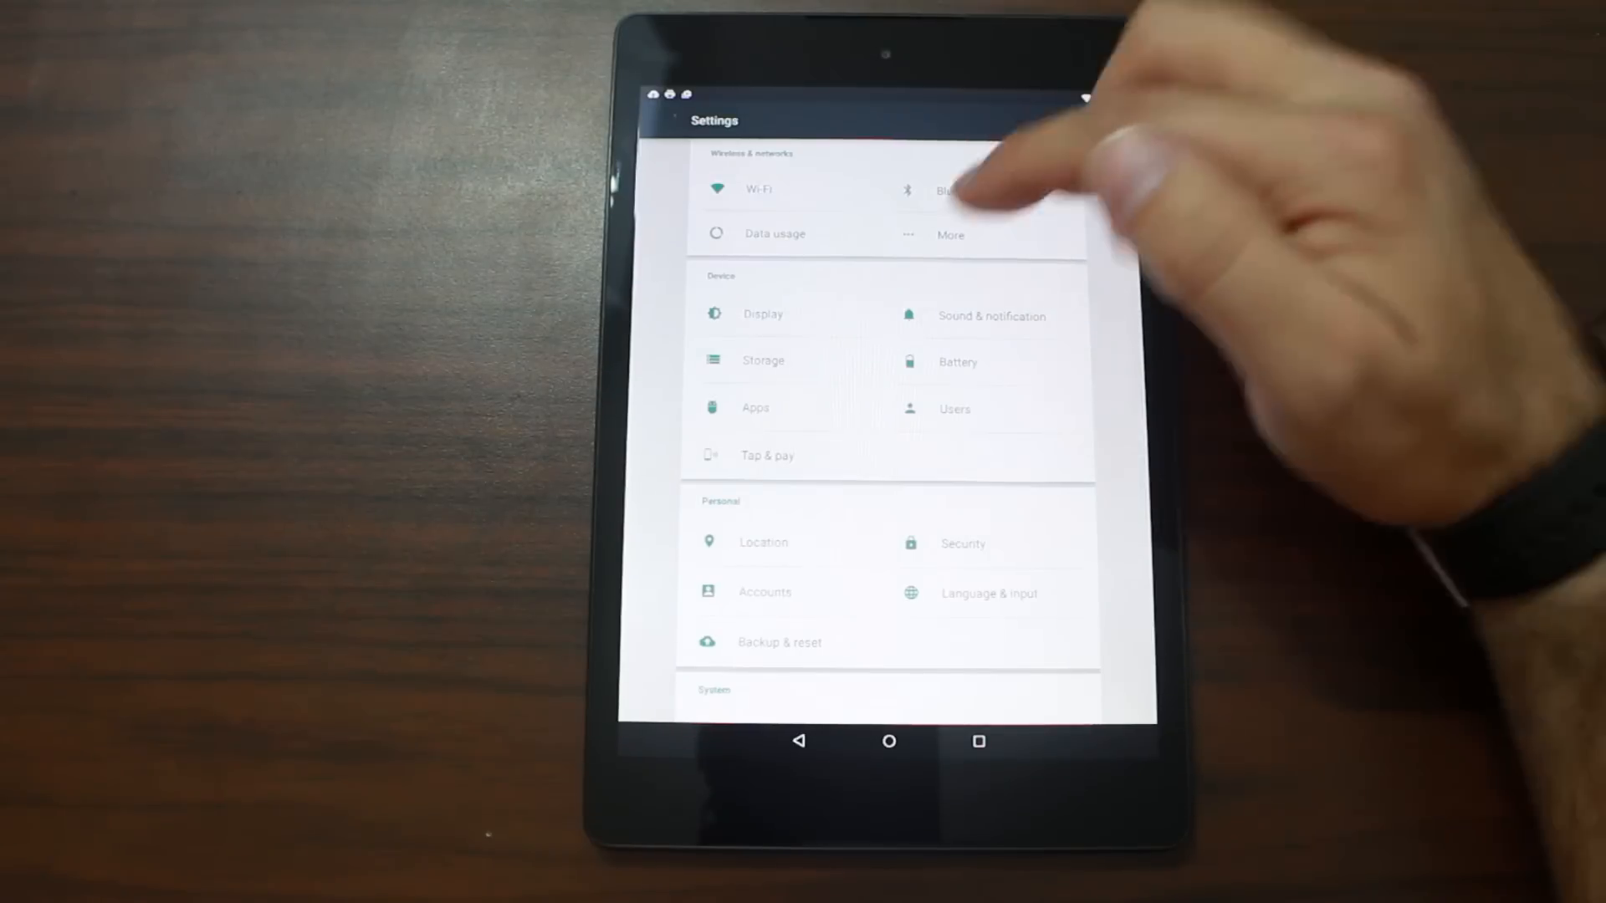
pyautogui.click(949, 234)
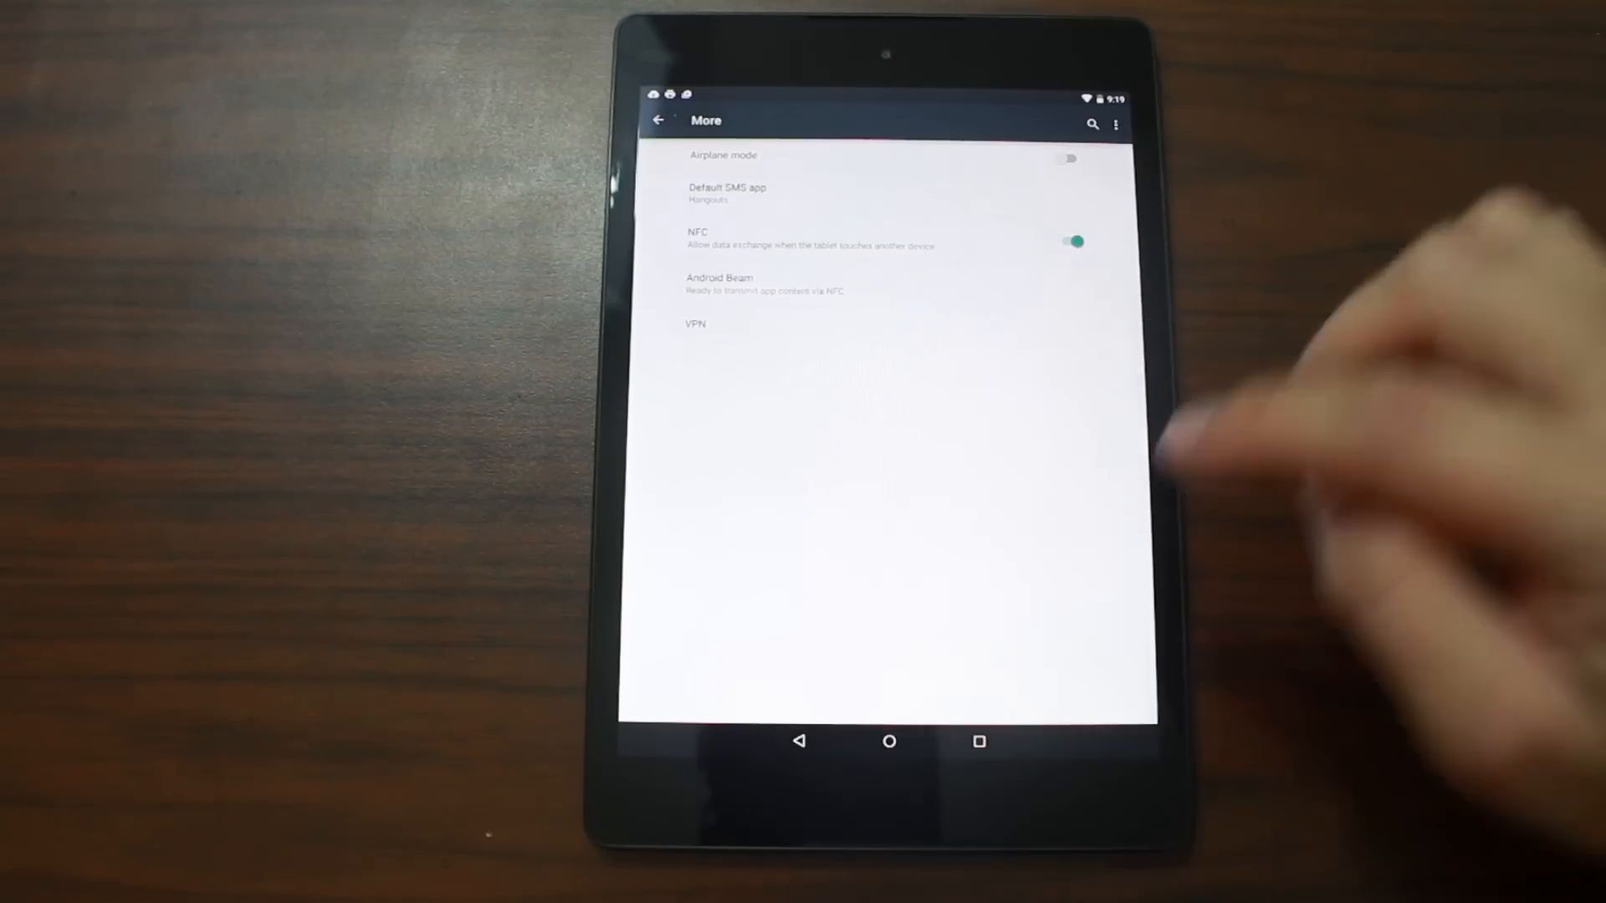
# Leave the More networking page listing Airplane mode, NFC, Android Beam and VPN.
pyautogui.click(661, 119)
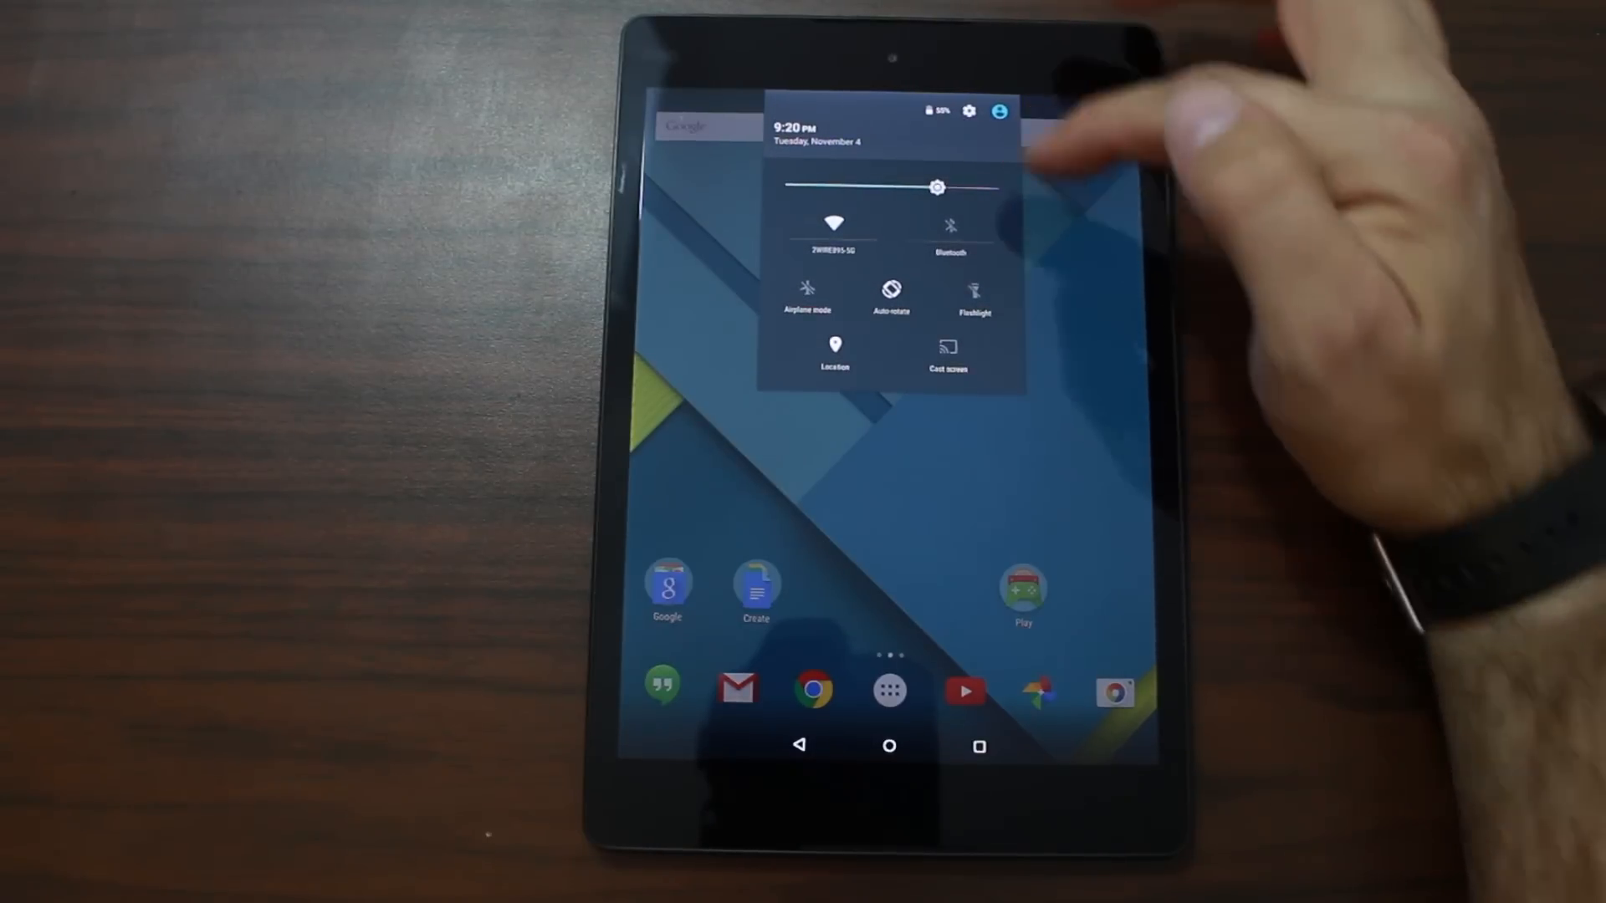
# Open full Settings from the quick settings gear icon.
pyautogui.click(968, 111)
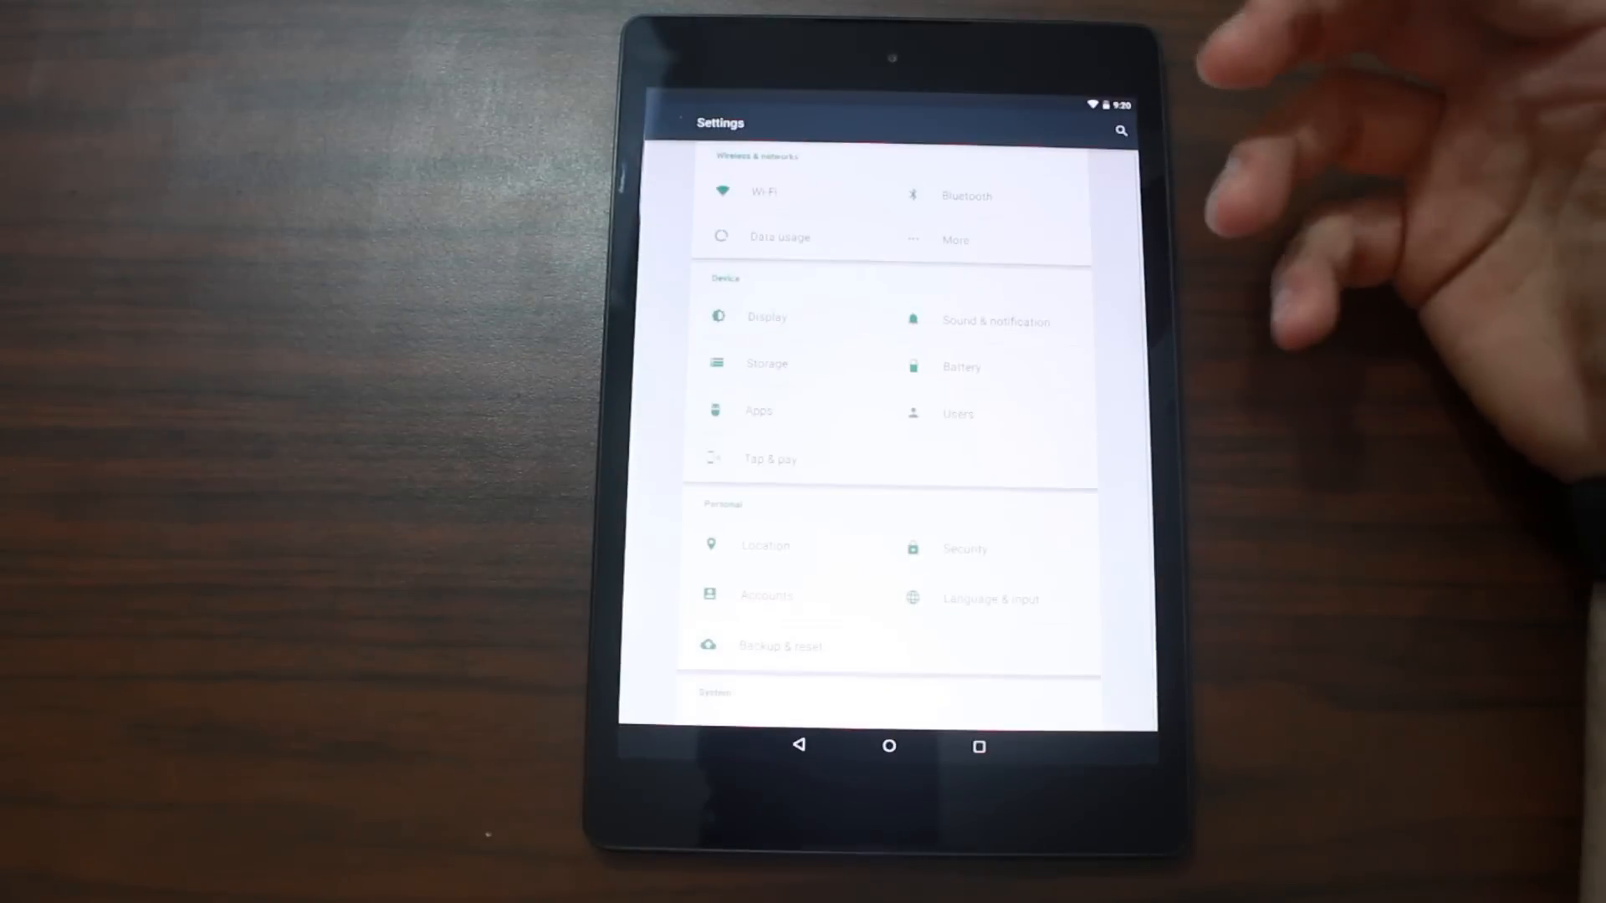
# Close Settings and open the app drawer showing Calculator, Calendar, Chrome and Netflix.
pyautogui.click(888, 745)
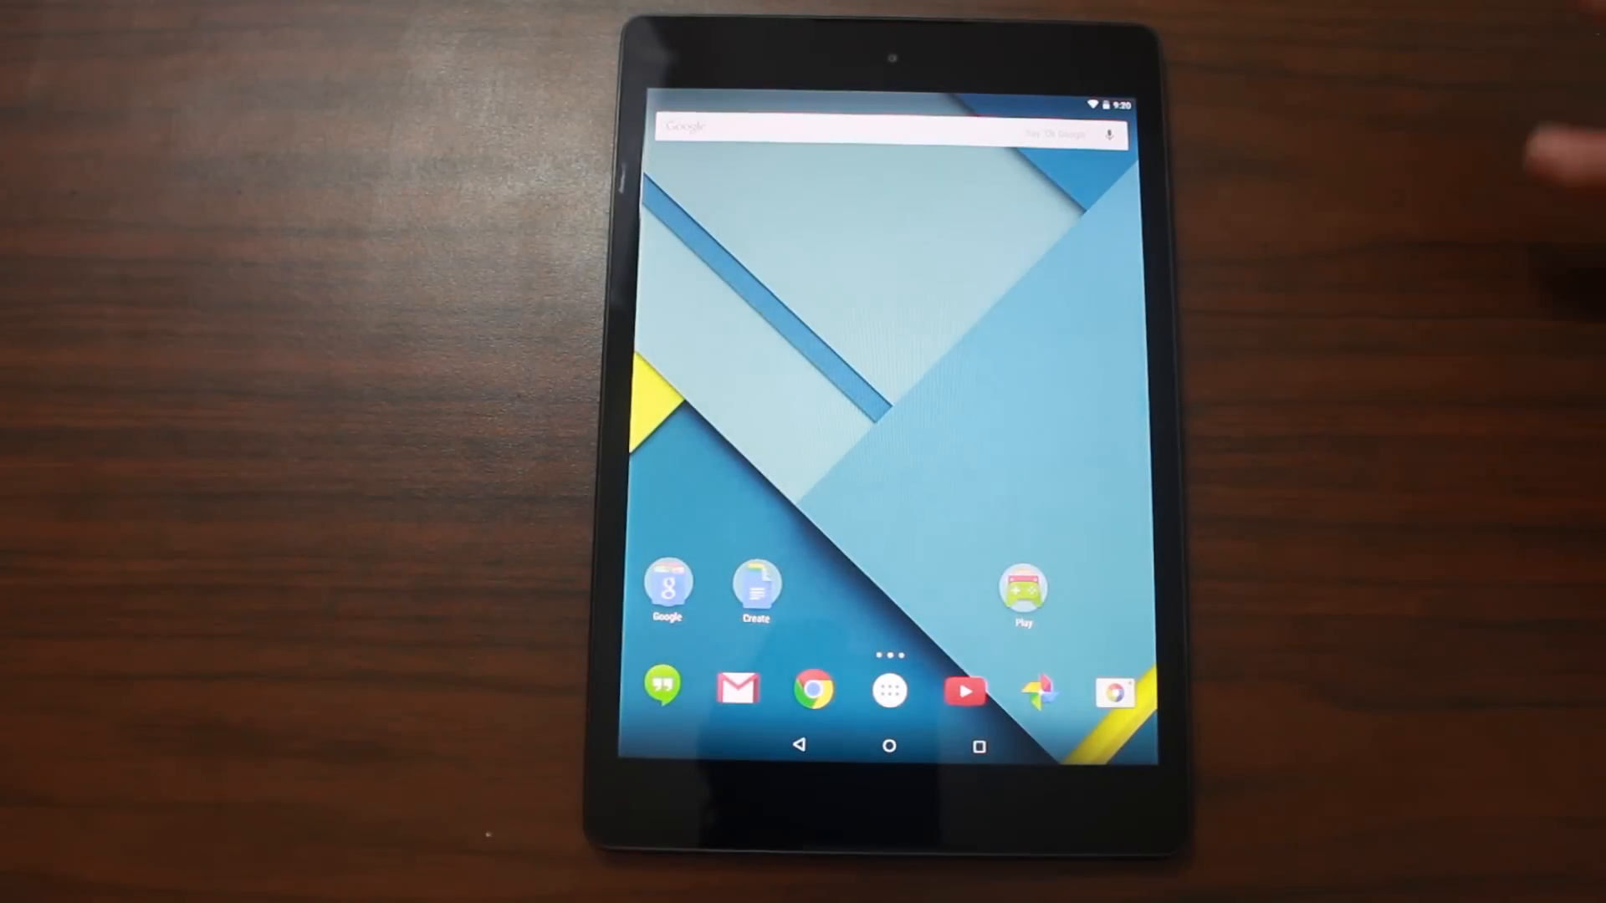
pyautogui.click(1108, 134)
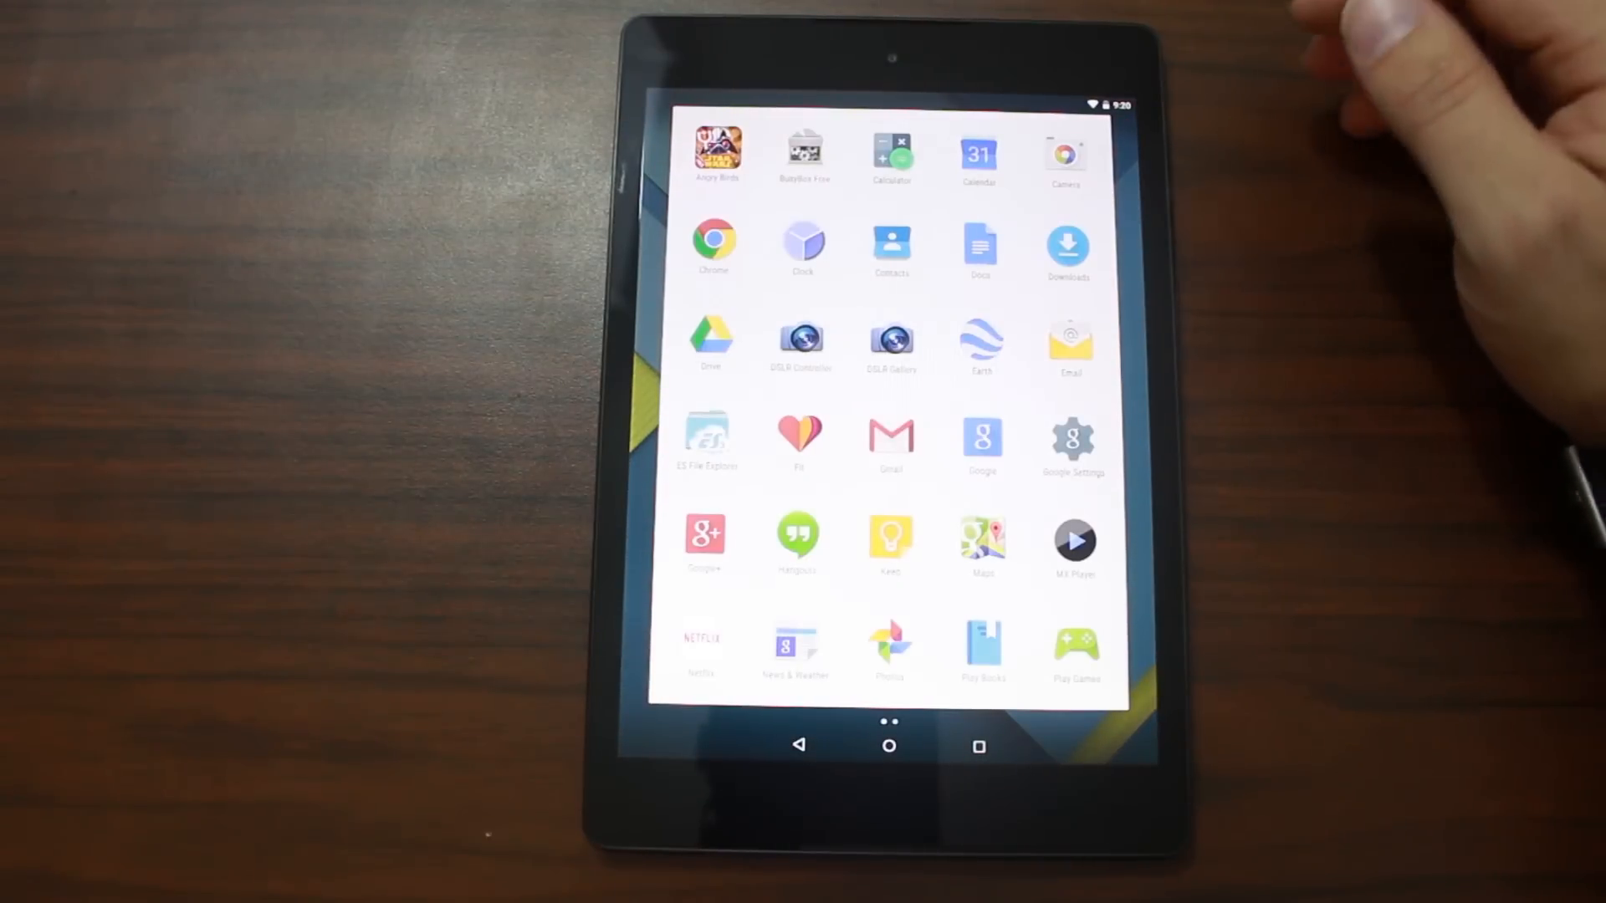
pyautogui.click(890, 151)
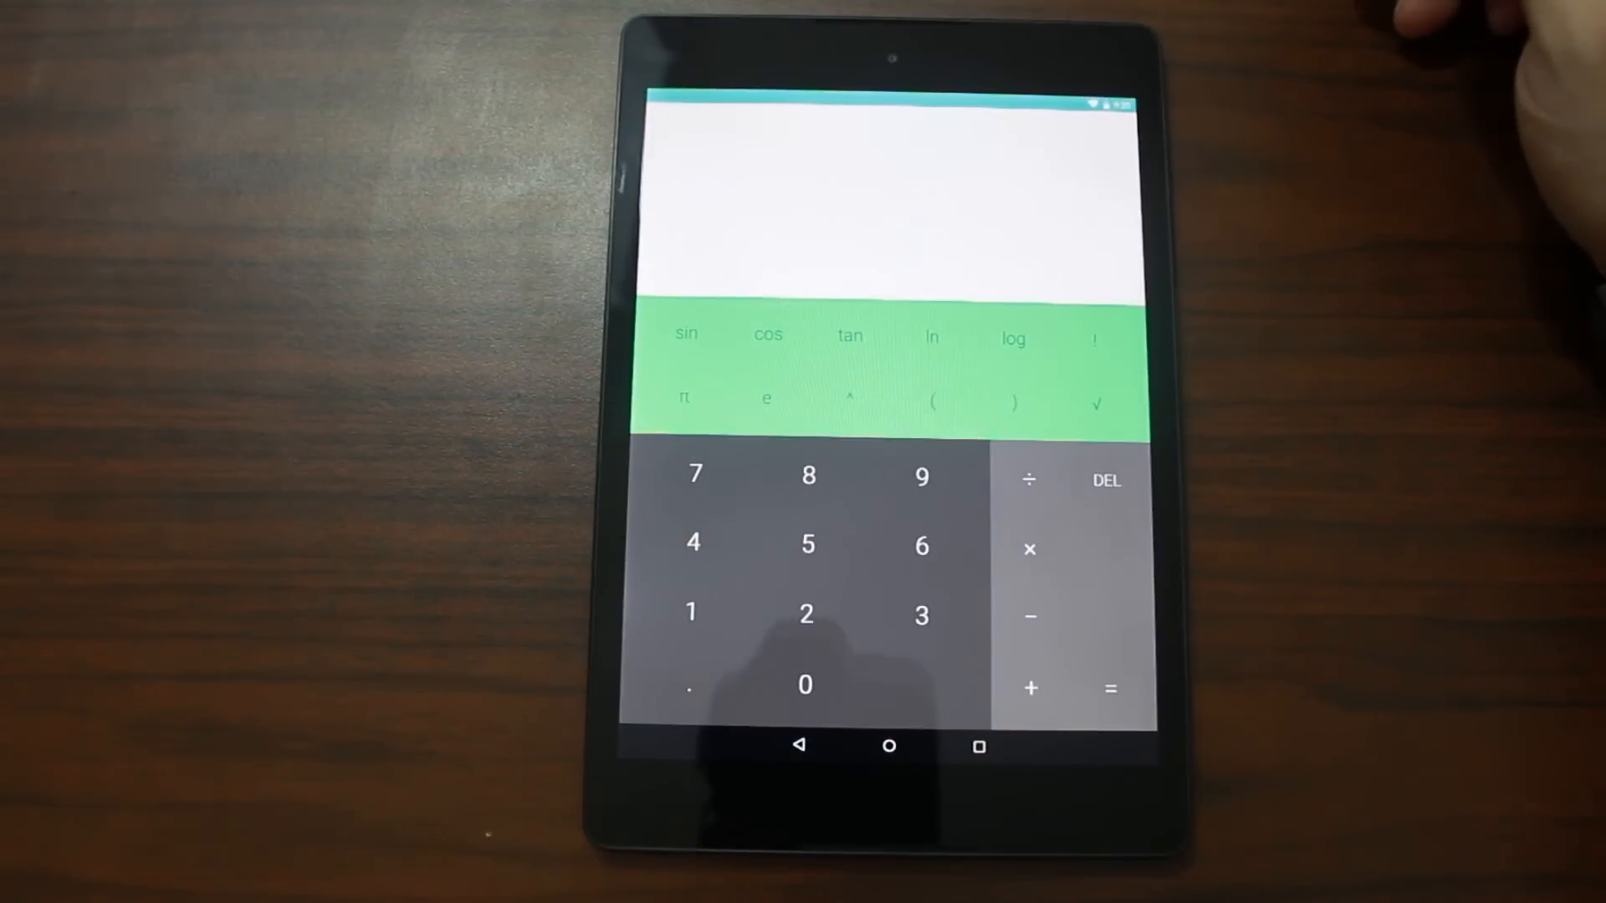
pyautogui.click(806, 544)
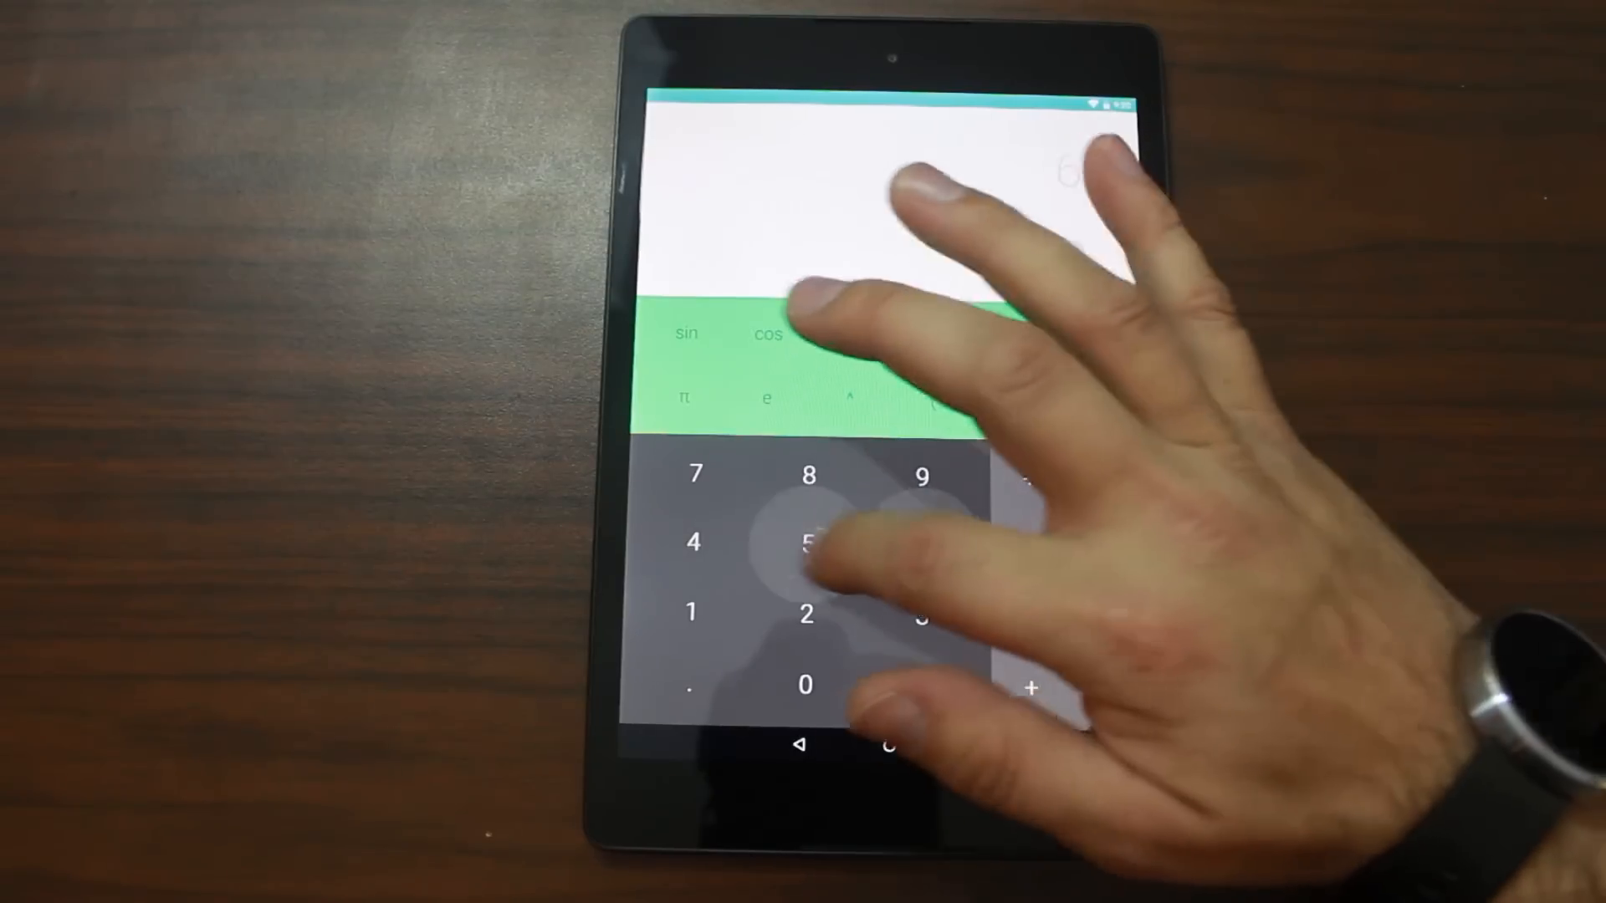
pyautogui.click(807, 543)
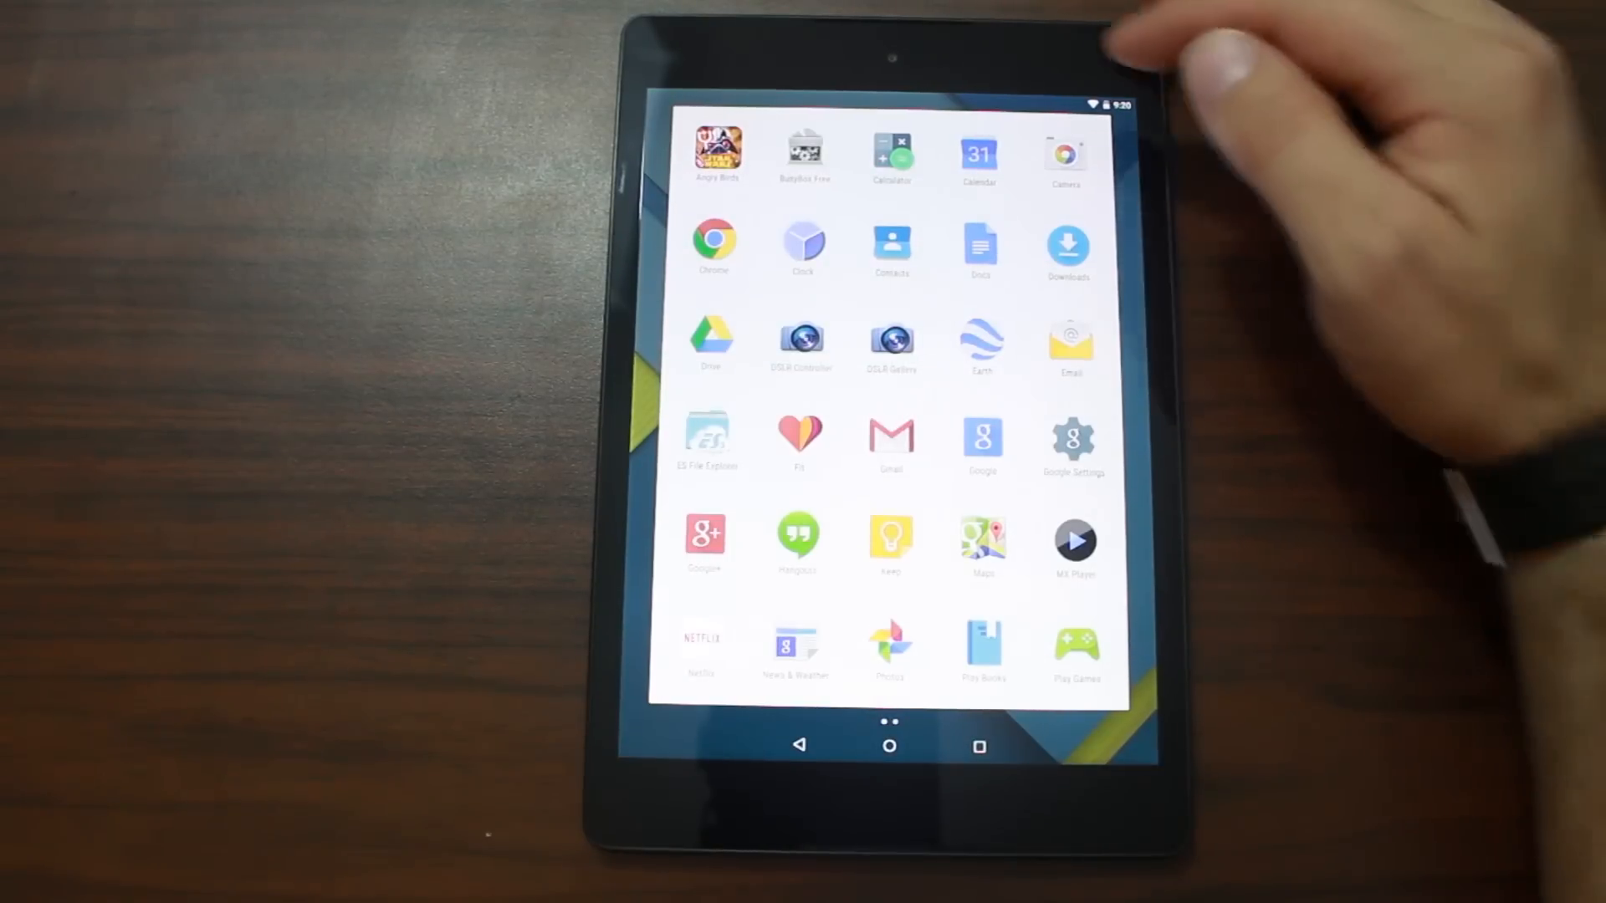
pyautogui.click(978, 154)
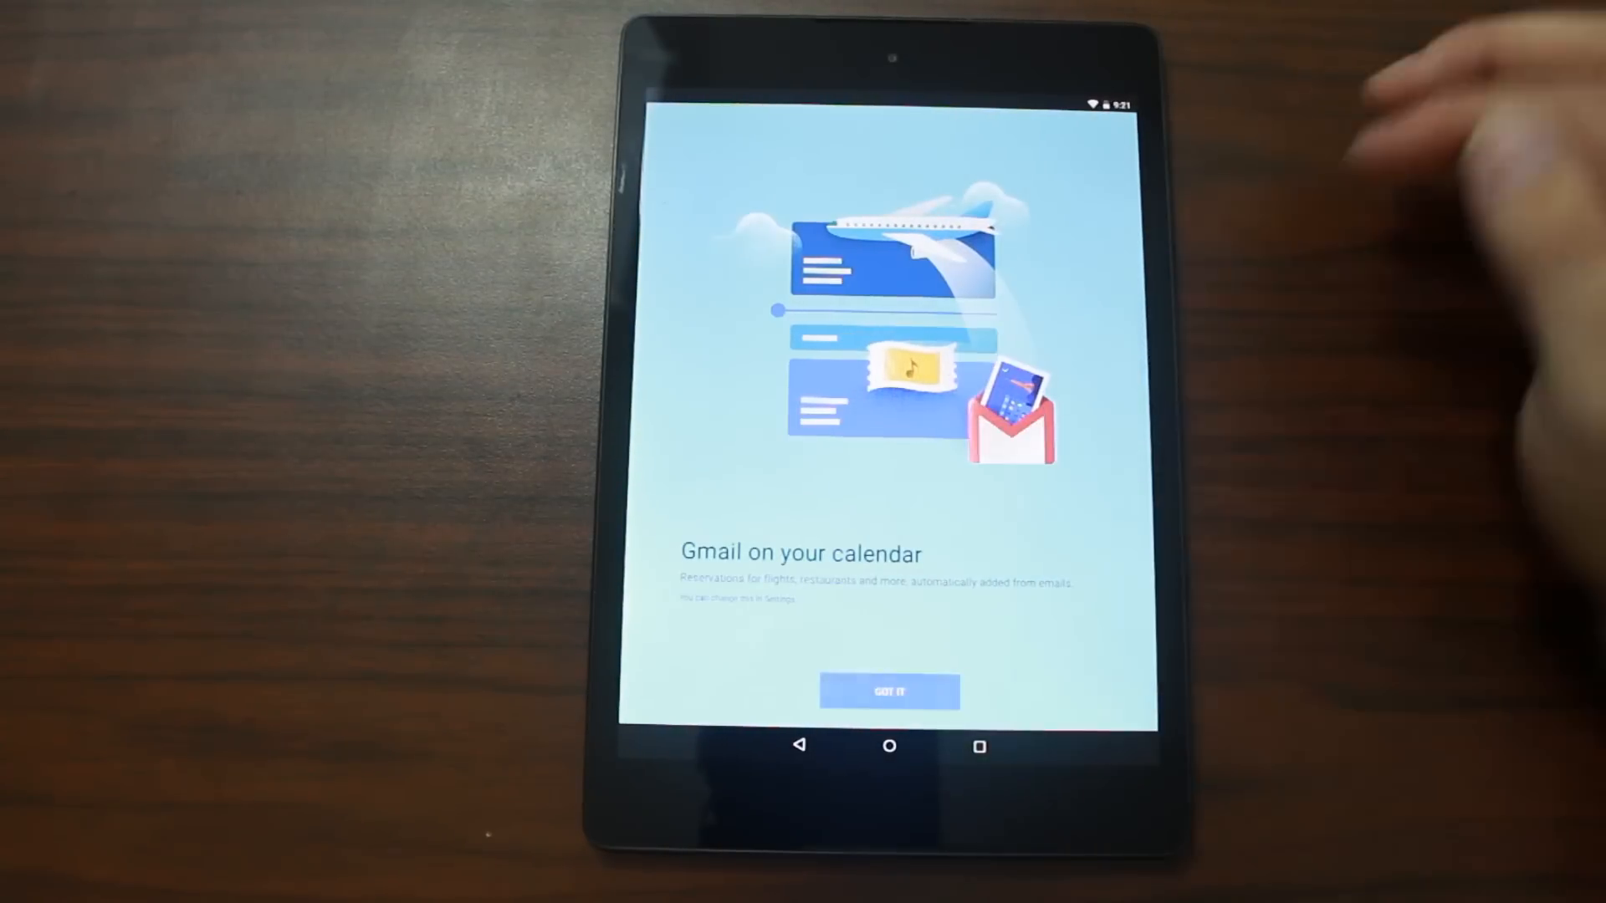
pyautogui.click(889, 691)
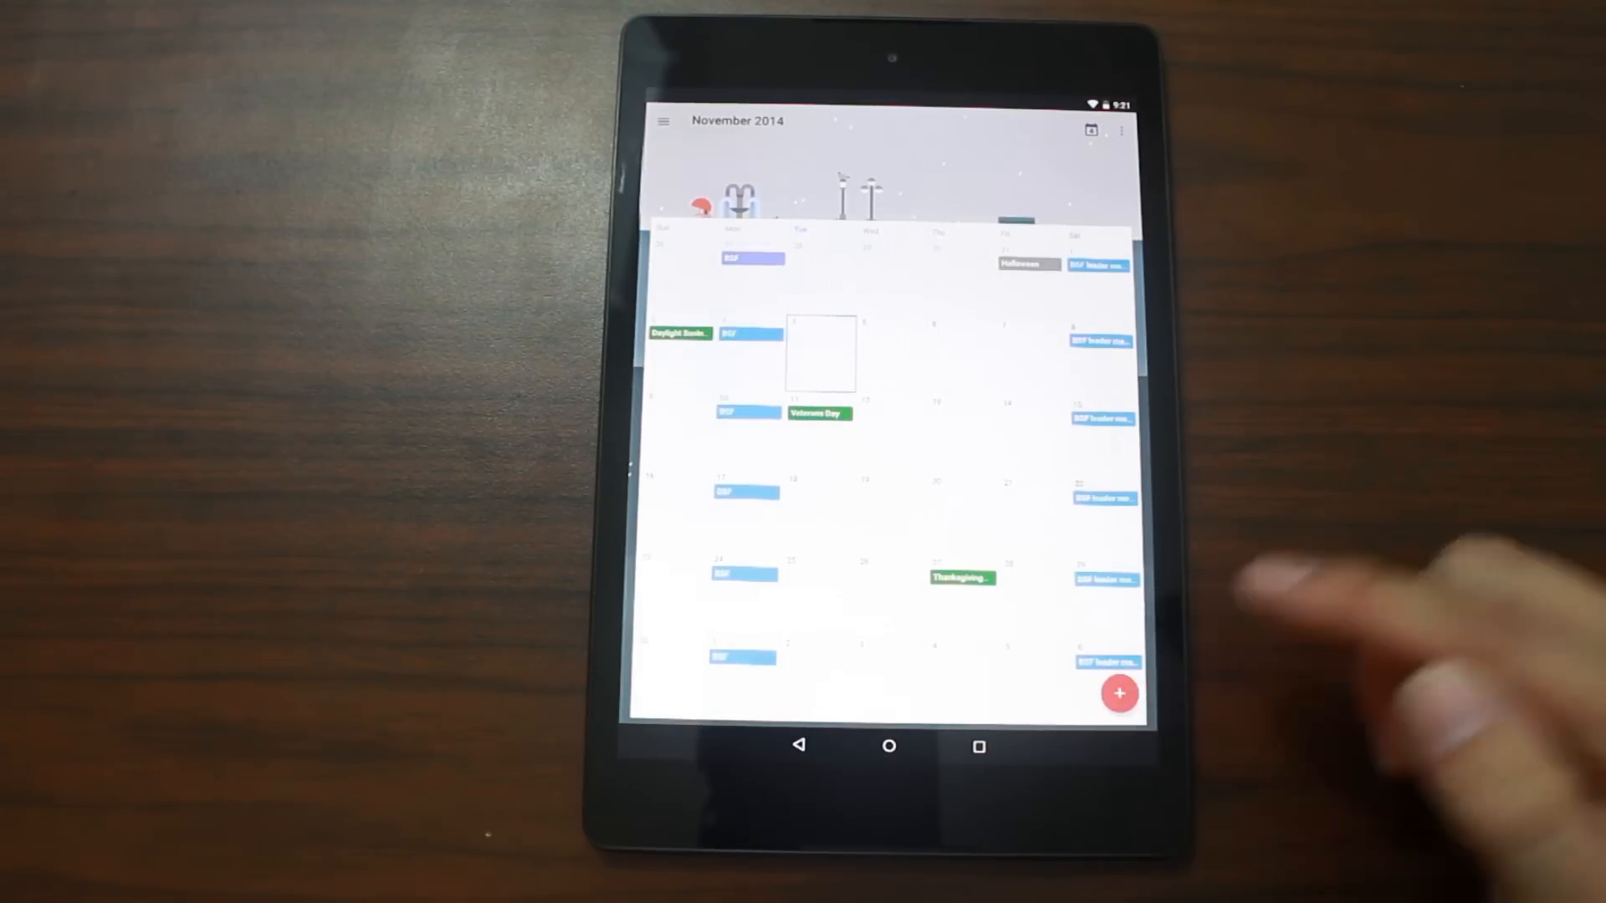
pyautogui.click(1119, 694)
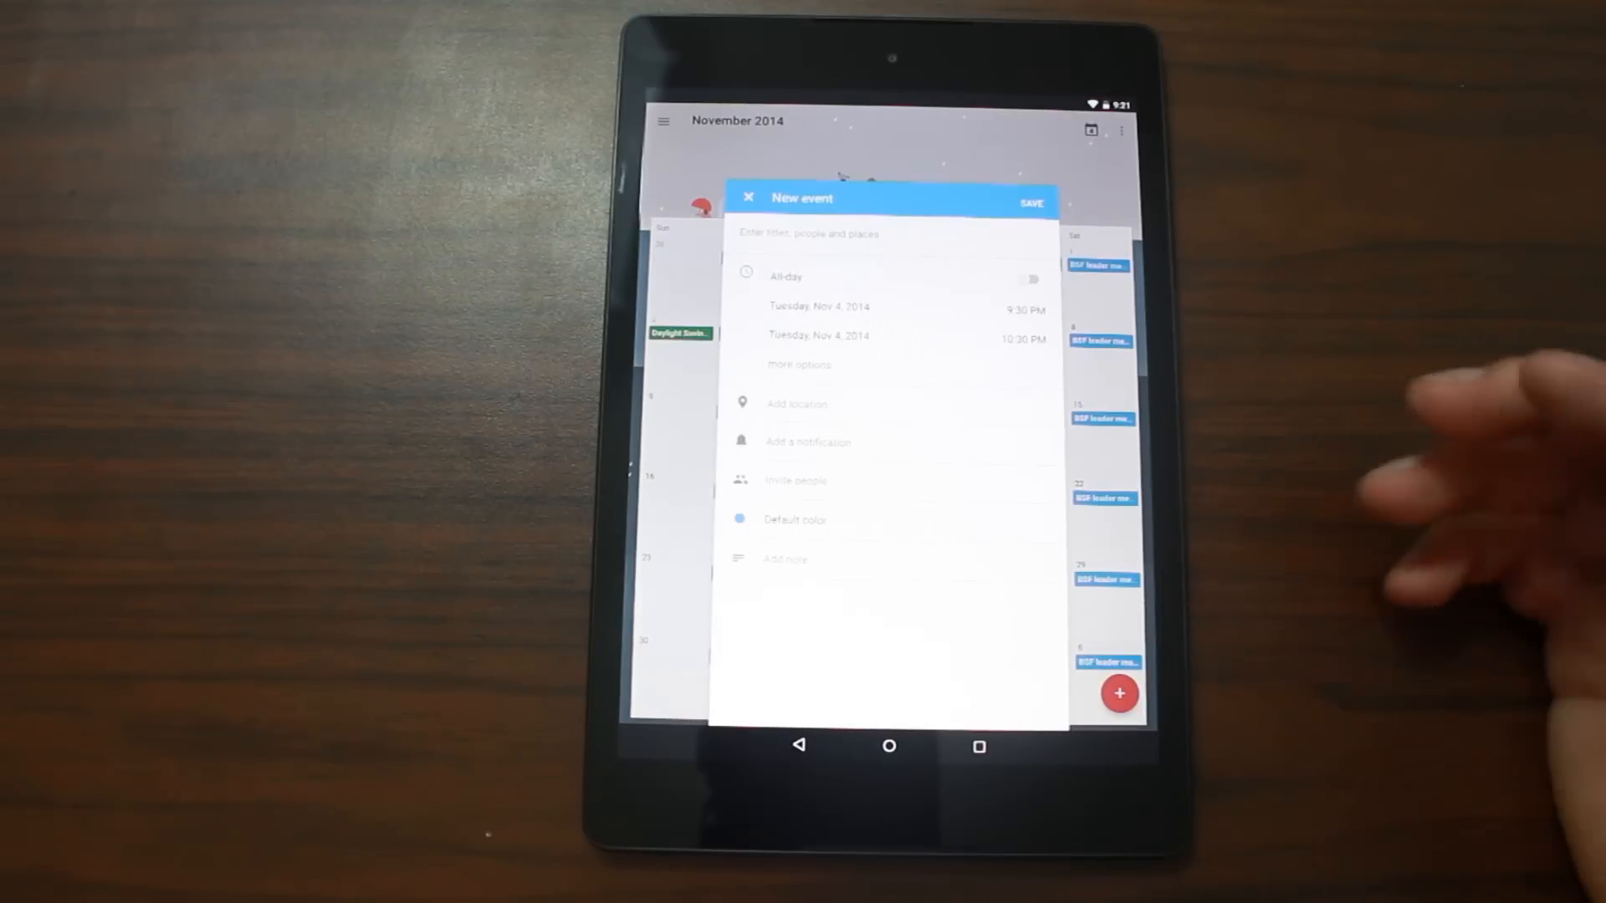
pyautogui.click(749, 197)
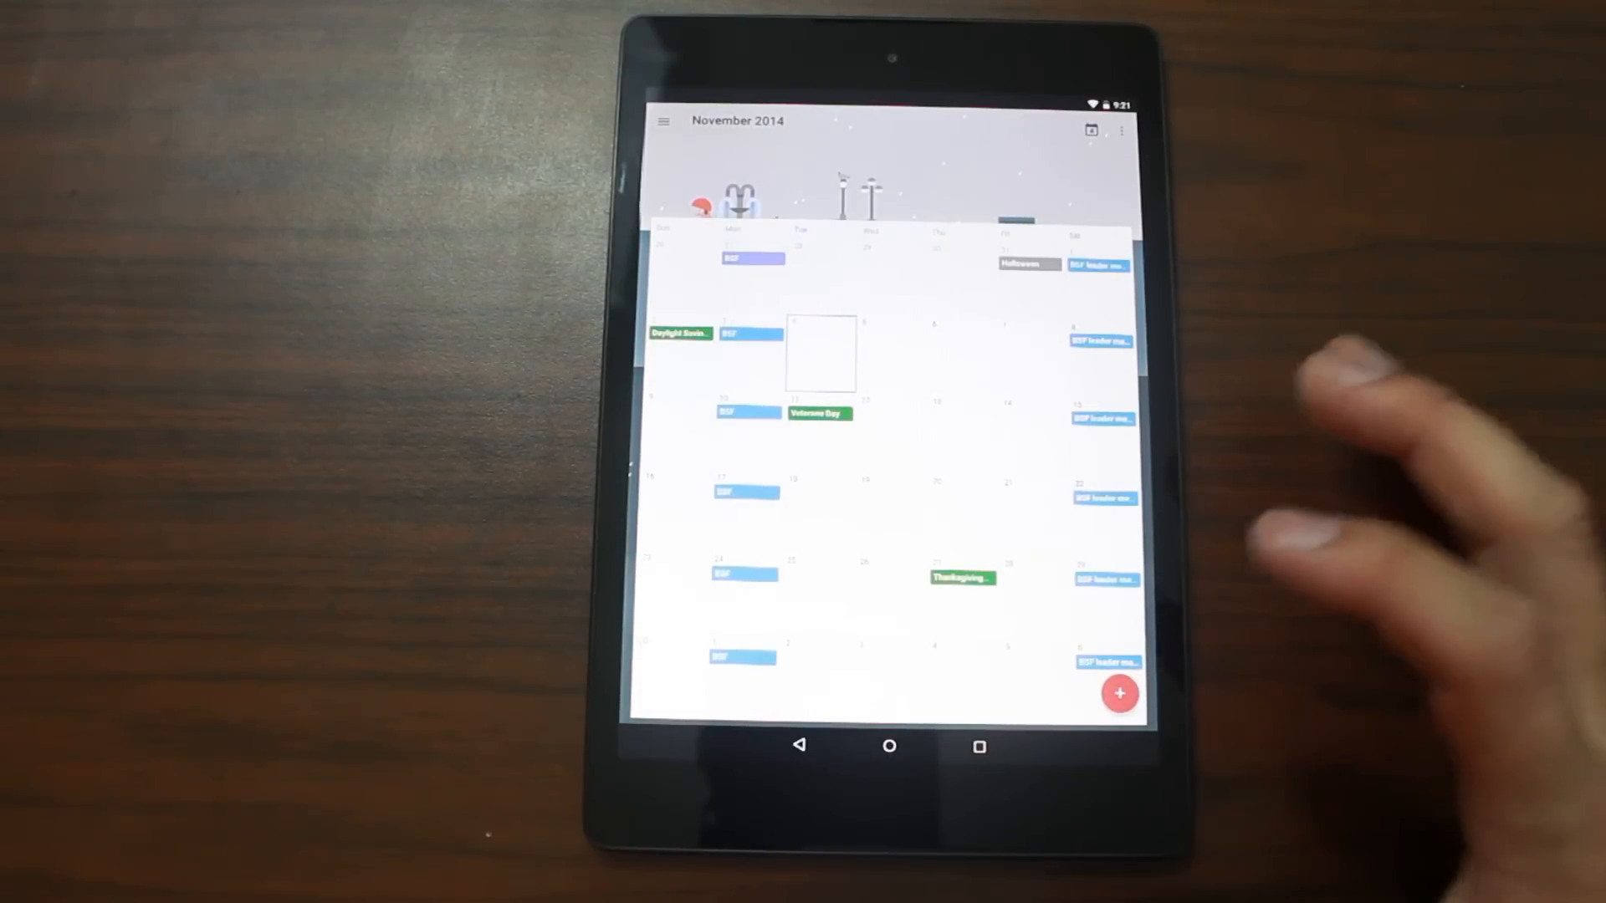
pyautogui.click(1119, 695)
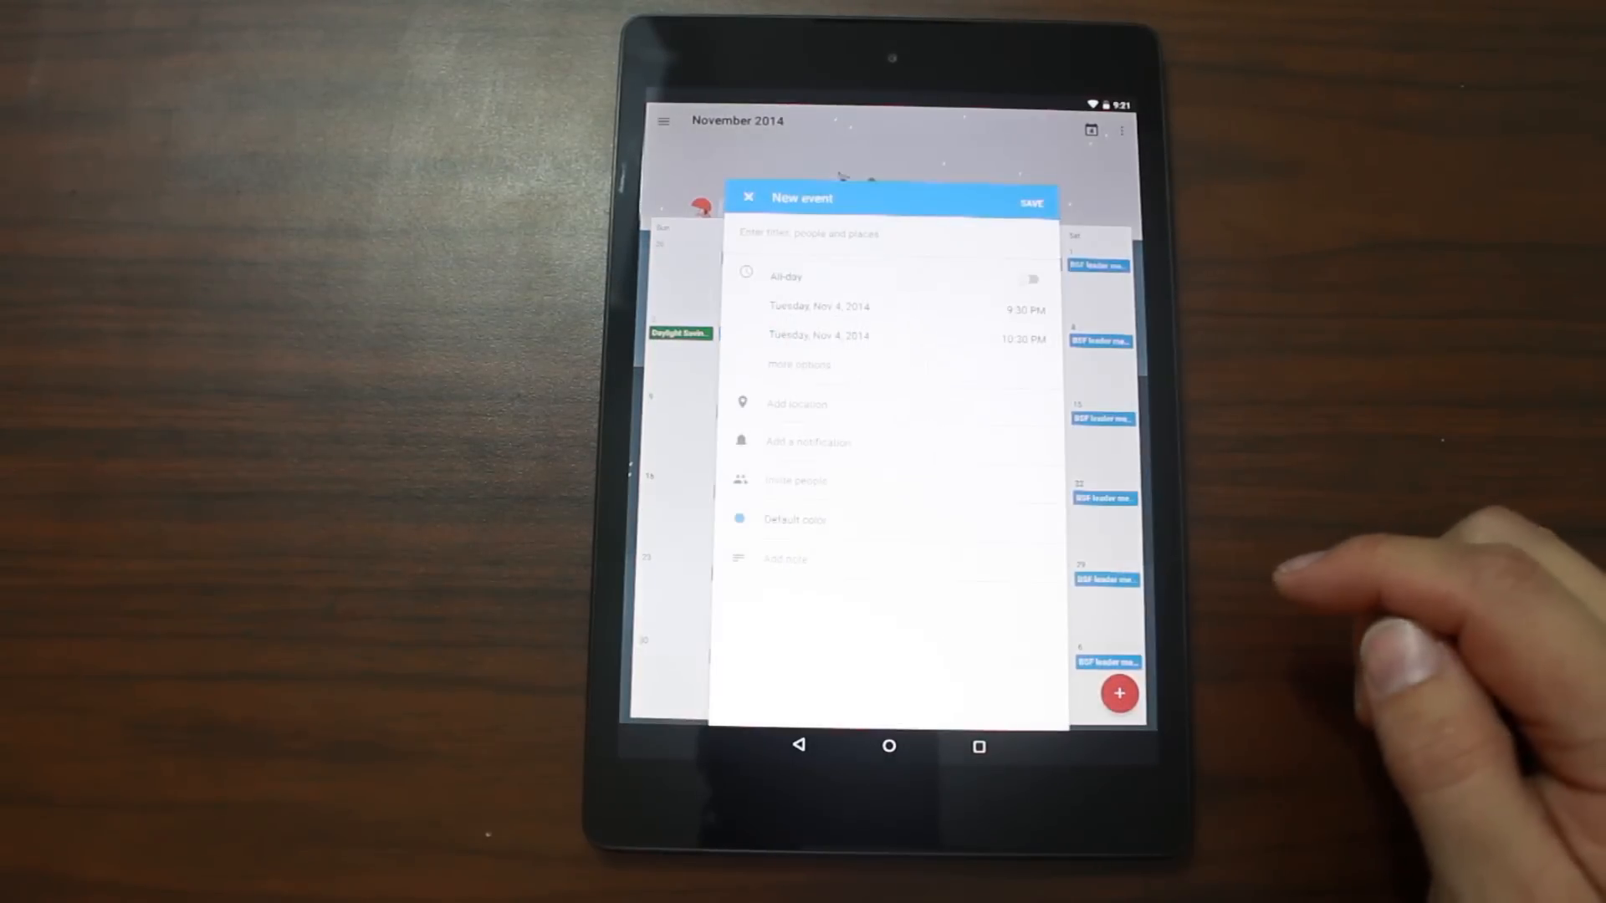
pyautogui.click(749, 196)
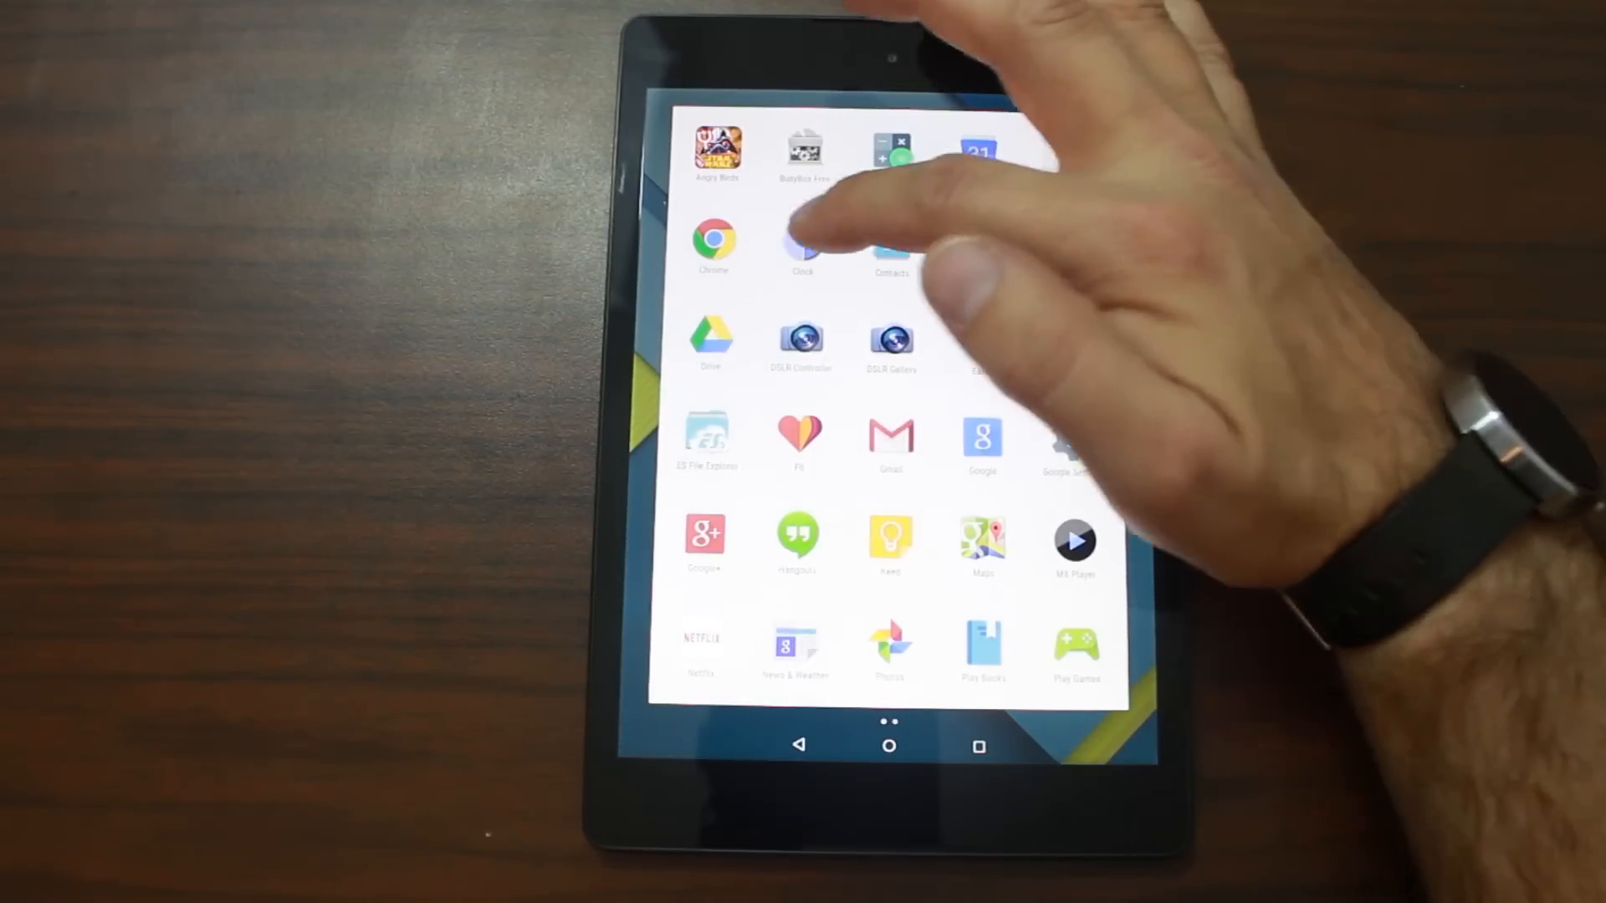
pyautogui.click(803, 242)
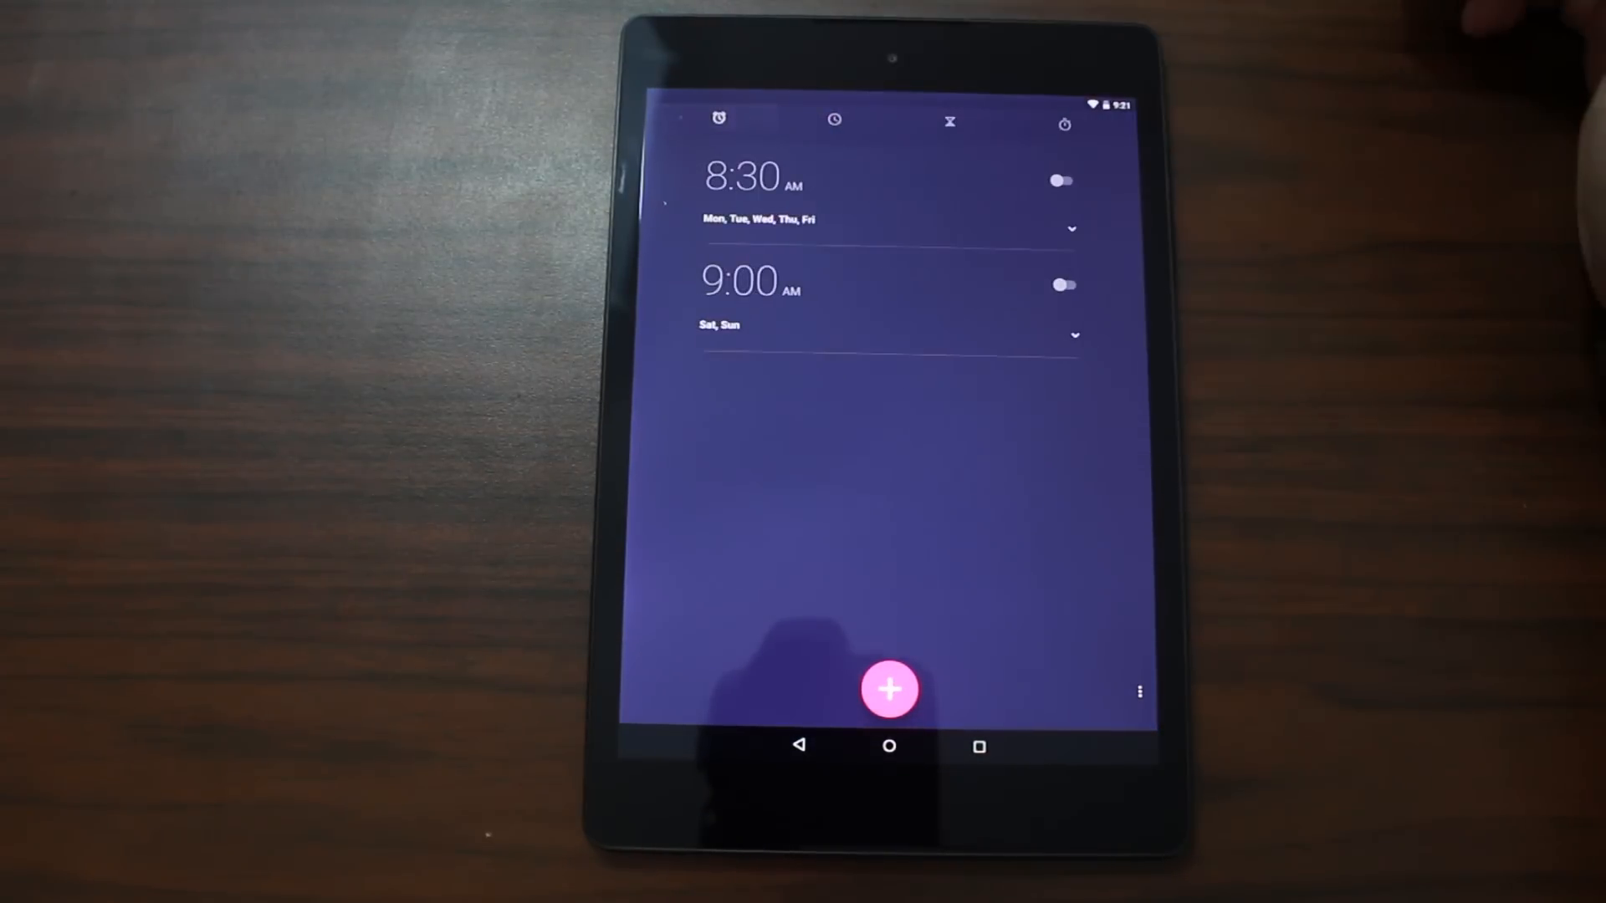
pyautogui.click(948, 120)
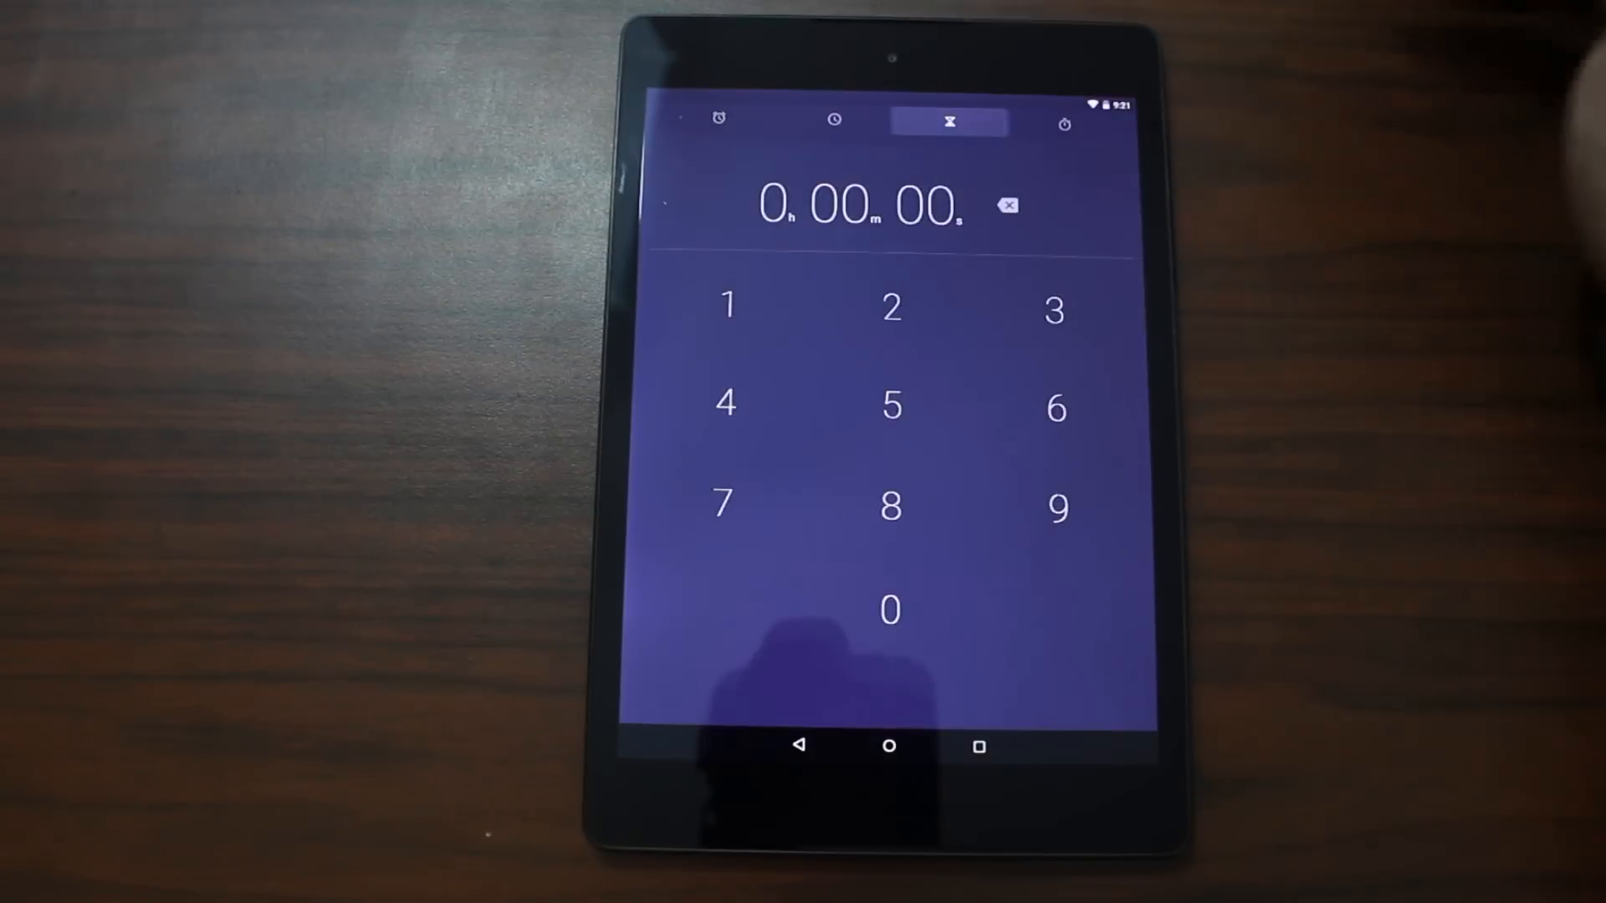
pyautogui.click(948, 122)
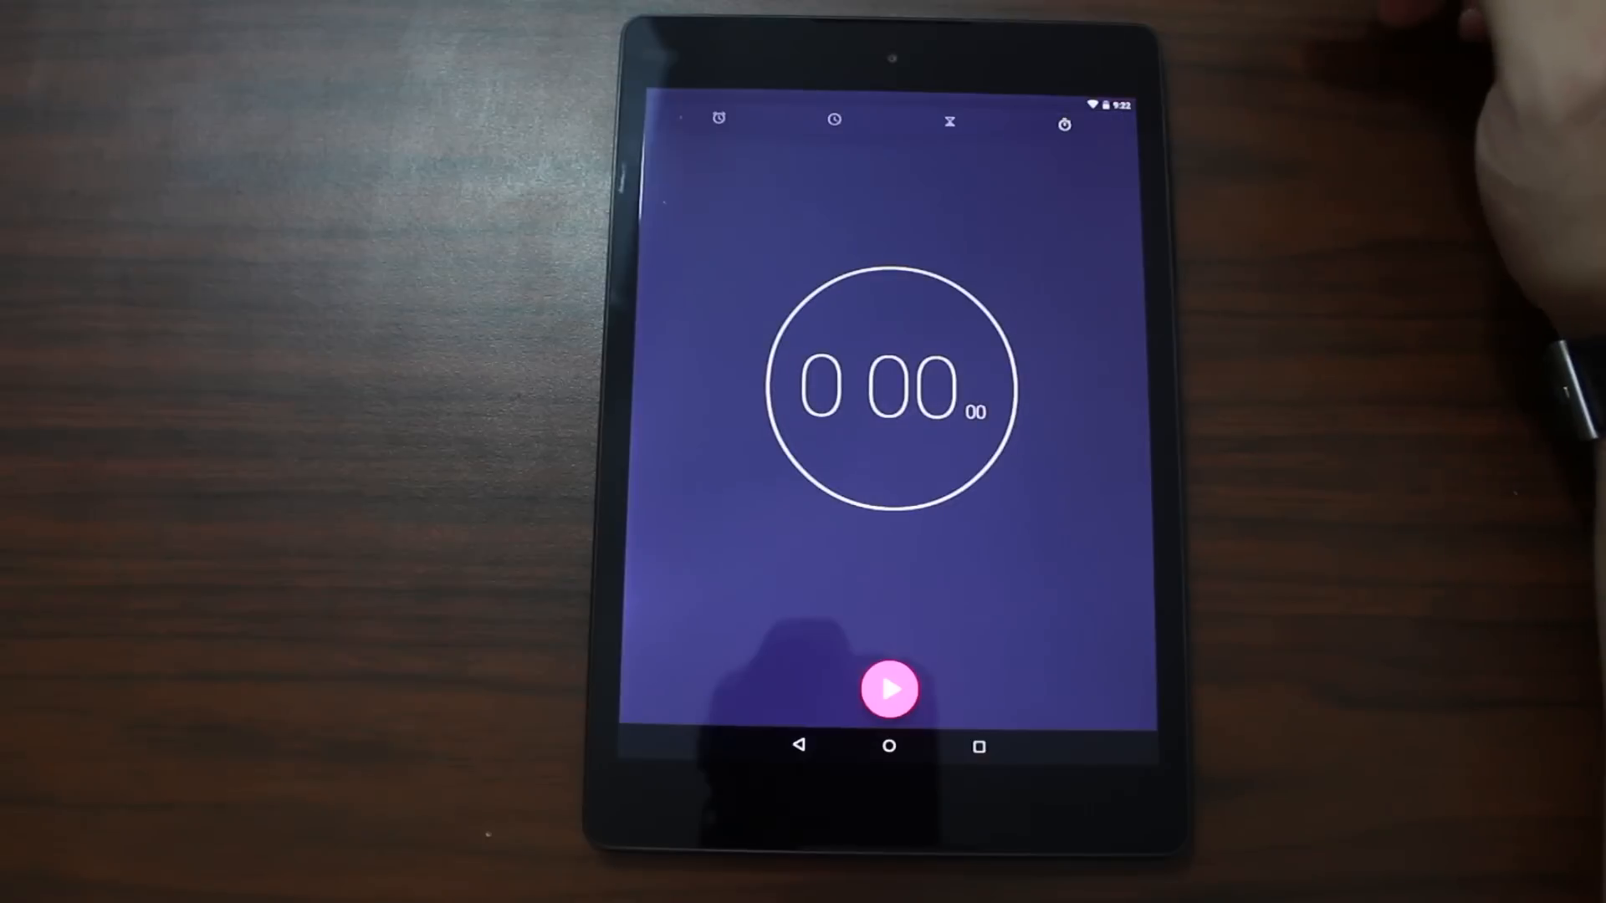
pyautogui.click(890, 689)
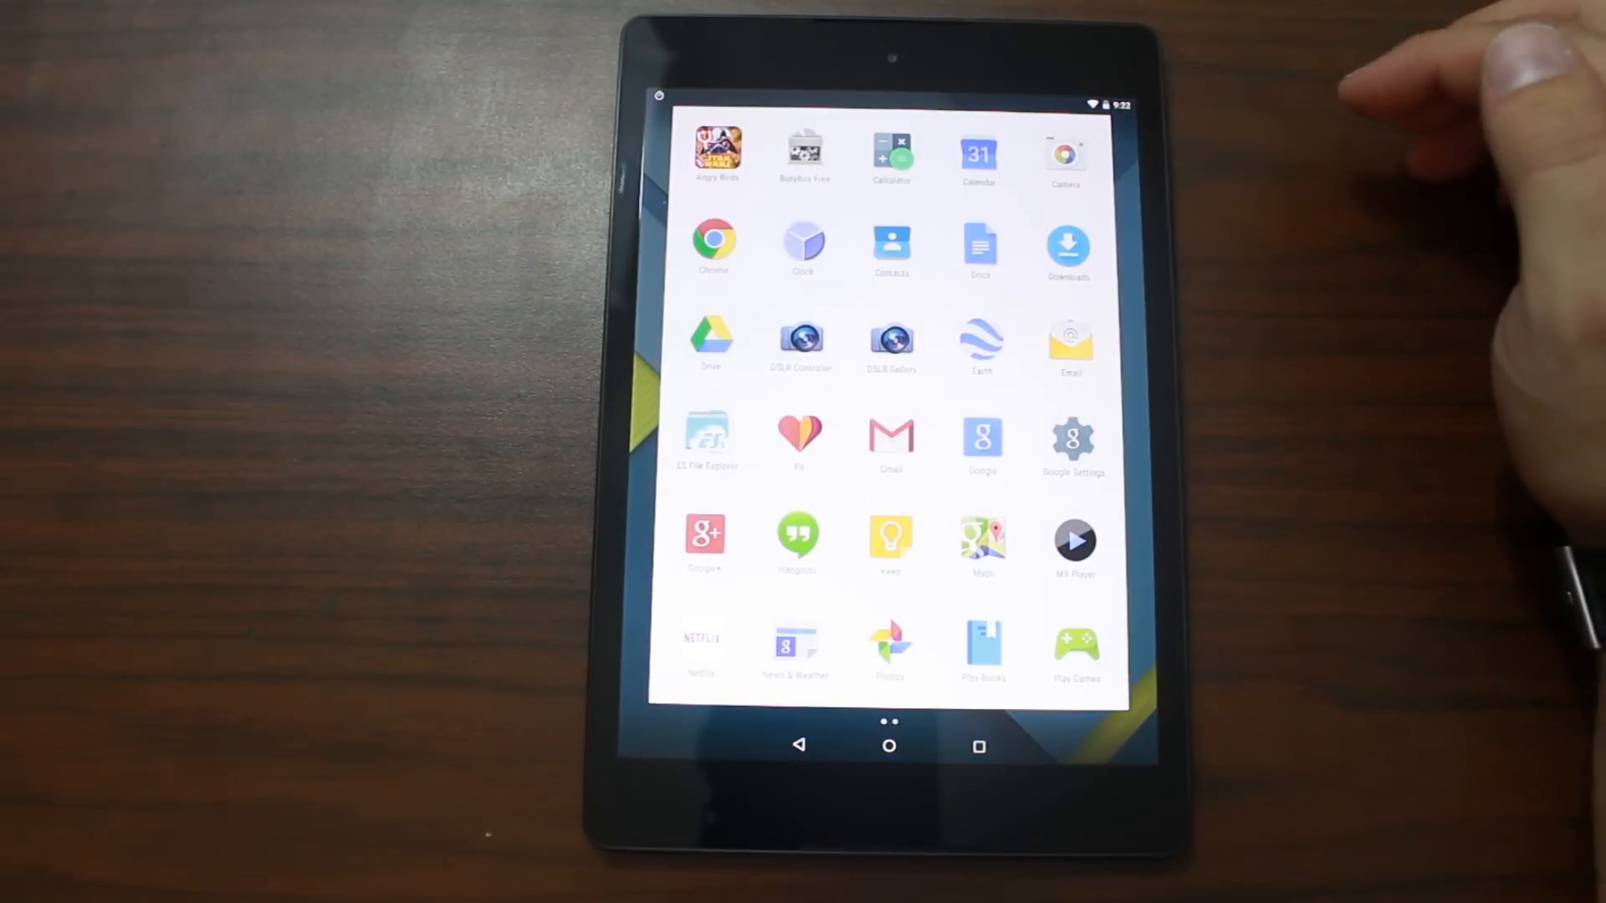
# Move the app drawer to its next page, starting with Play Movies & TV and Play Music.
pyautogui.click(1067, 246)
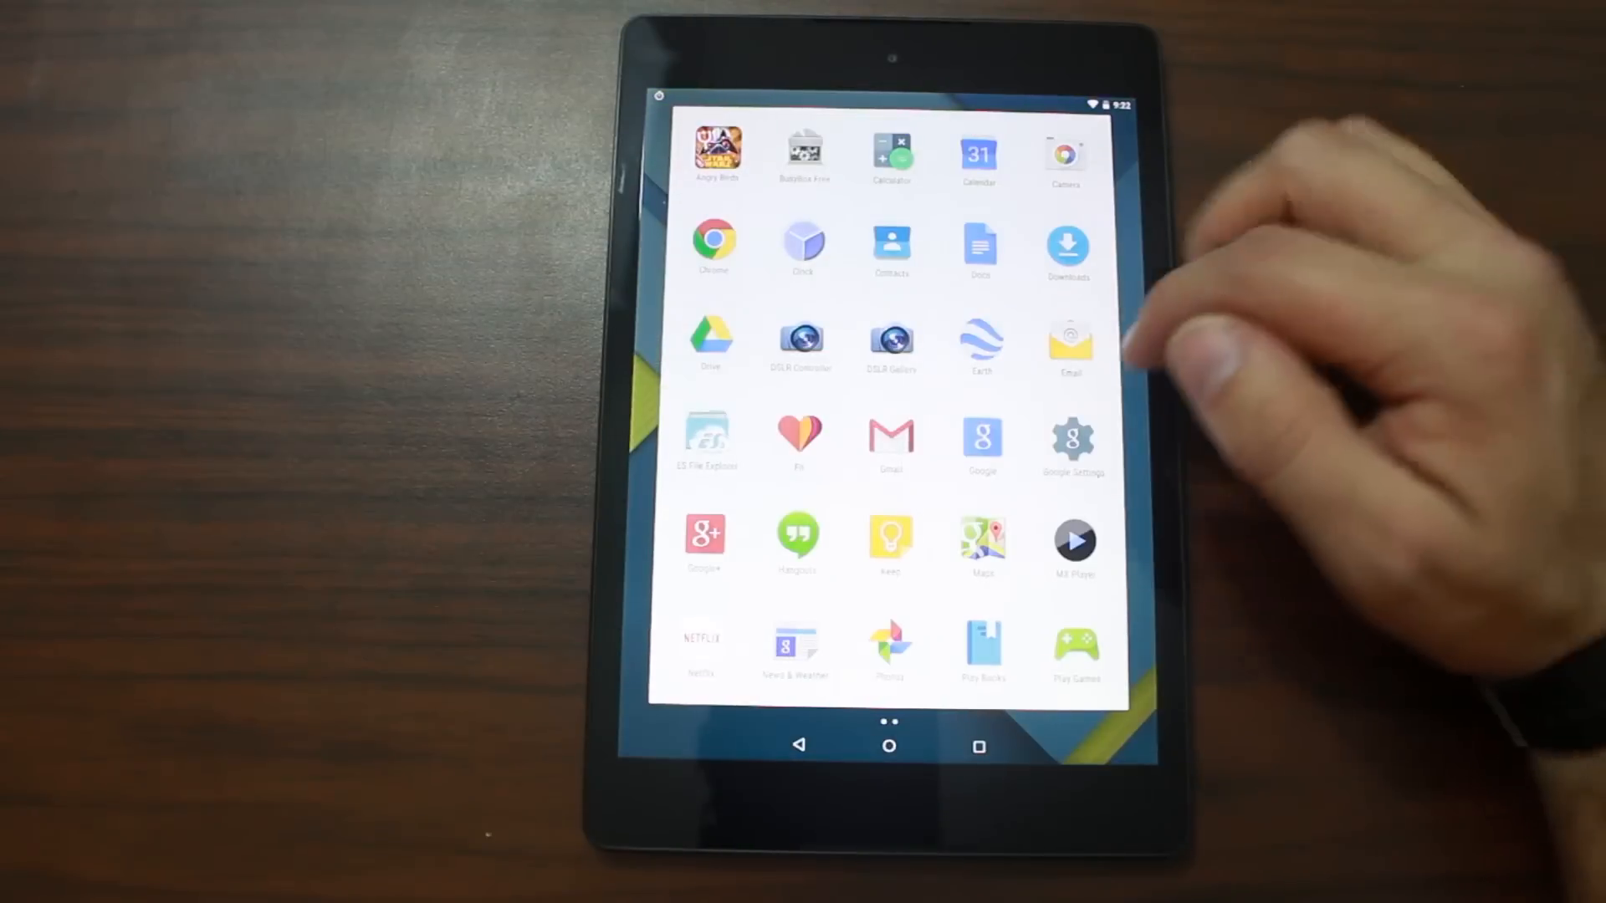
pyautogui.hscroll(-3)
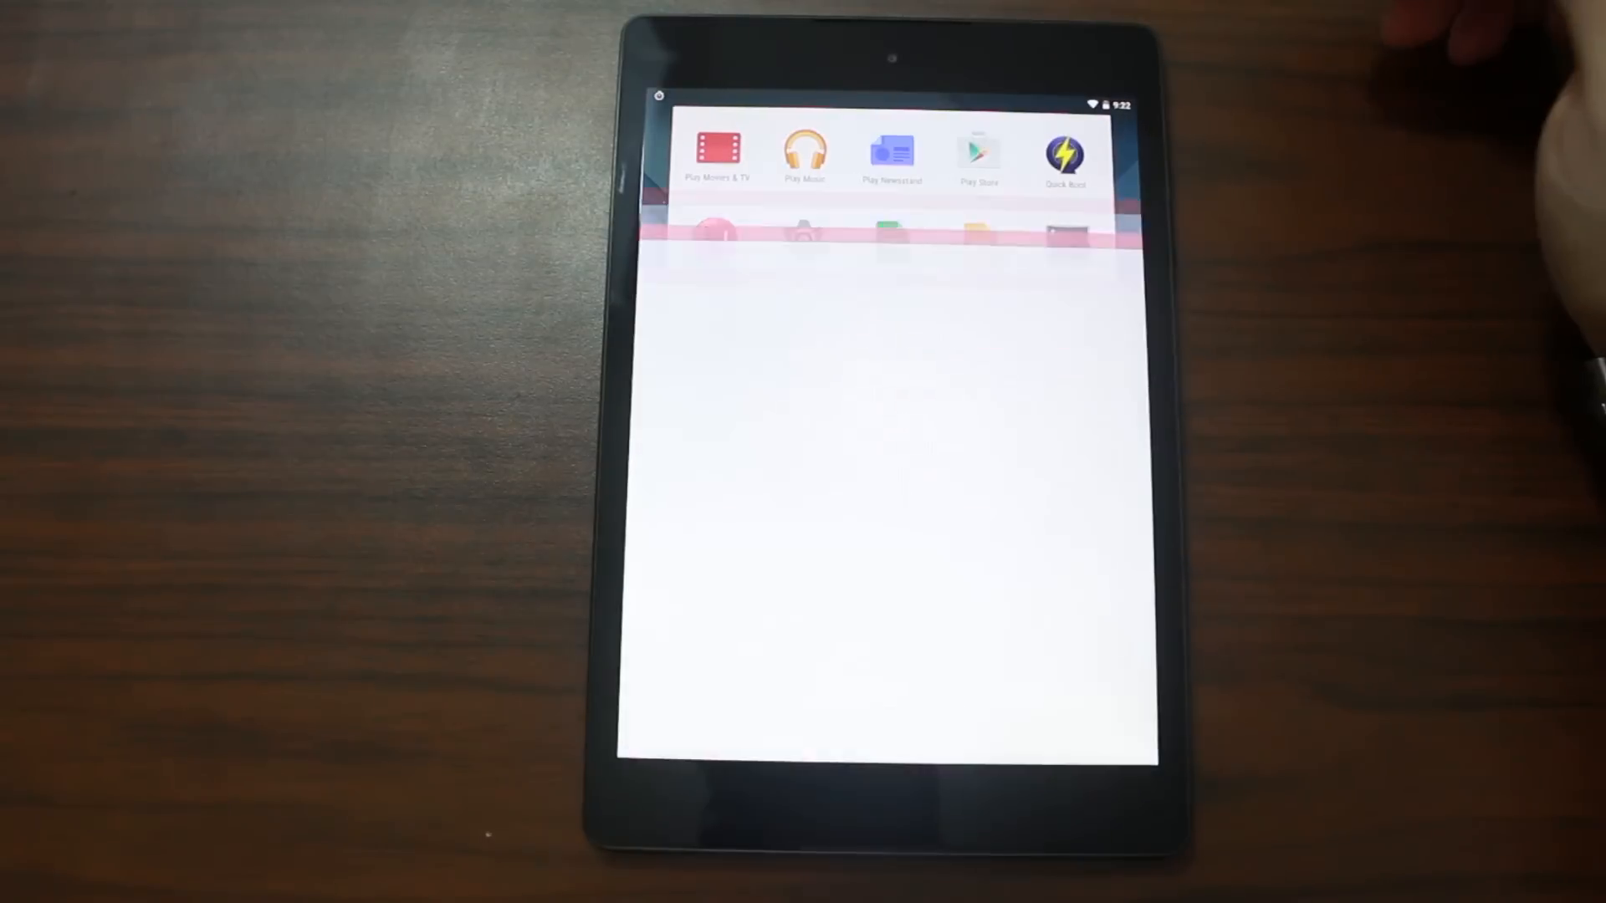
# View Play Movies & TV's My Library of seven movies, then return home.
pyautogui.click(717, 154)
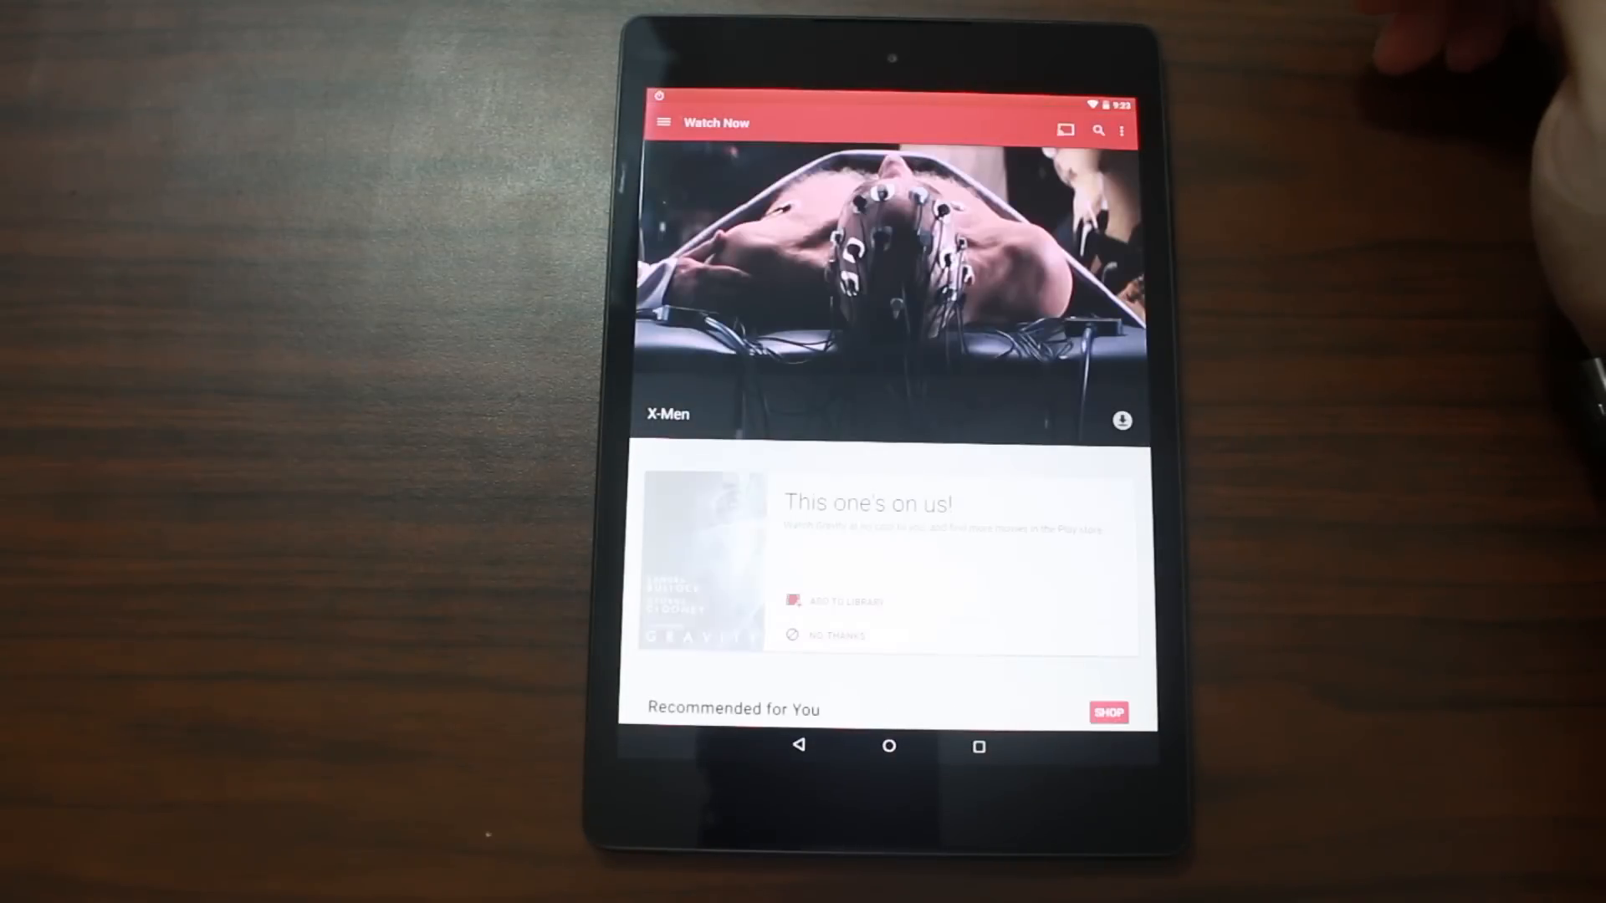
pyautogui.click(665, 123)
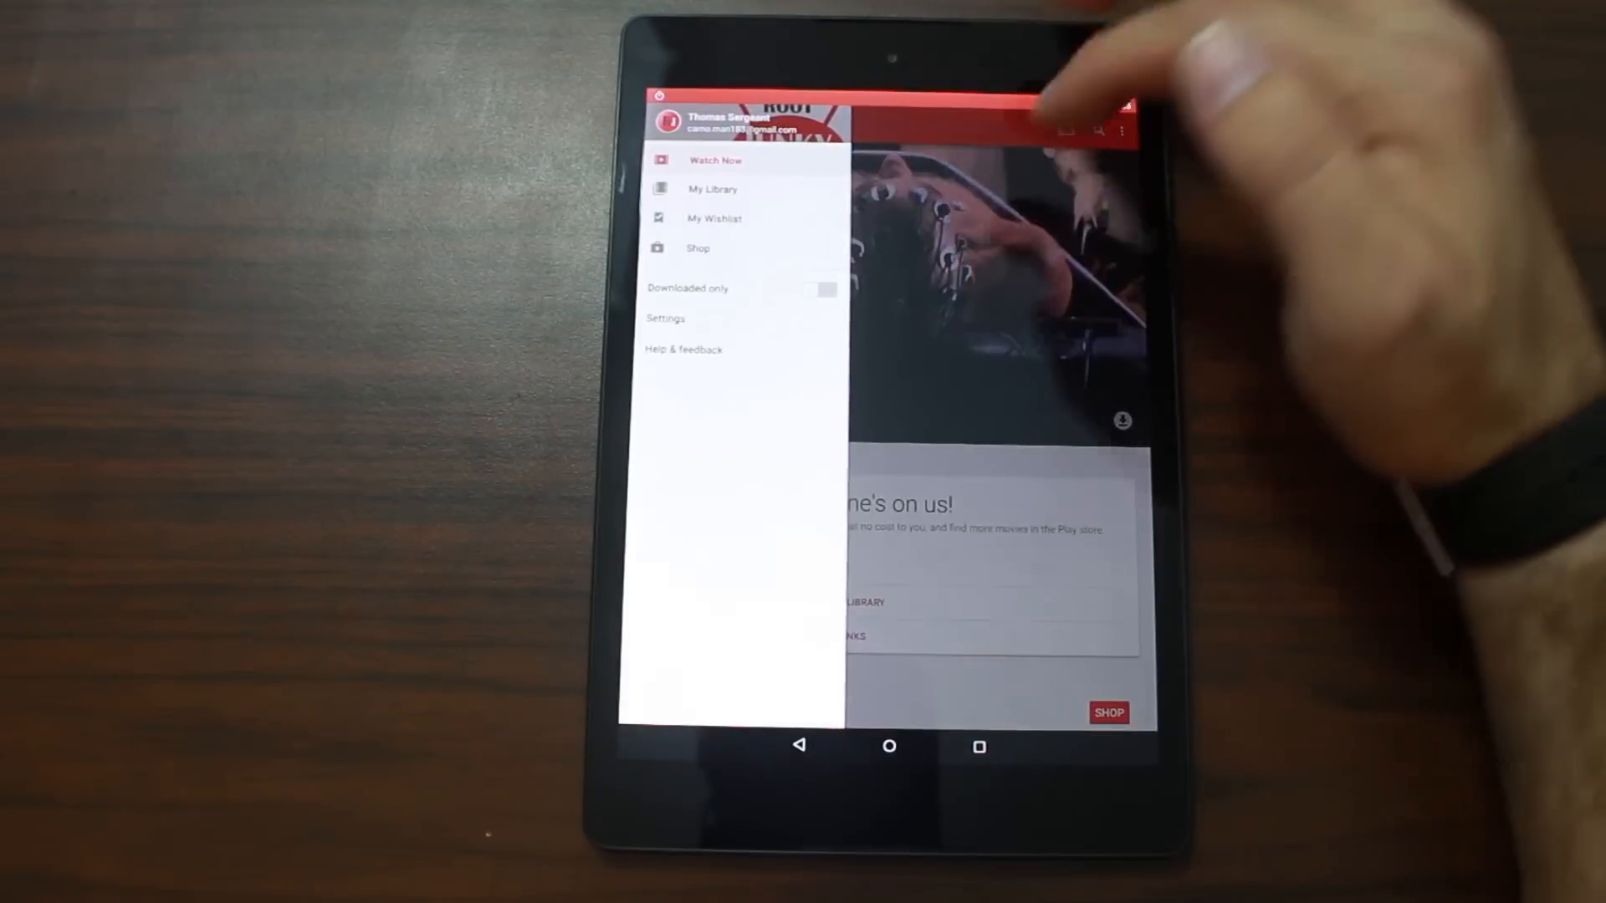
pyautogui.click(712, 188)
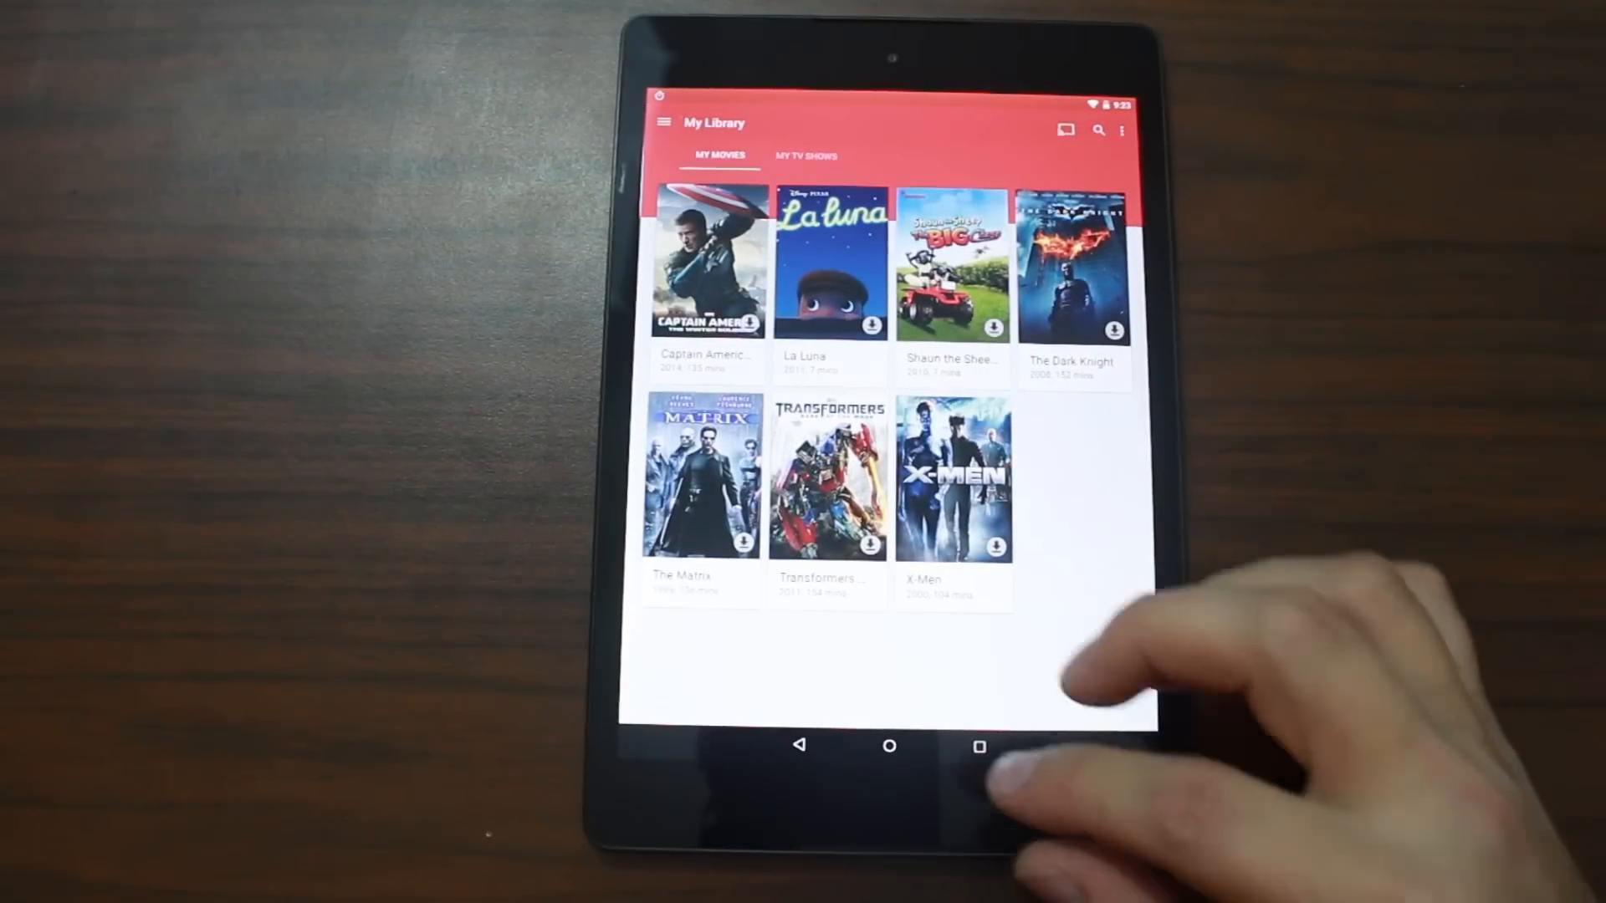
pyautogui.click(890, 745)
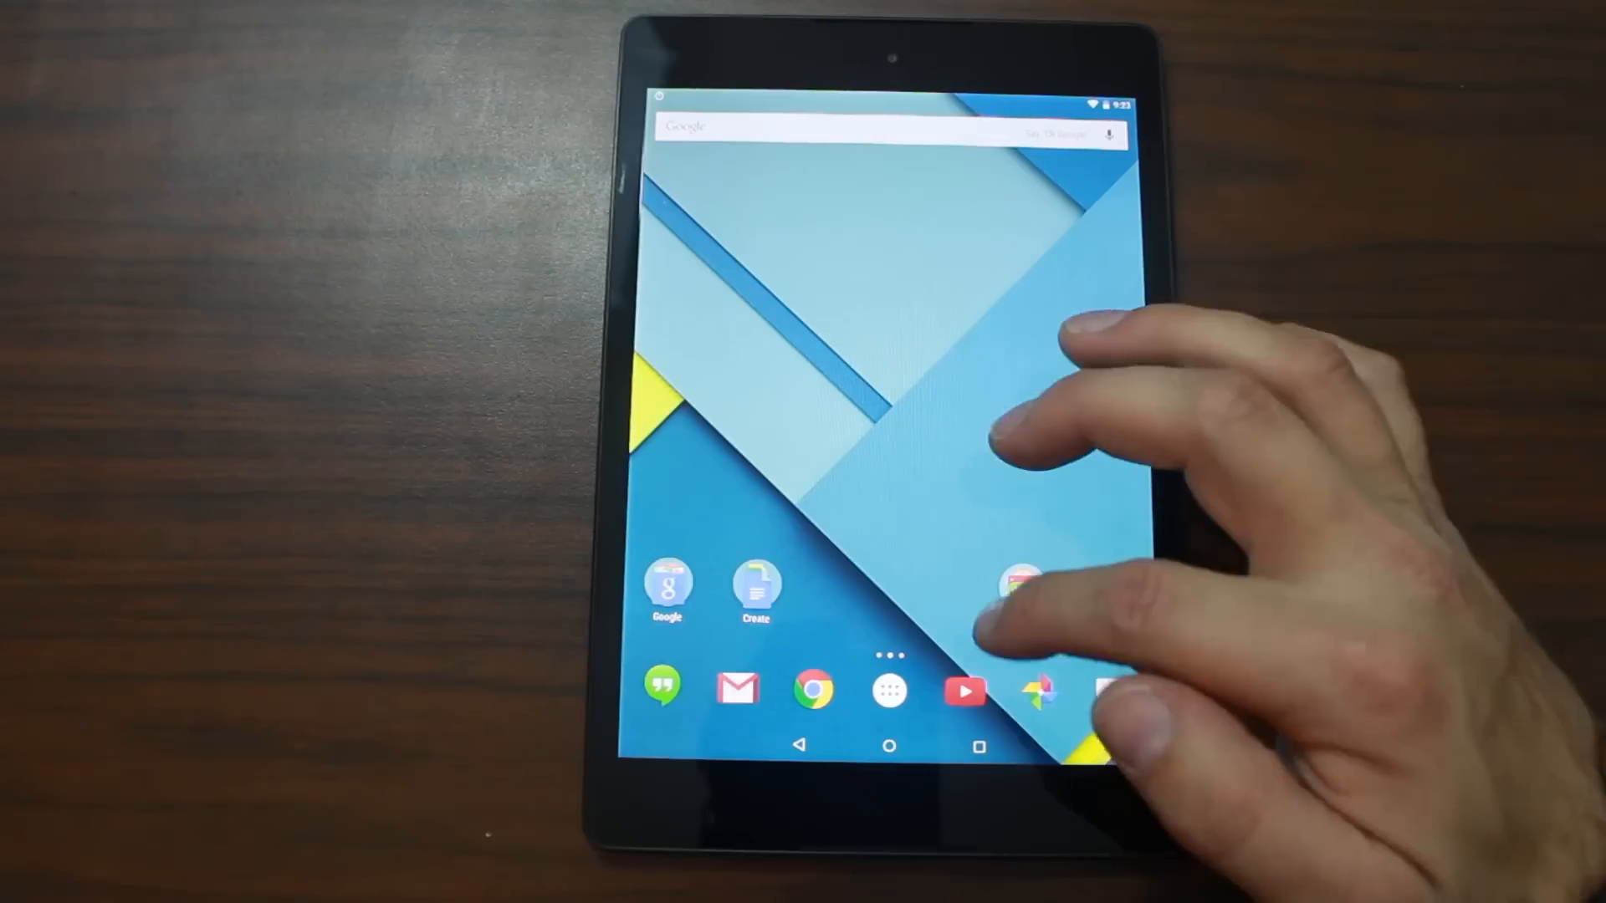
# Launch YouTube from the app drawer's second page.
pyautogui.click(887, 688)
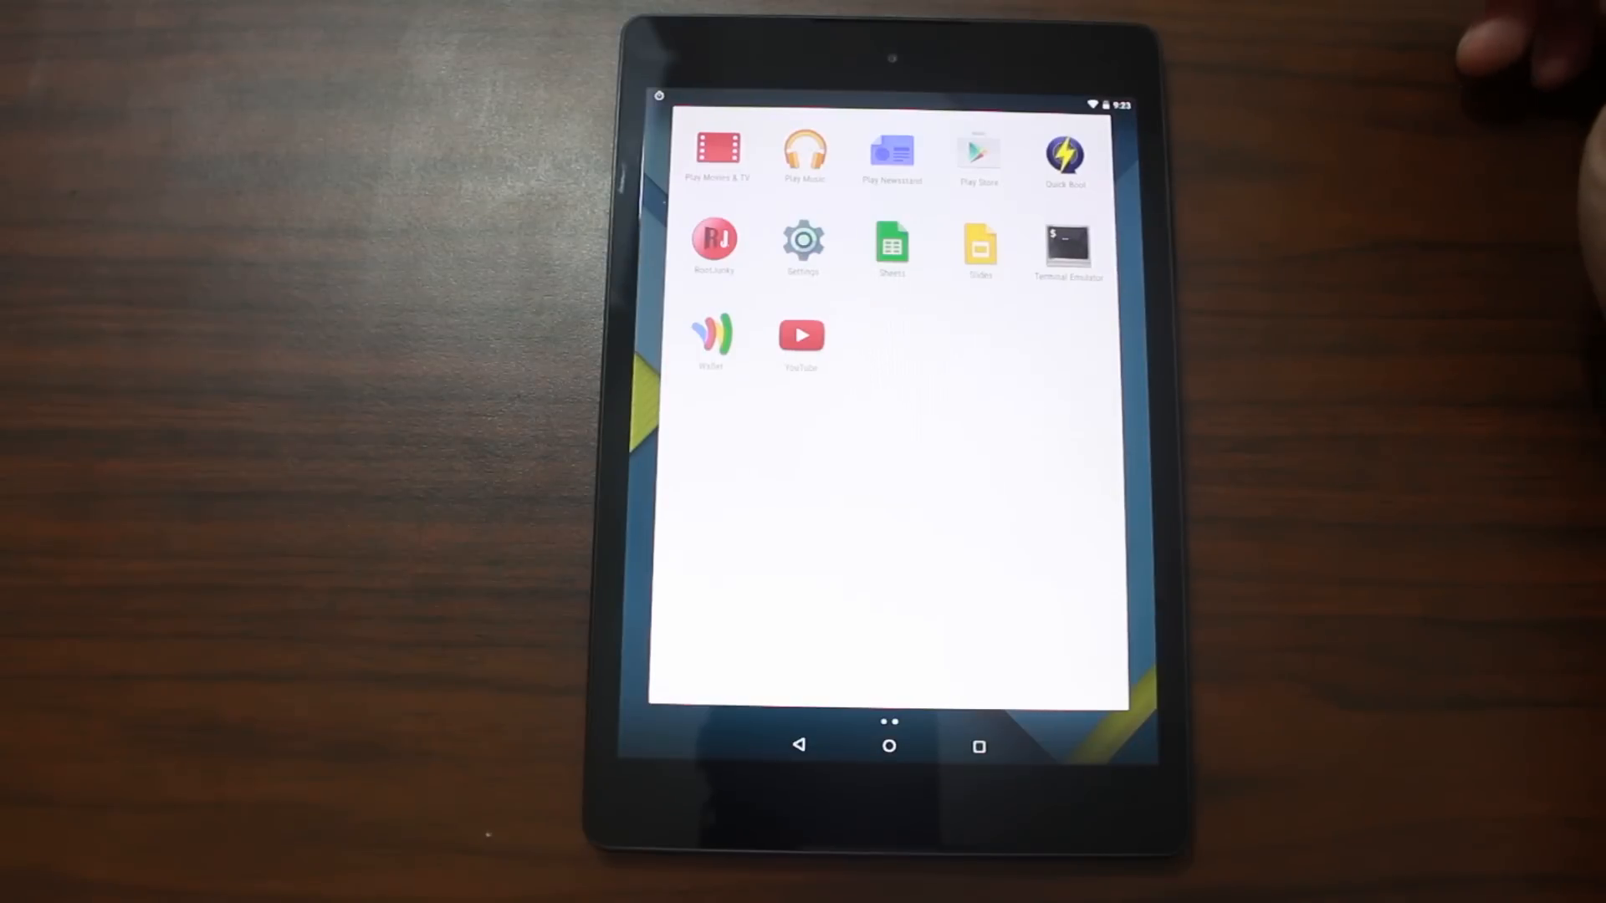
pyautogui.click(802, 334)
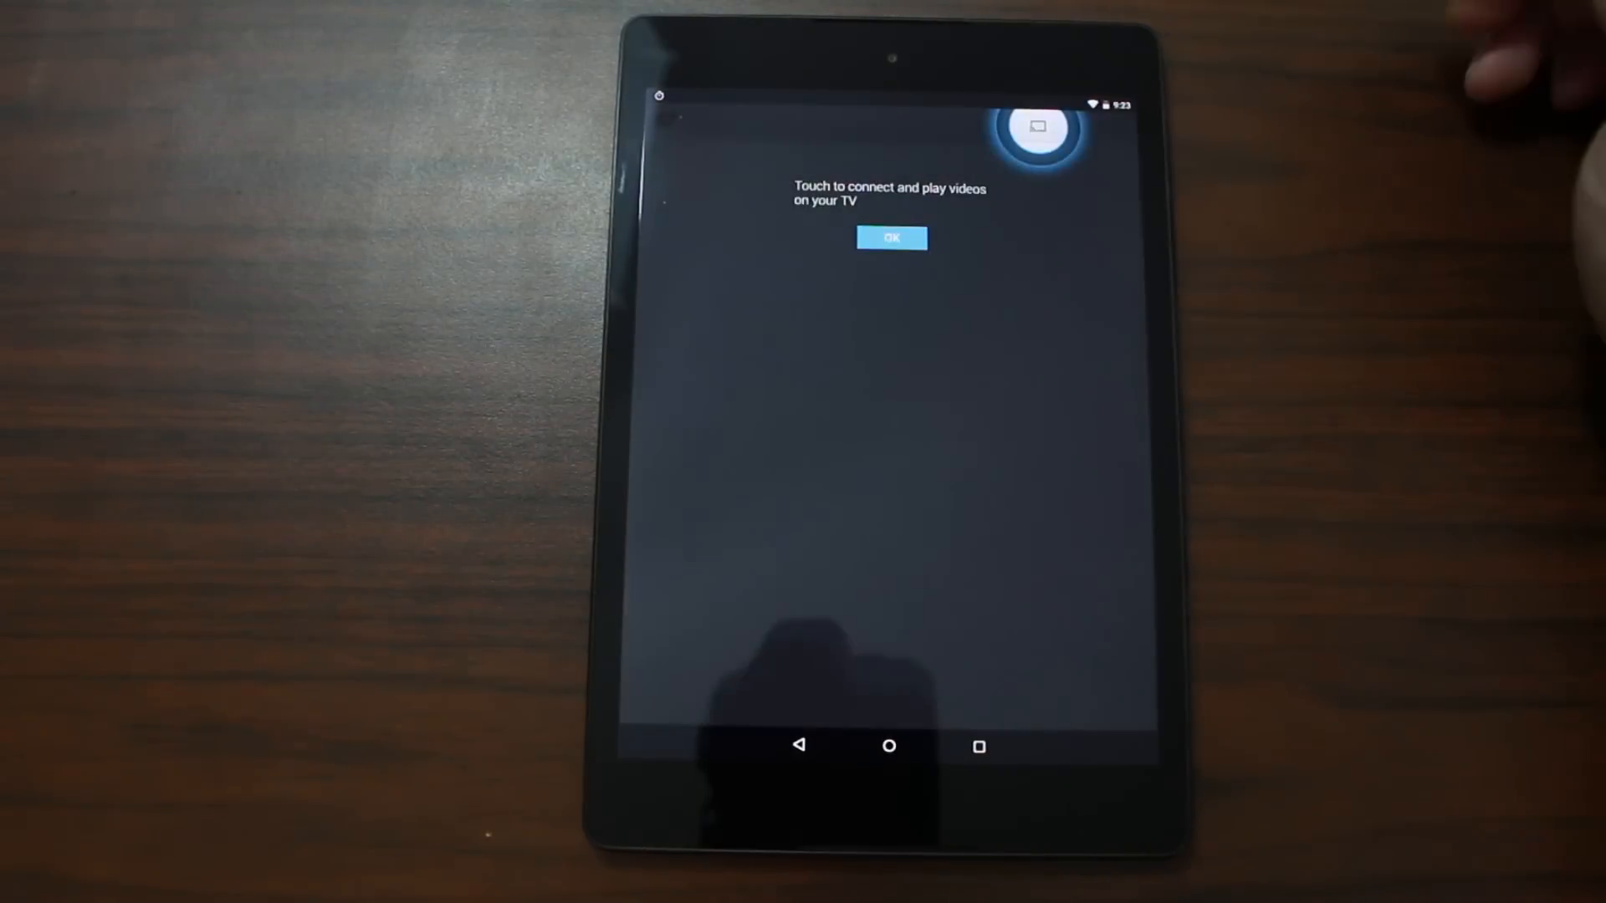
# Dismiss YouTube's TV tip, browse What to Watch, then open the home screen's Play folder.
pyautogui.click(890, 237)
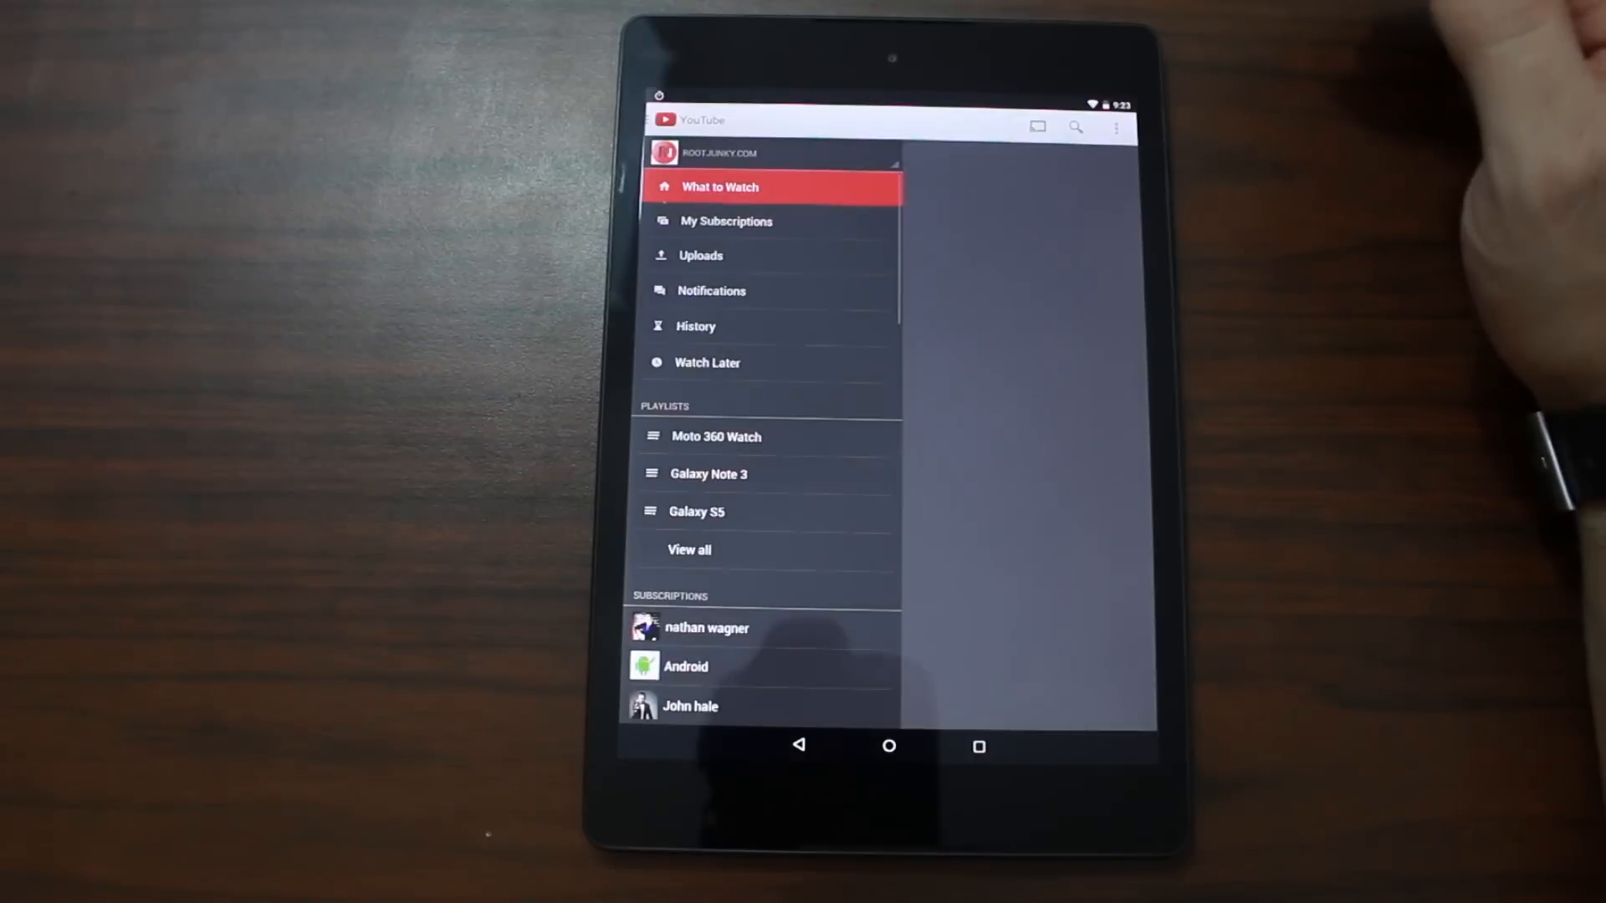
pyautogui.click(720, 186)
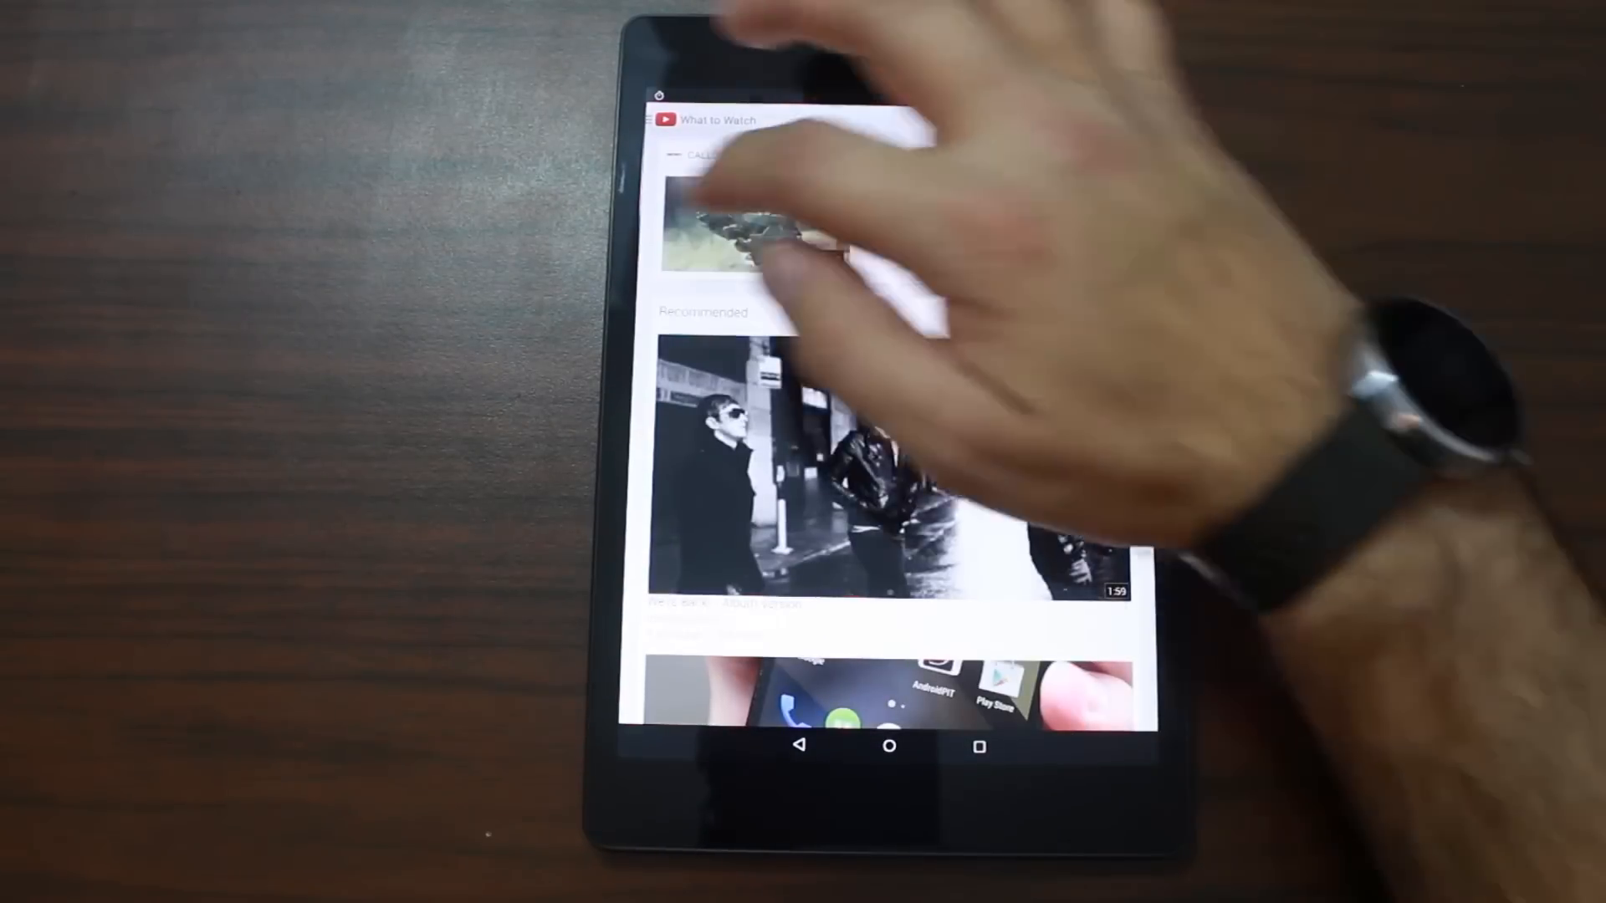
pyautogui.click(665, 120)
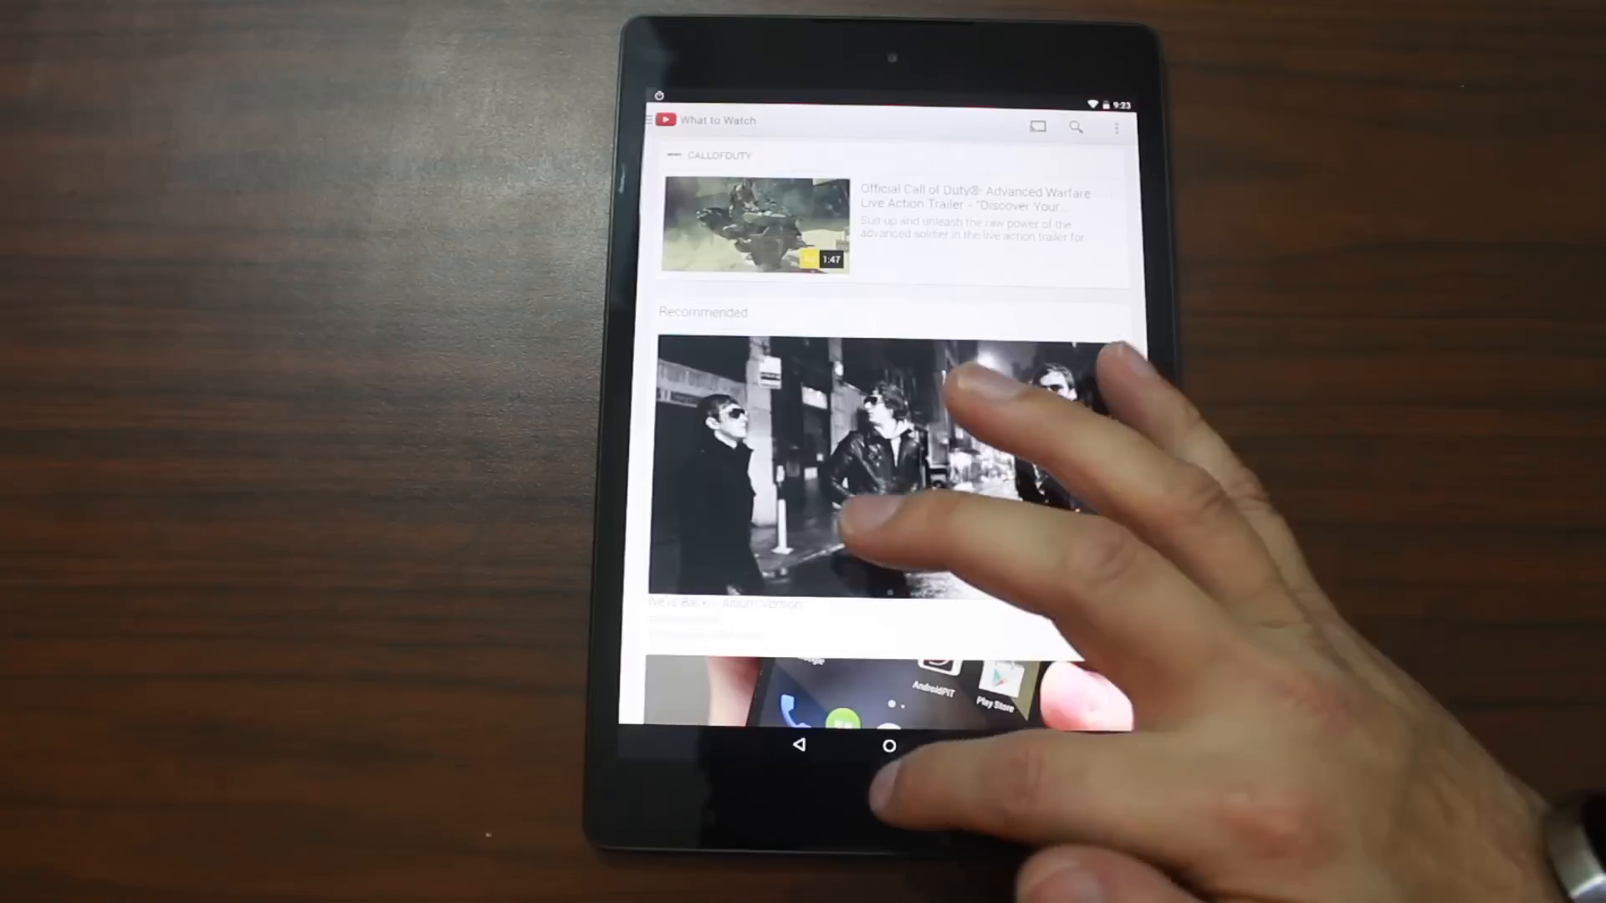
pyautogui.click(889, 744)
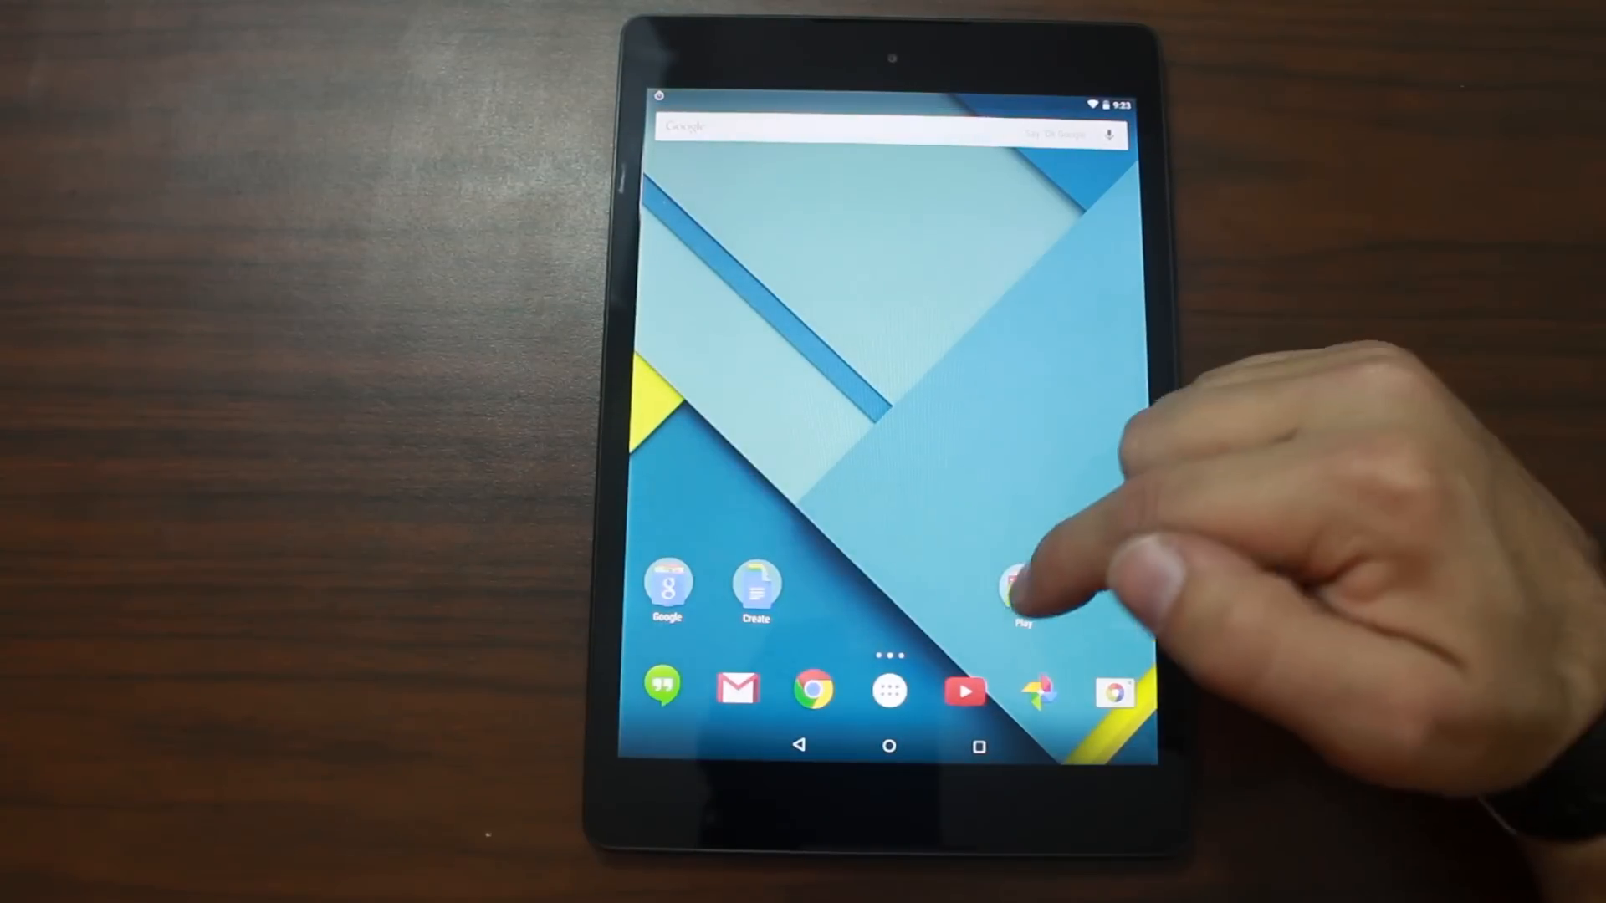
pyautogui.click(1022, 592)
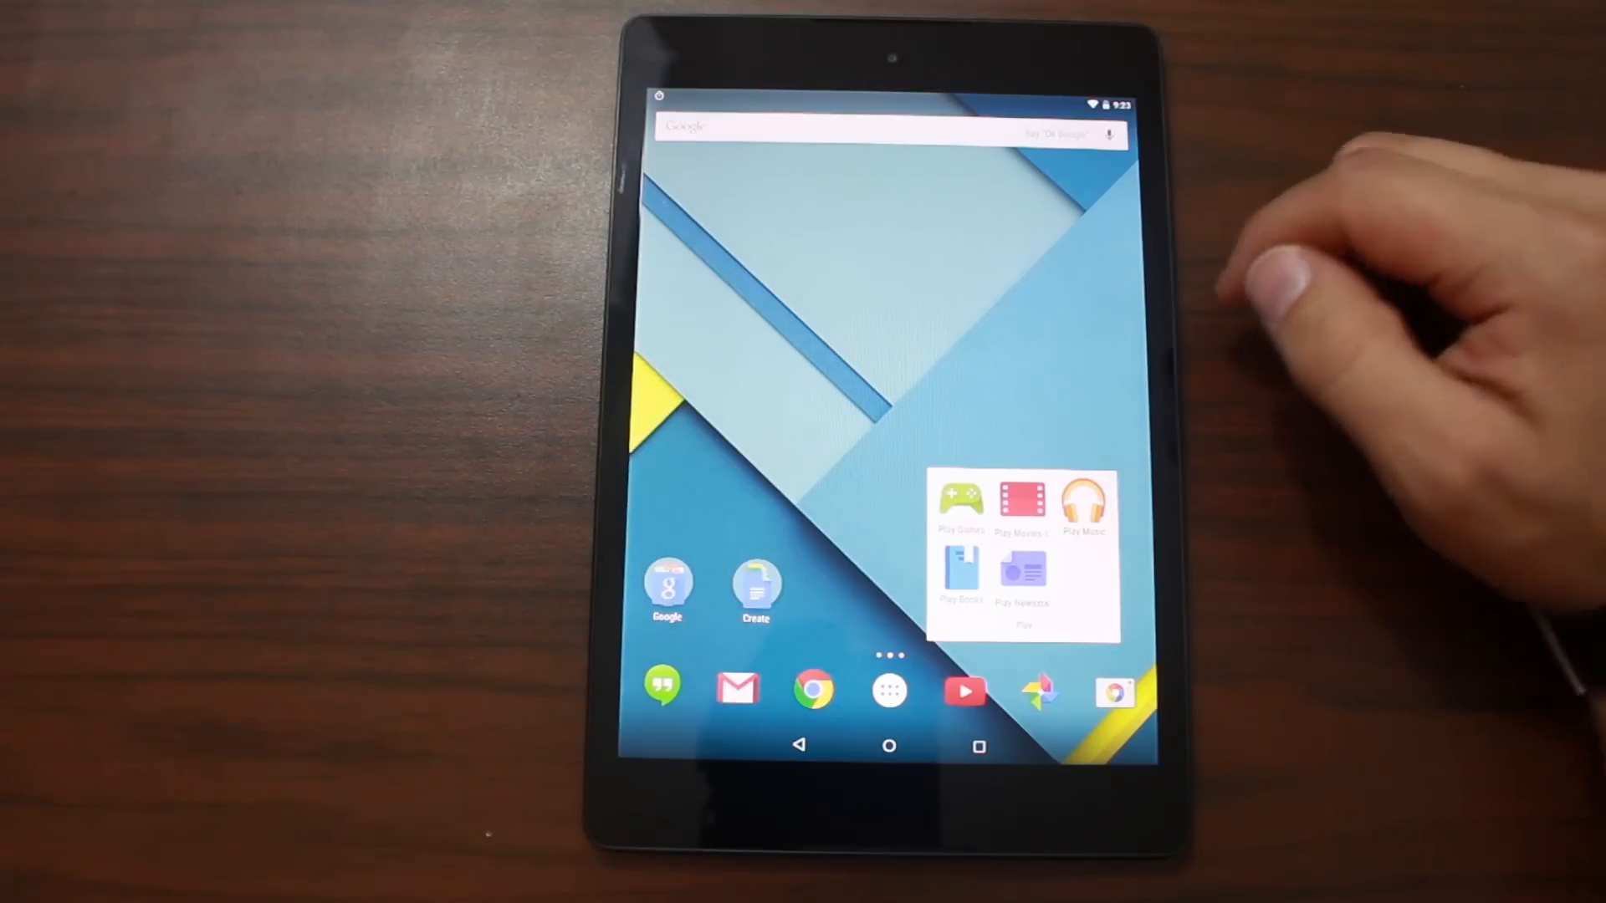